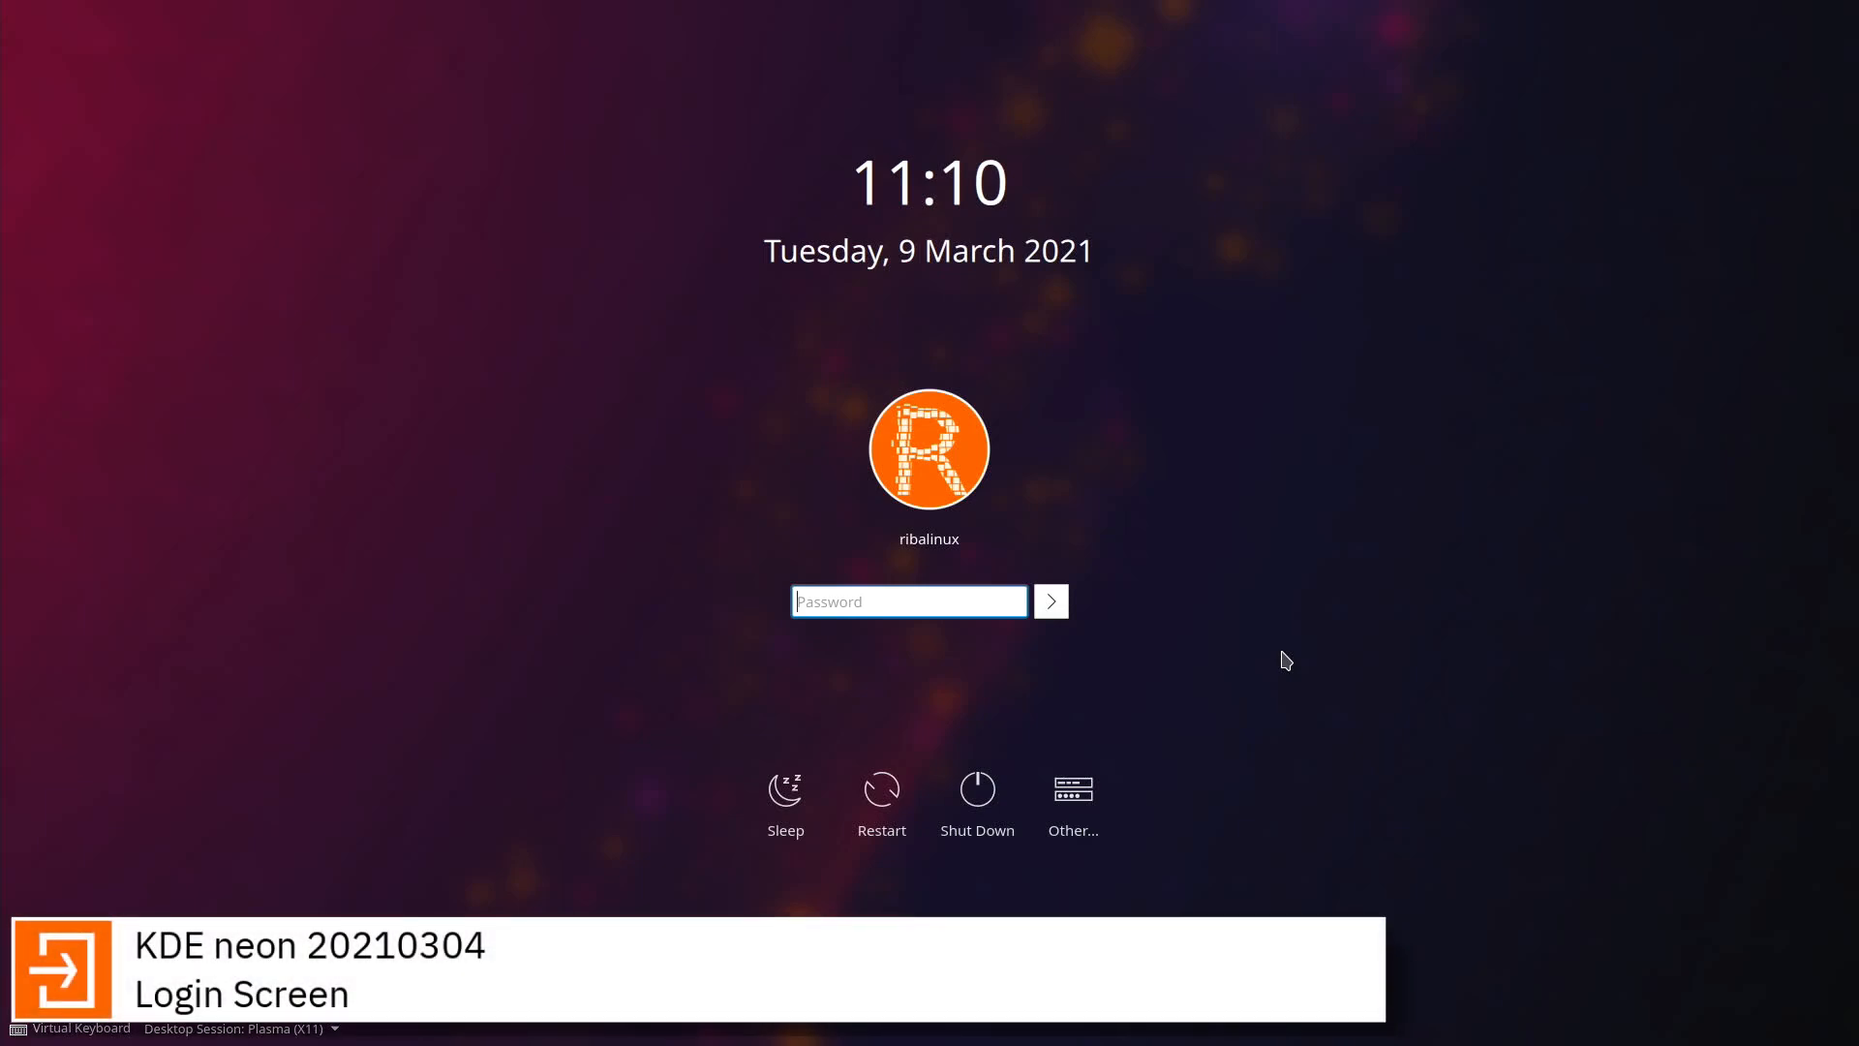
# - Enter the account password in the login screen's Password field
pyautogui.write('•')
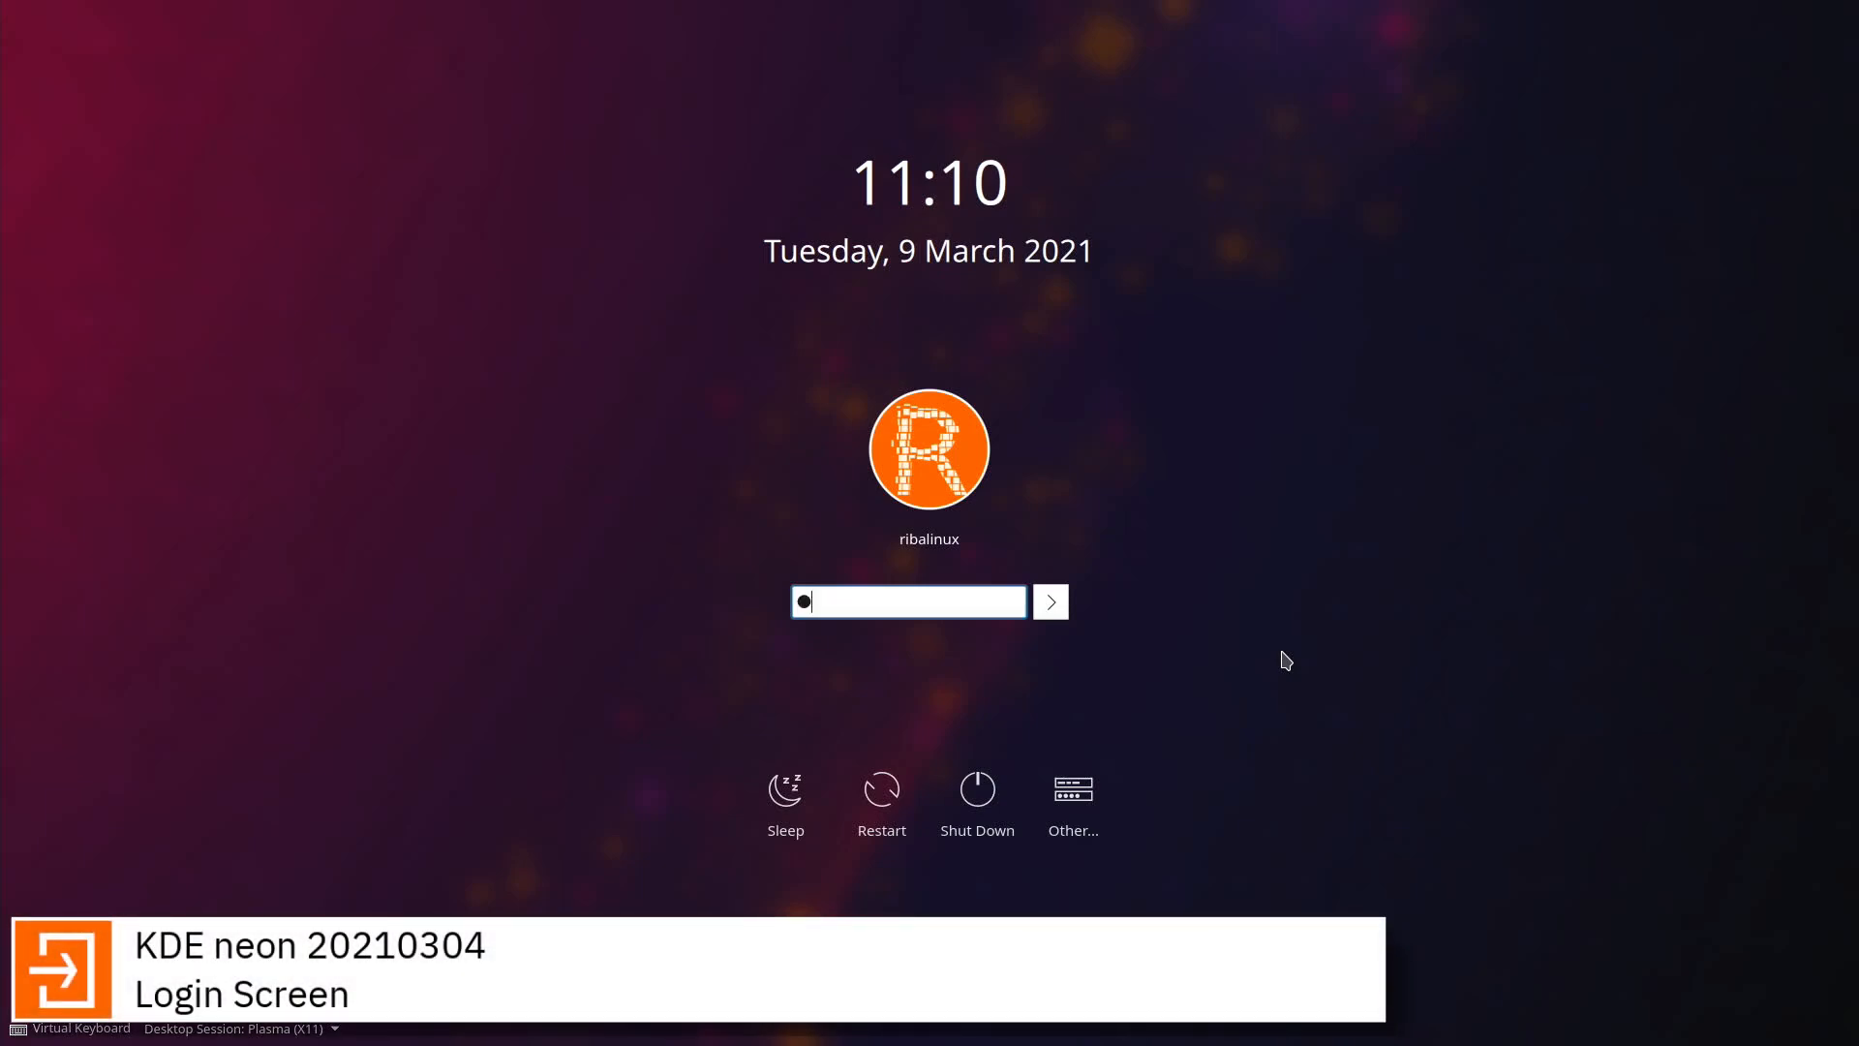
pyautogui.write('password')
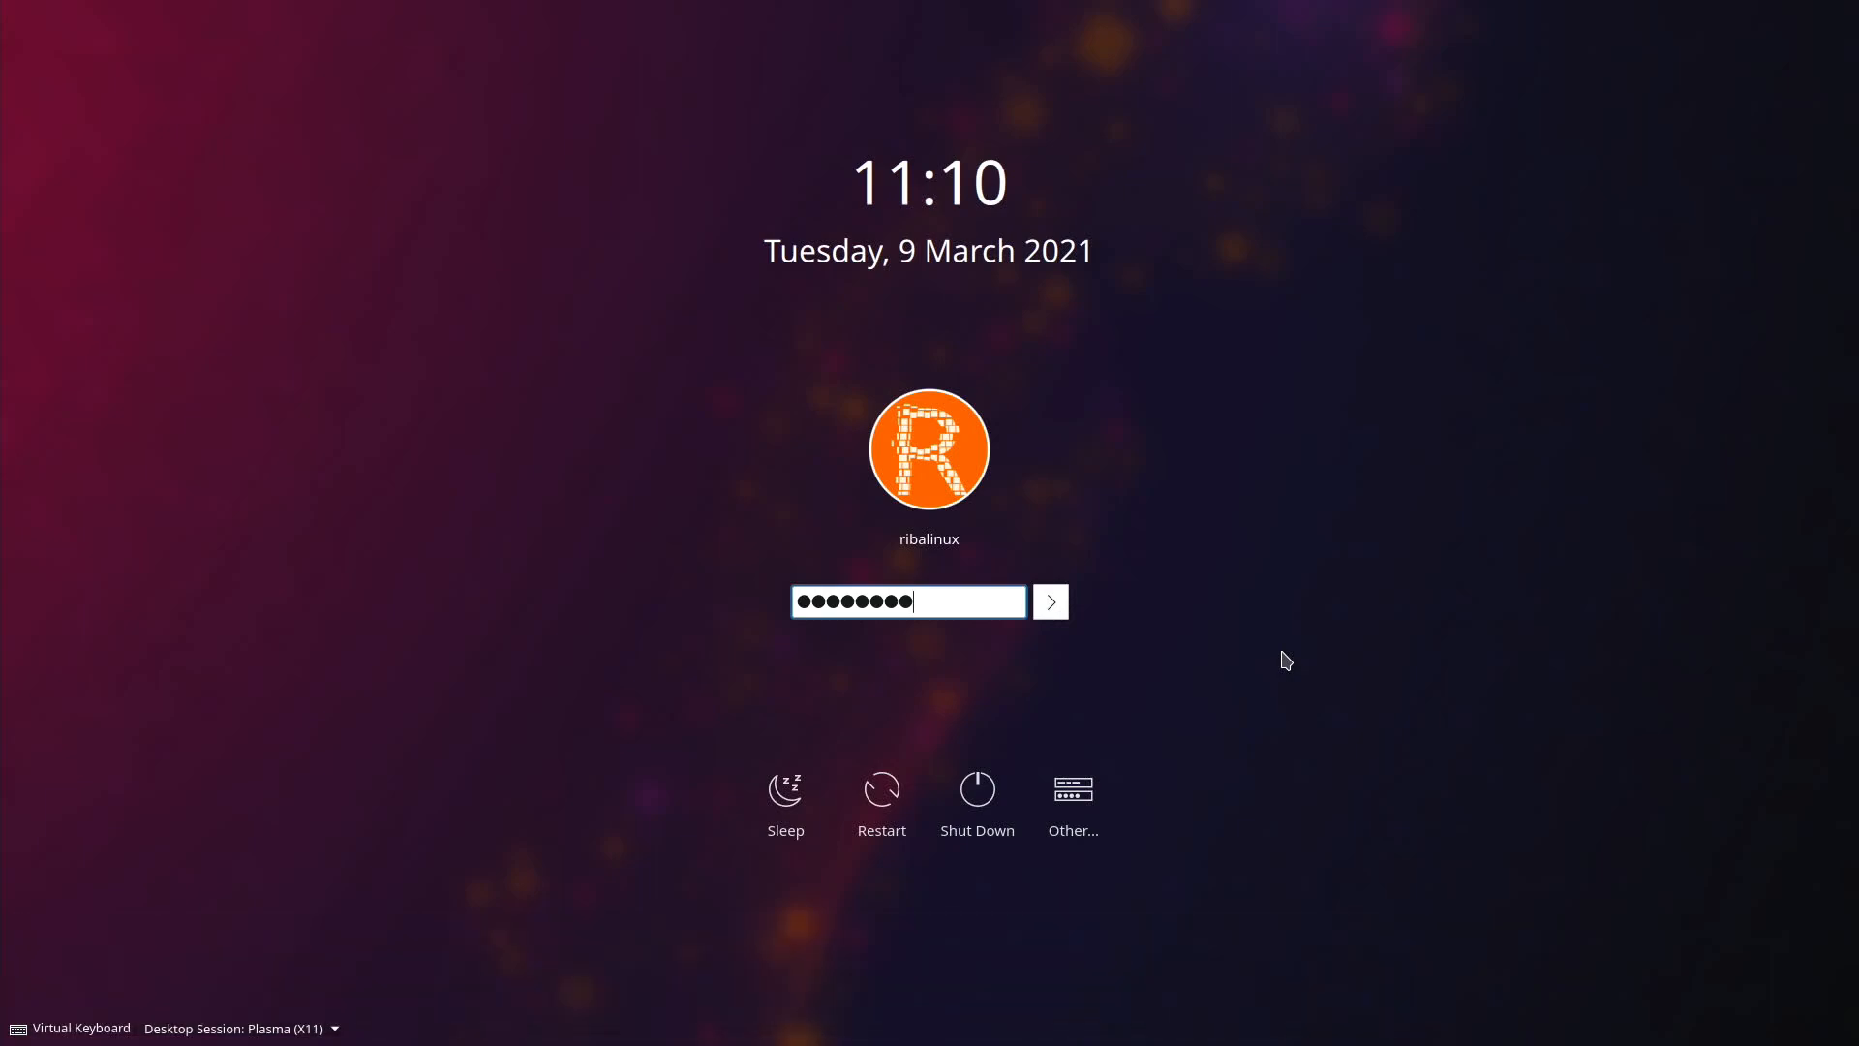
# - Sign in, then check the calendar, status items, wired network and audio volume from the panel
pyautogui.click(1047, 601)
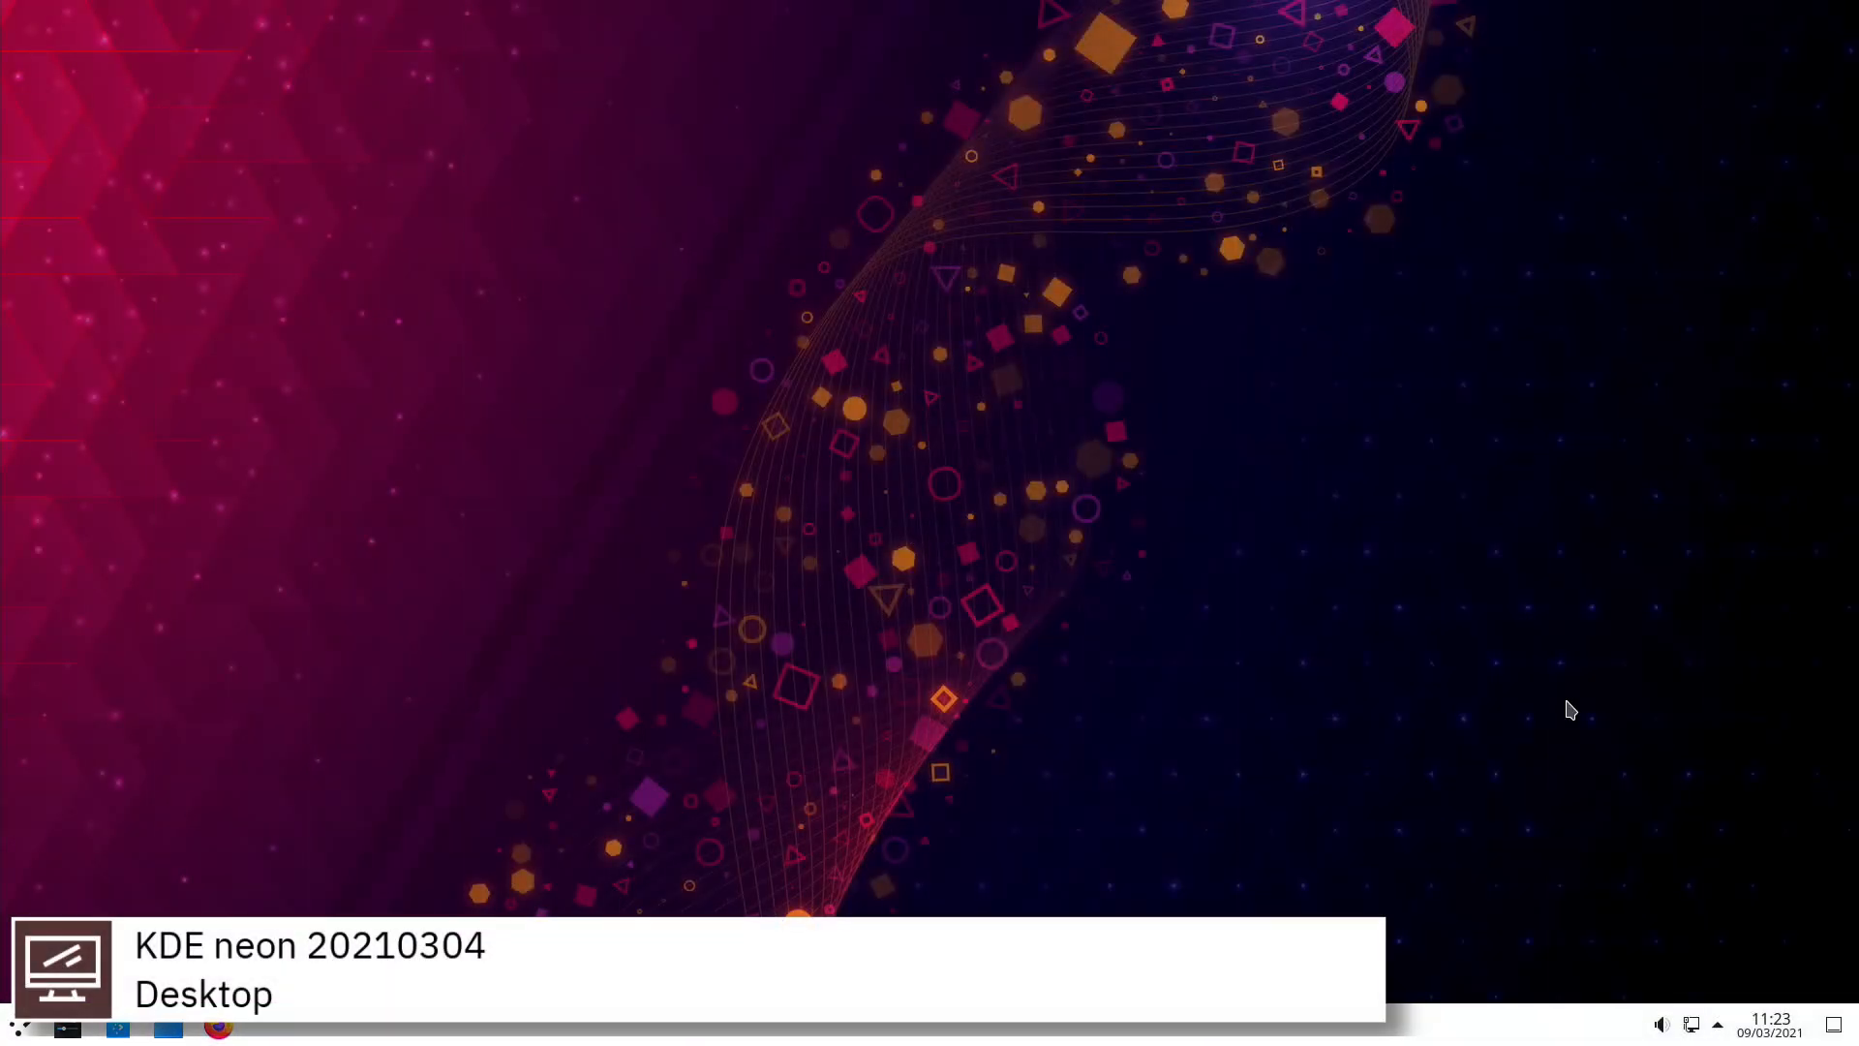
pyautogui.moveTo(1797, 941)
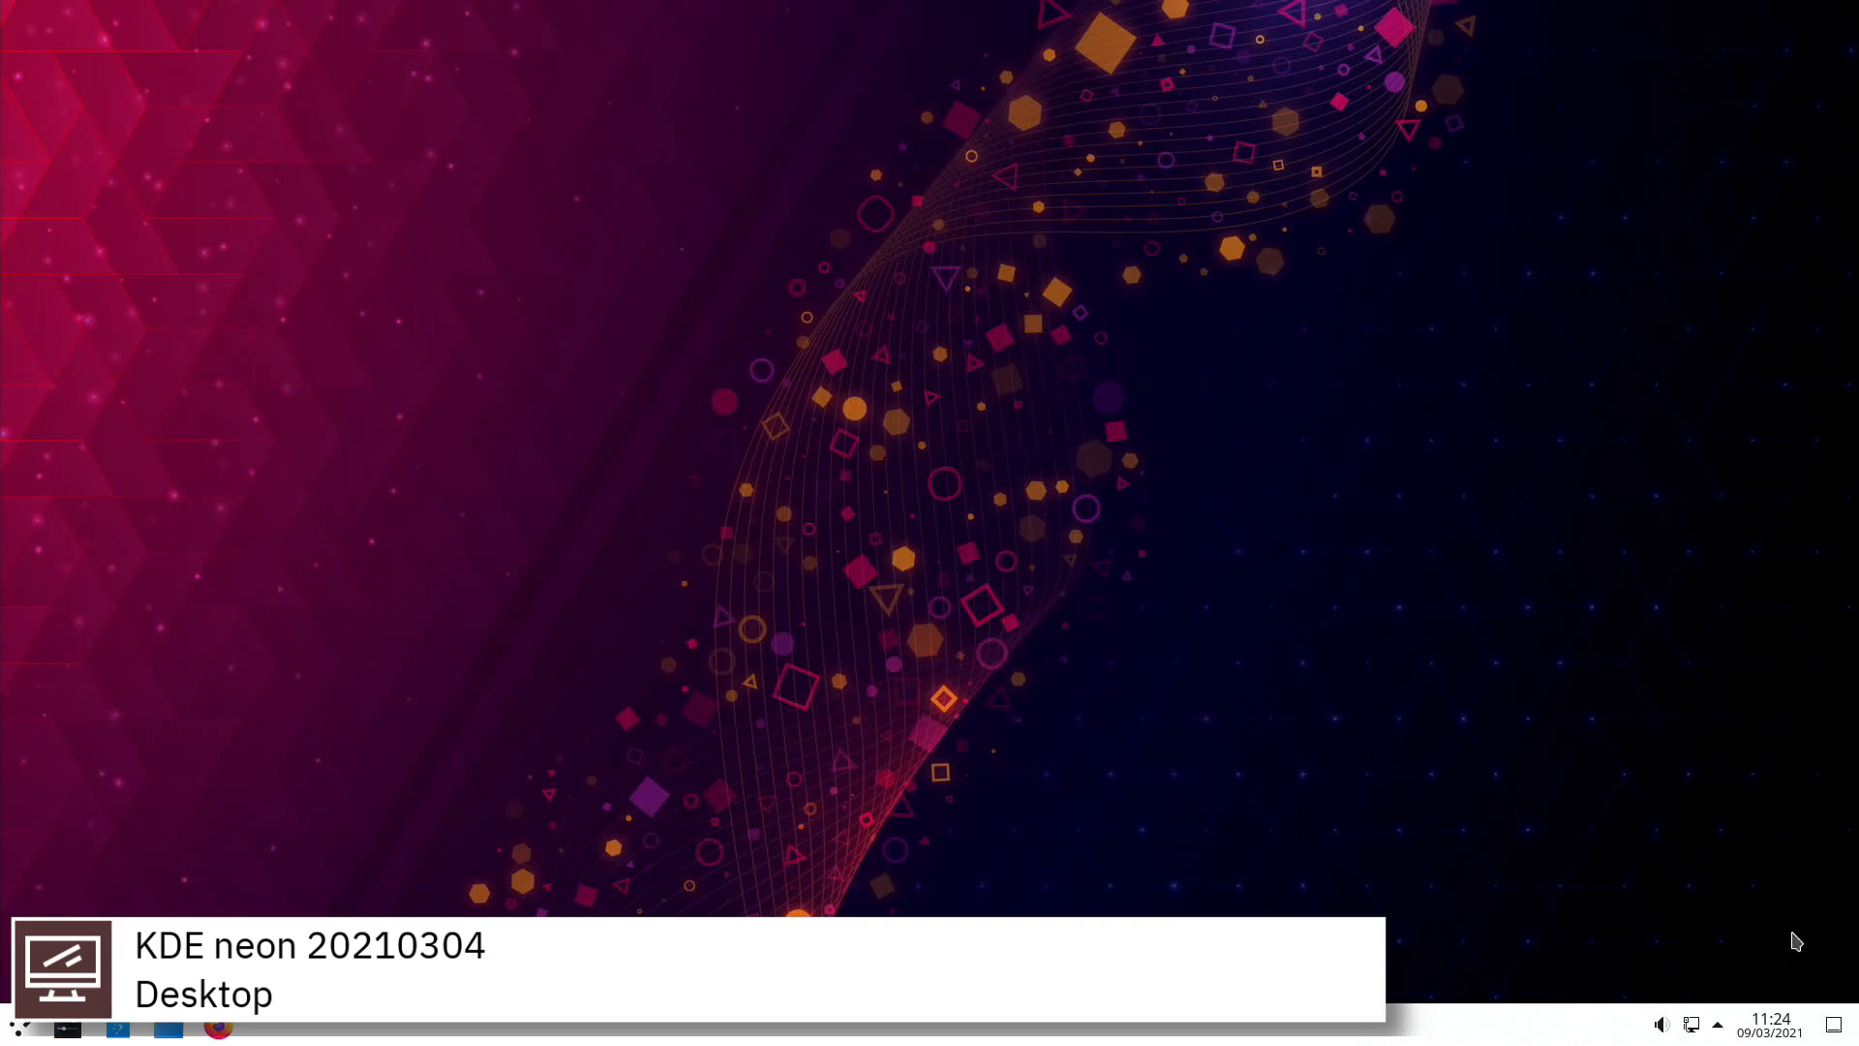
pyautogui.click(1772, 1025)
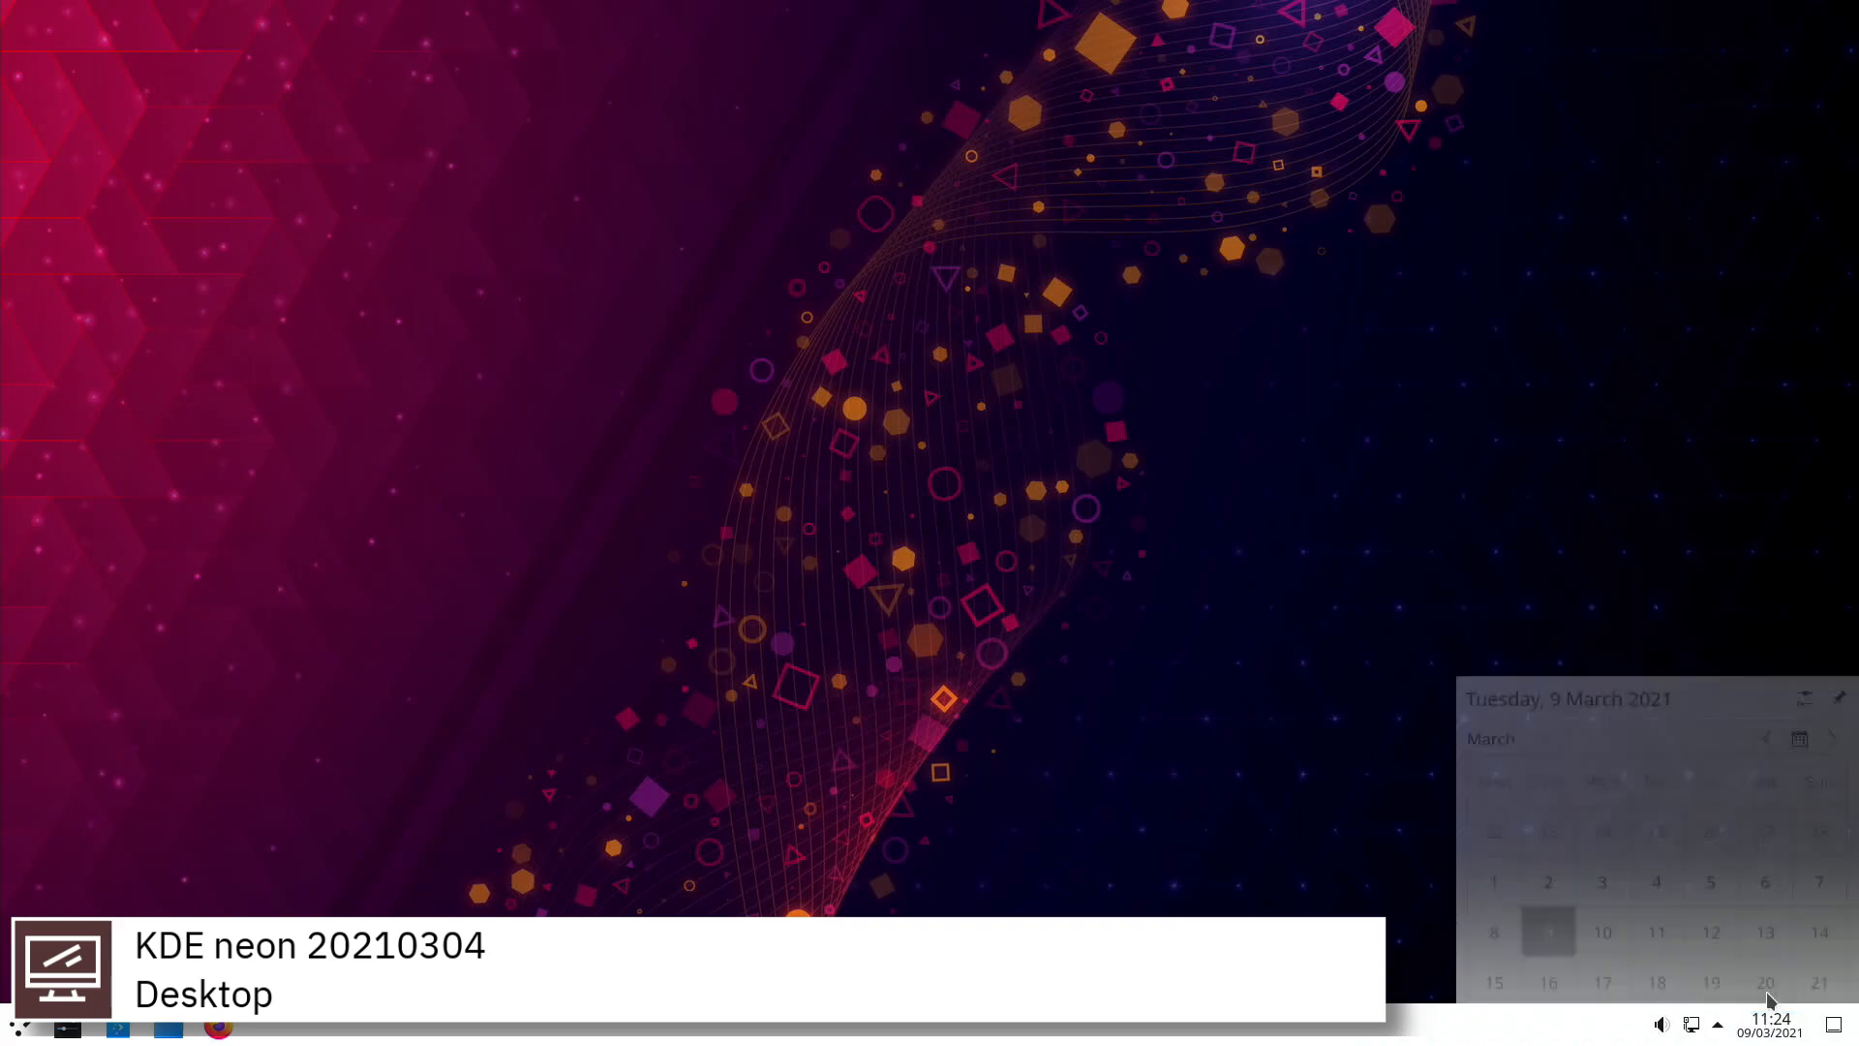
pyautogui.click(1717, 1023)
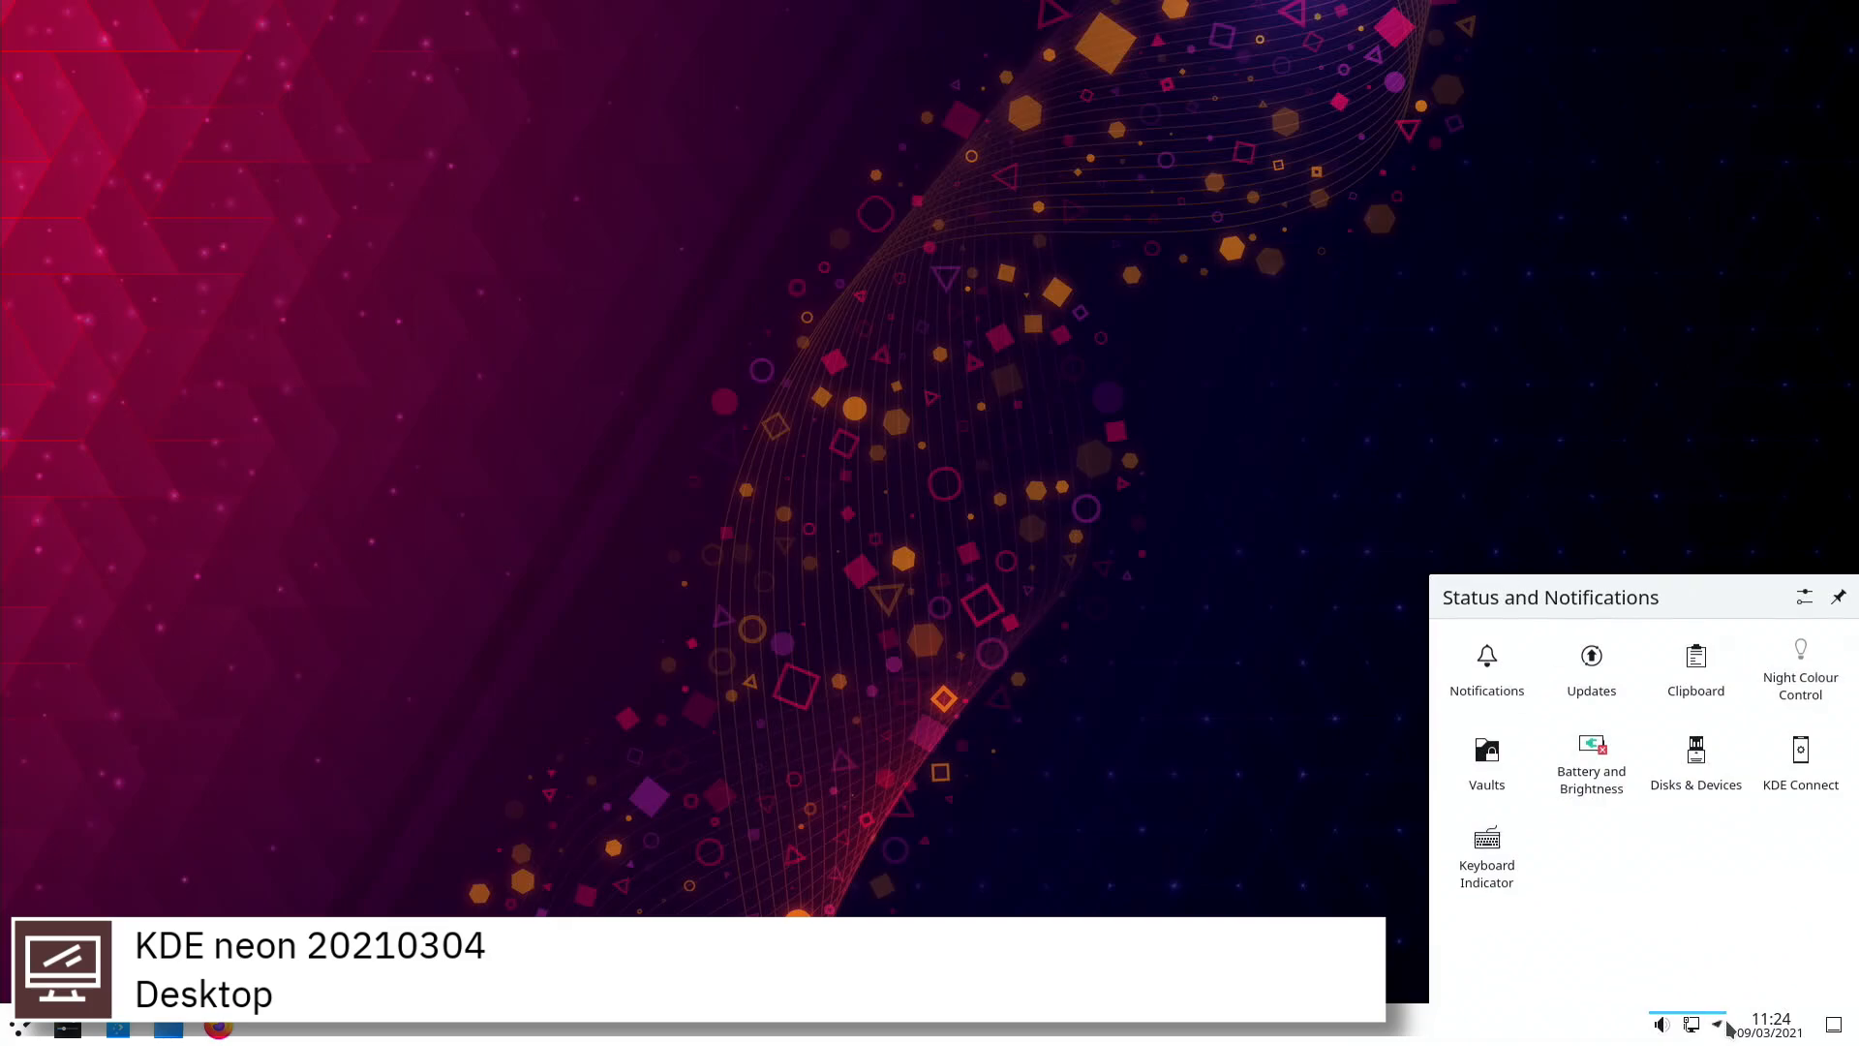
pyautogui.click(1693, 1023)
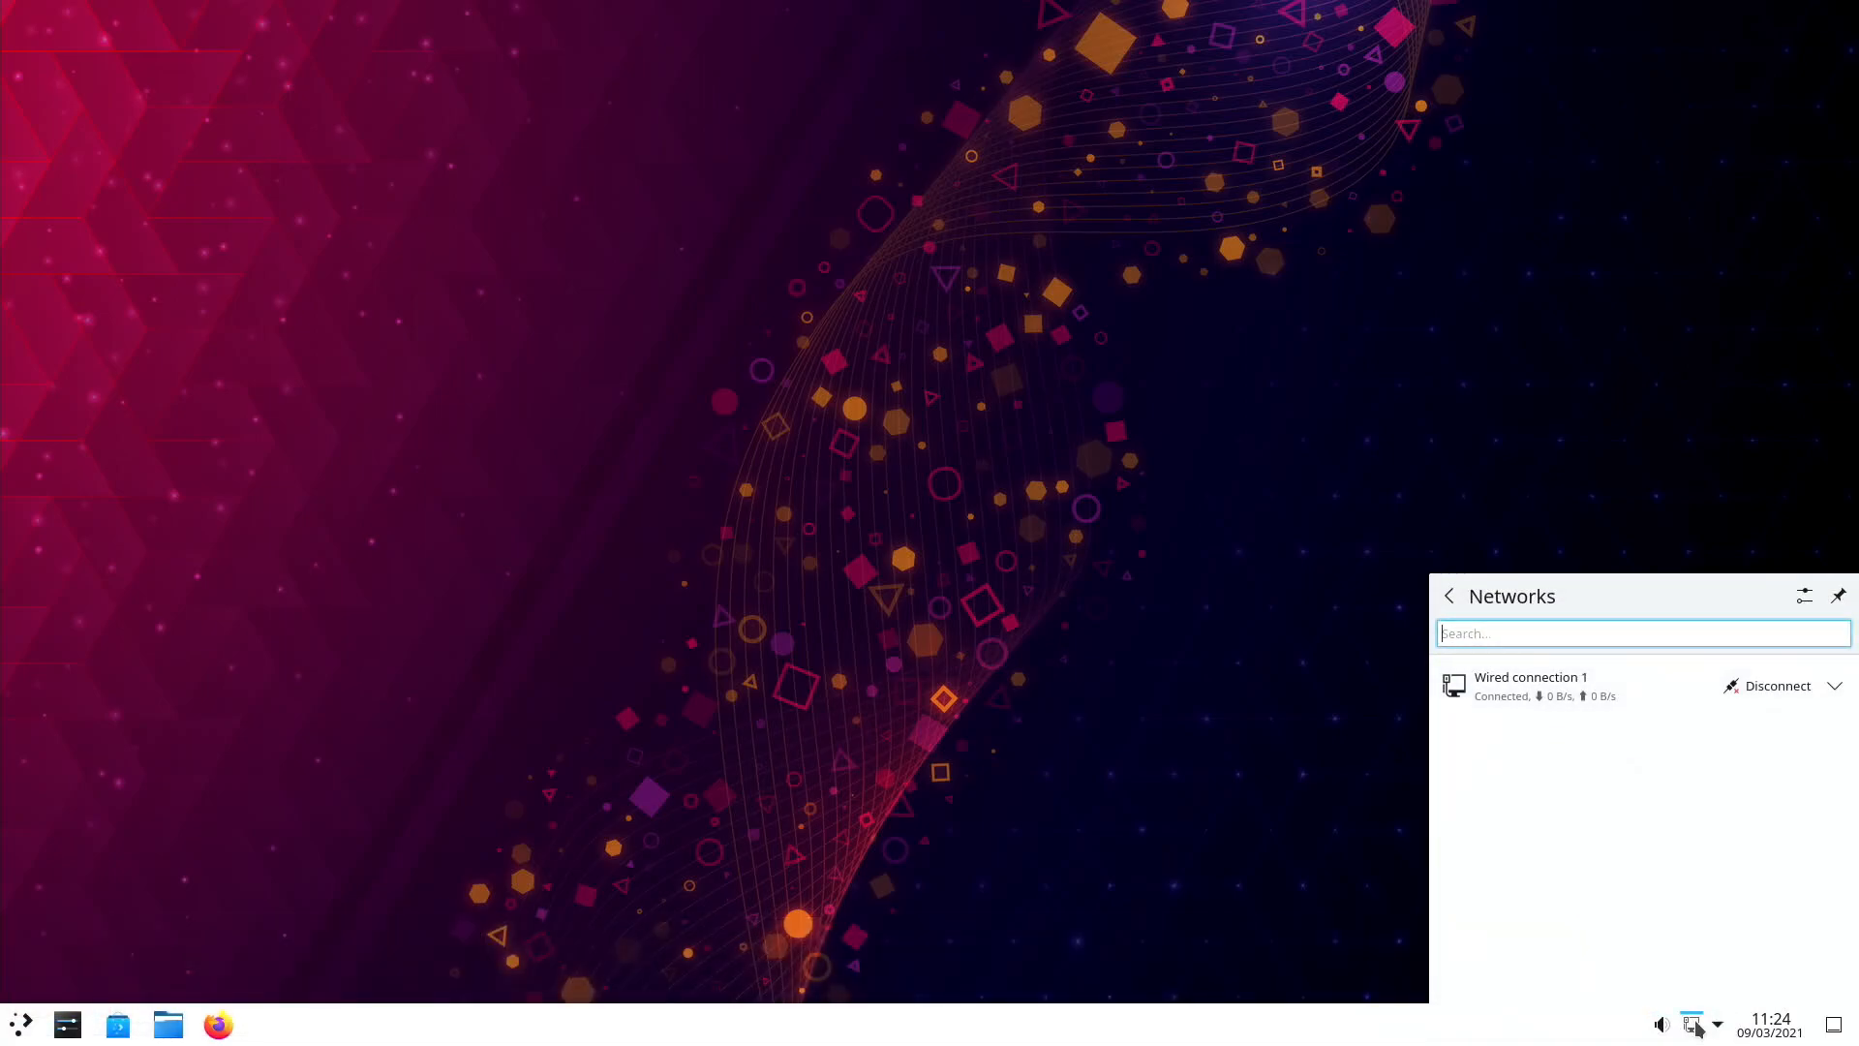
pyautogui.click(1662, 1025)
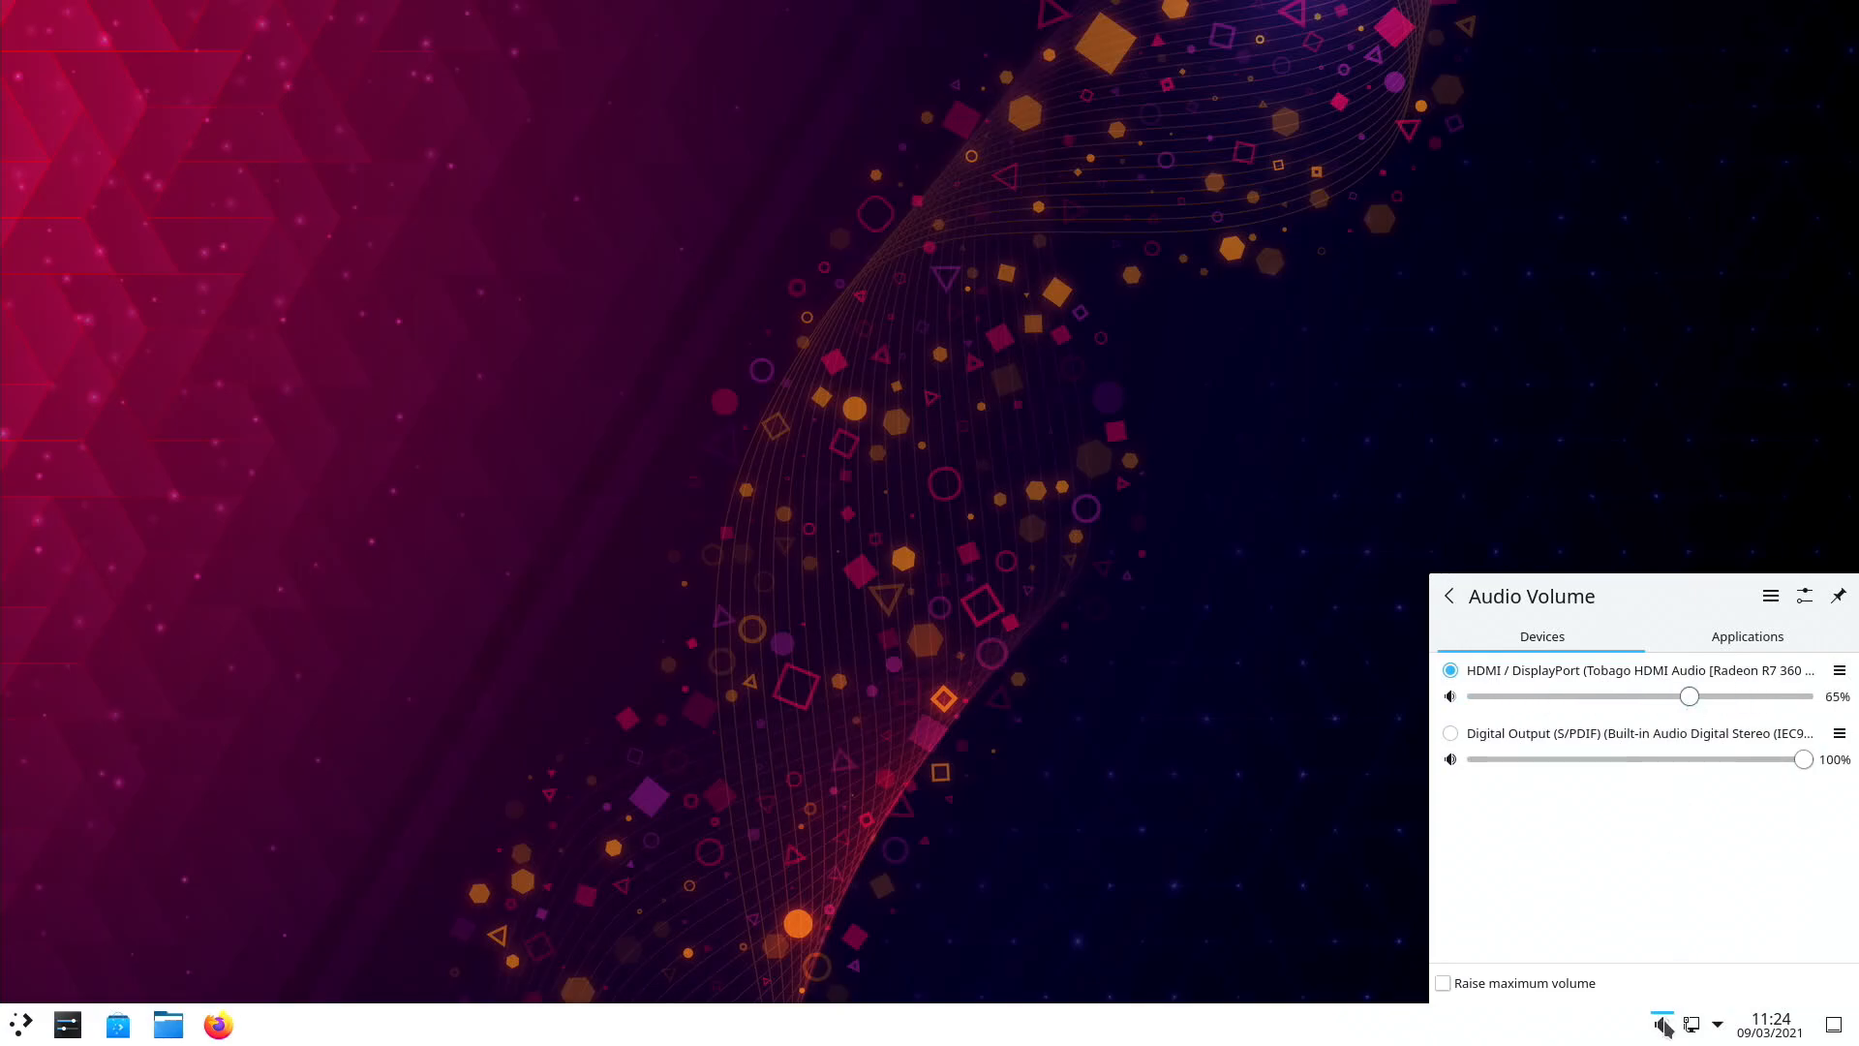
pyautogui.rightClick(167, 424)
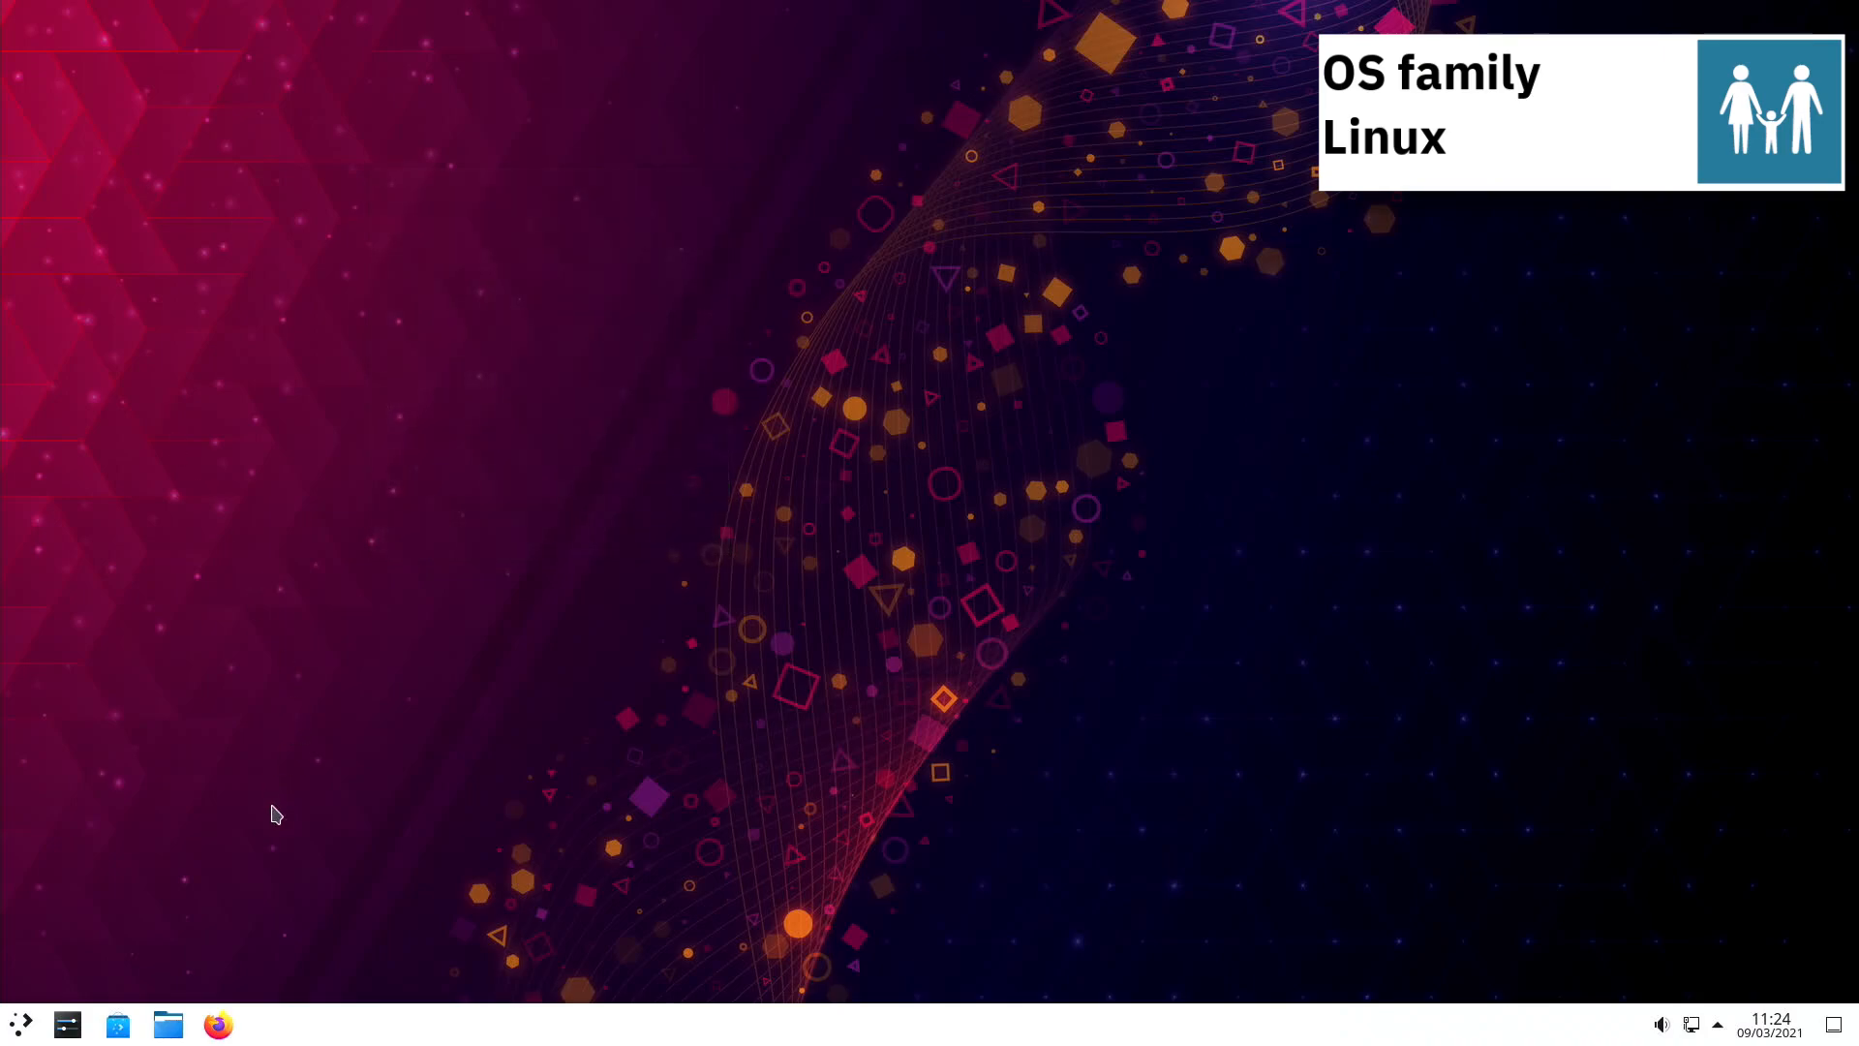
pyautogui.click(18, 1022)
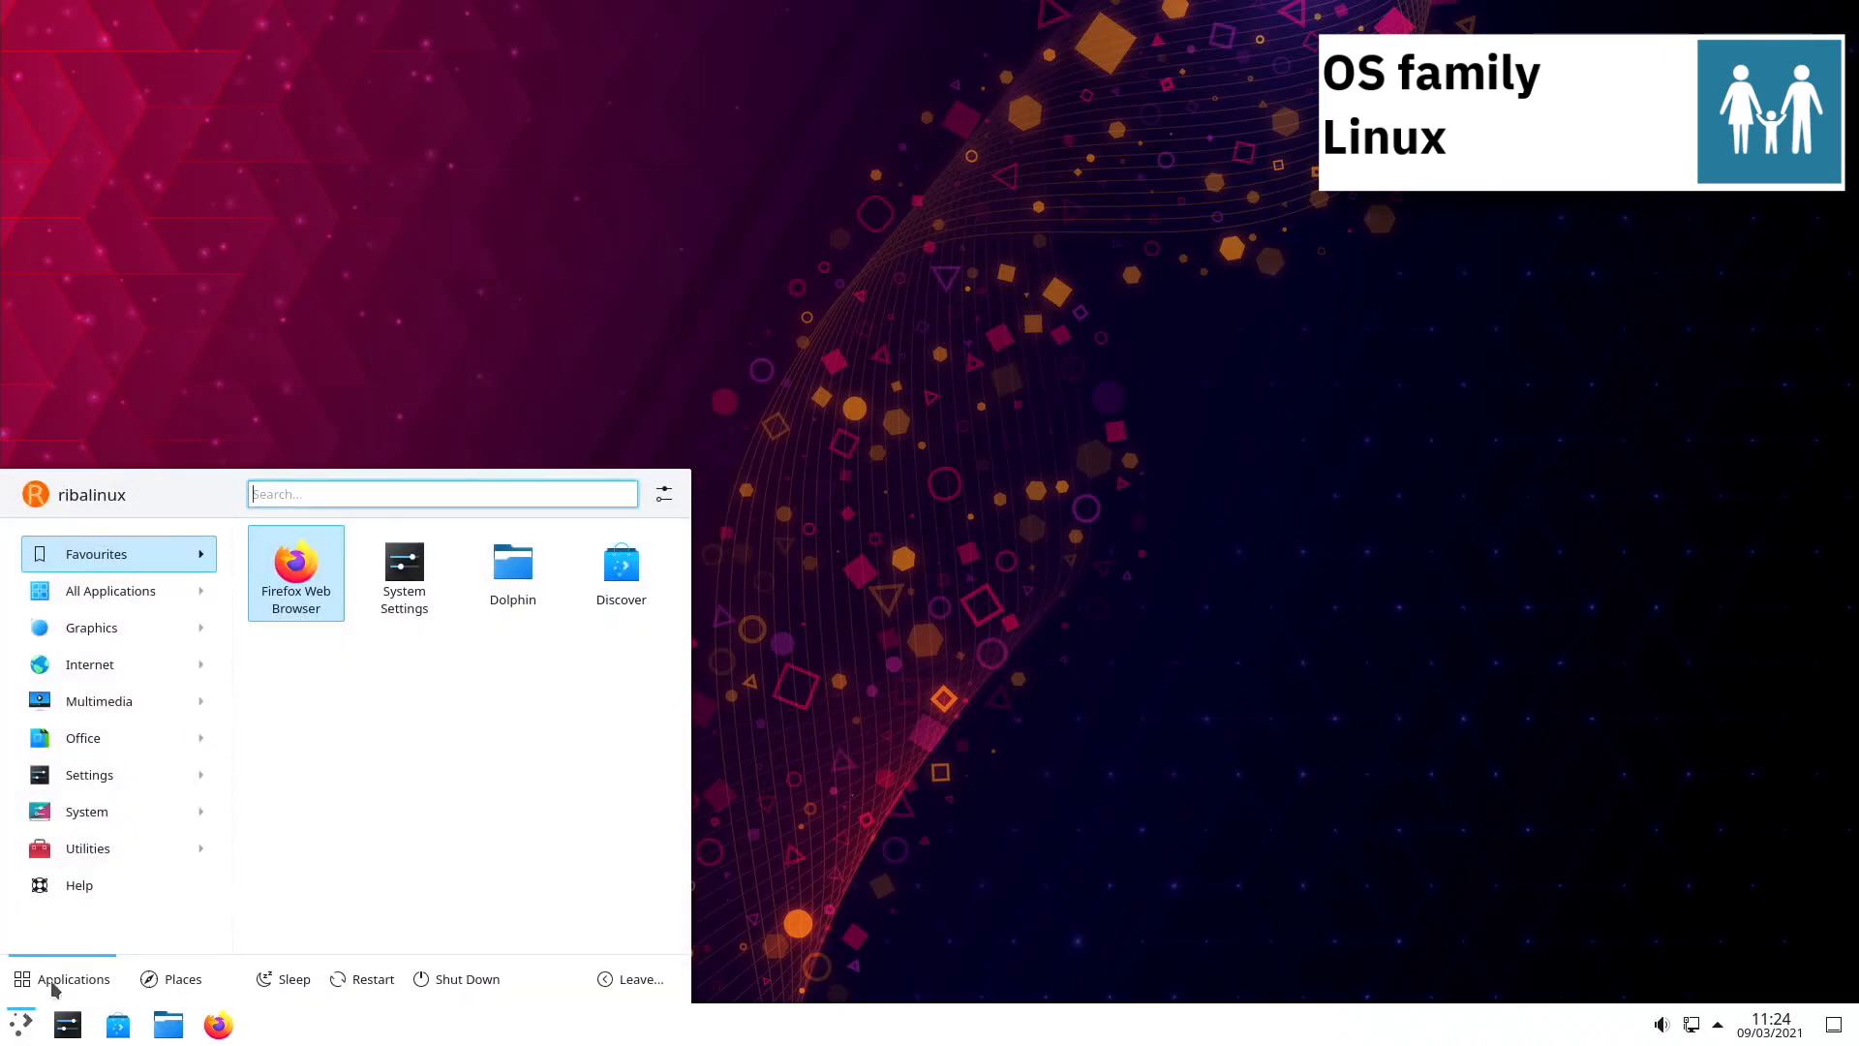
pyautogui.click(172, 980)
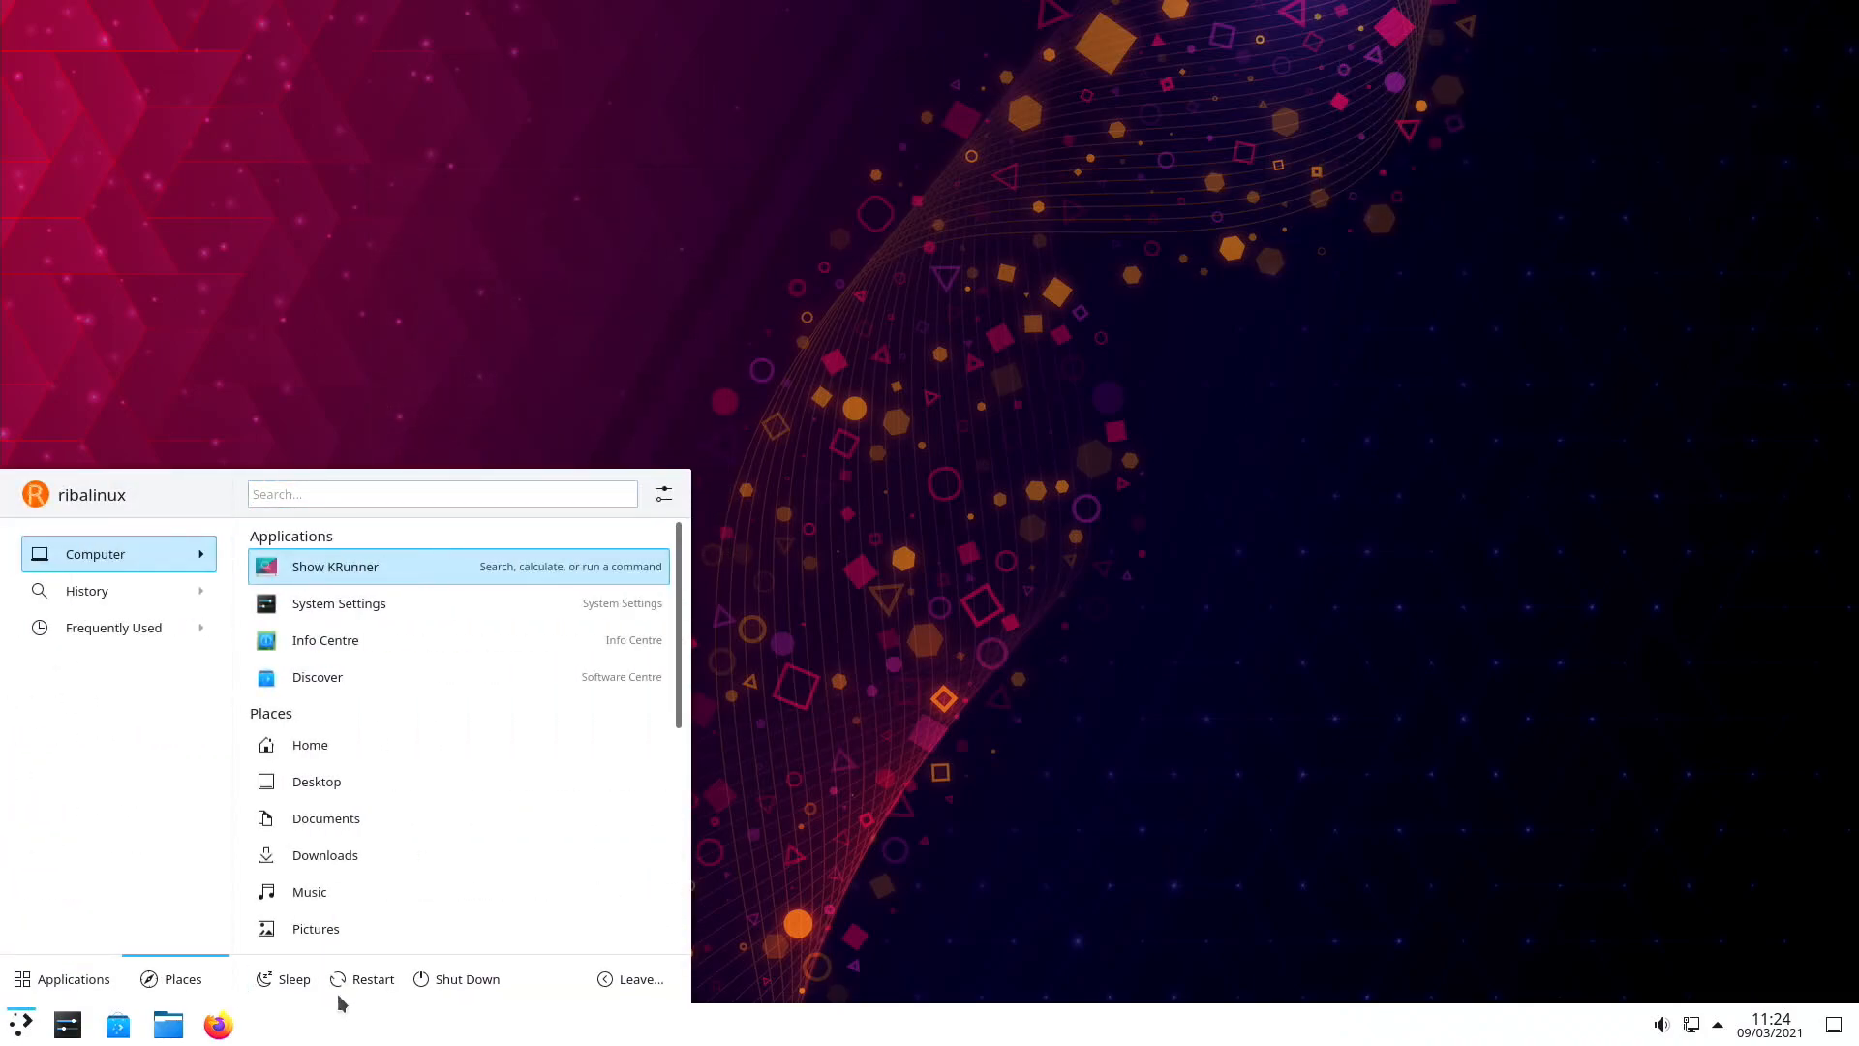
pyautogui.click(467, 978)
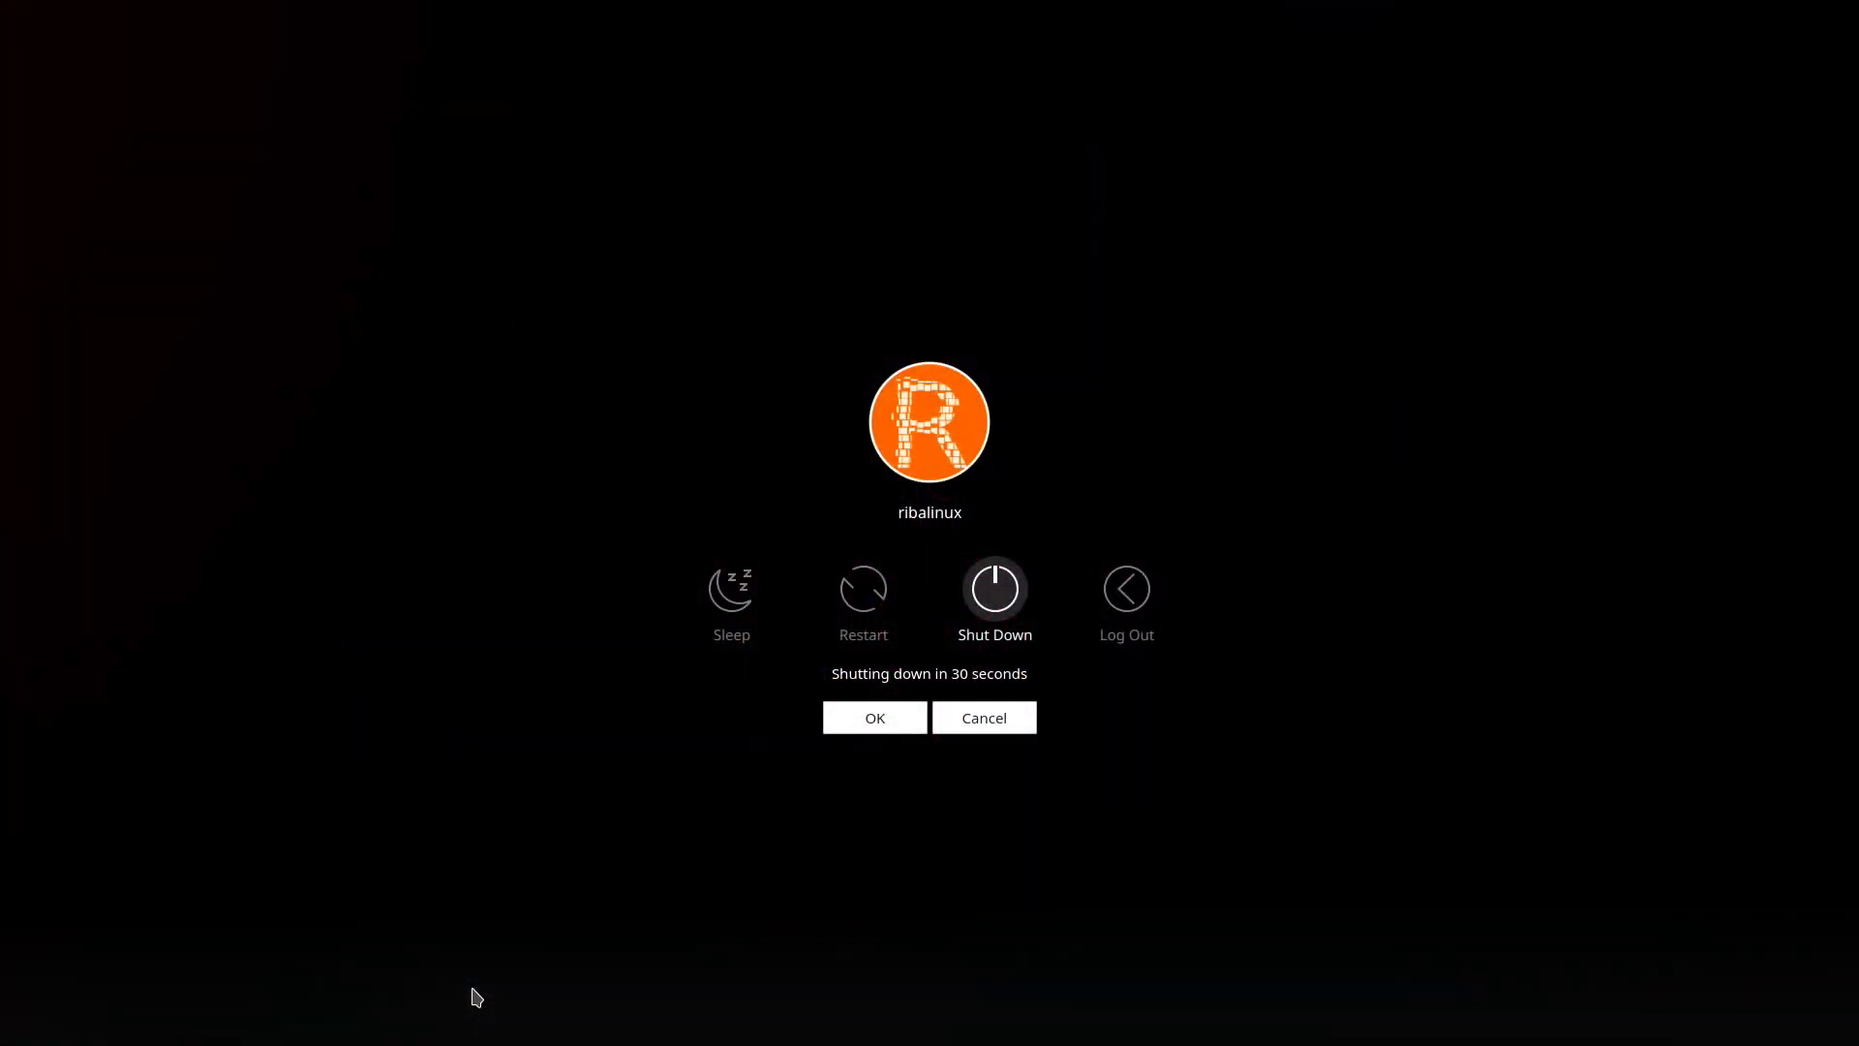
pyautogui.click(982, 716)
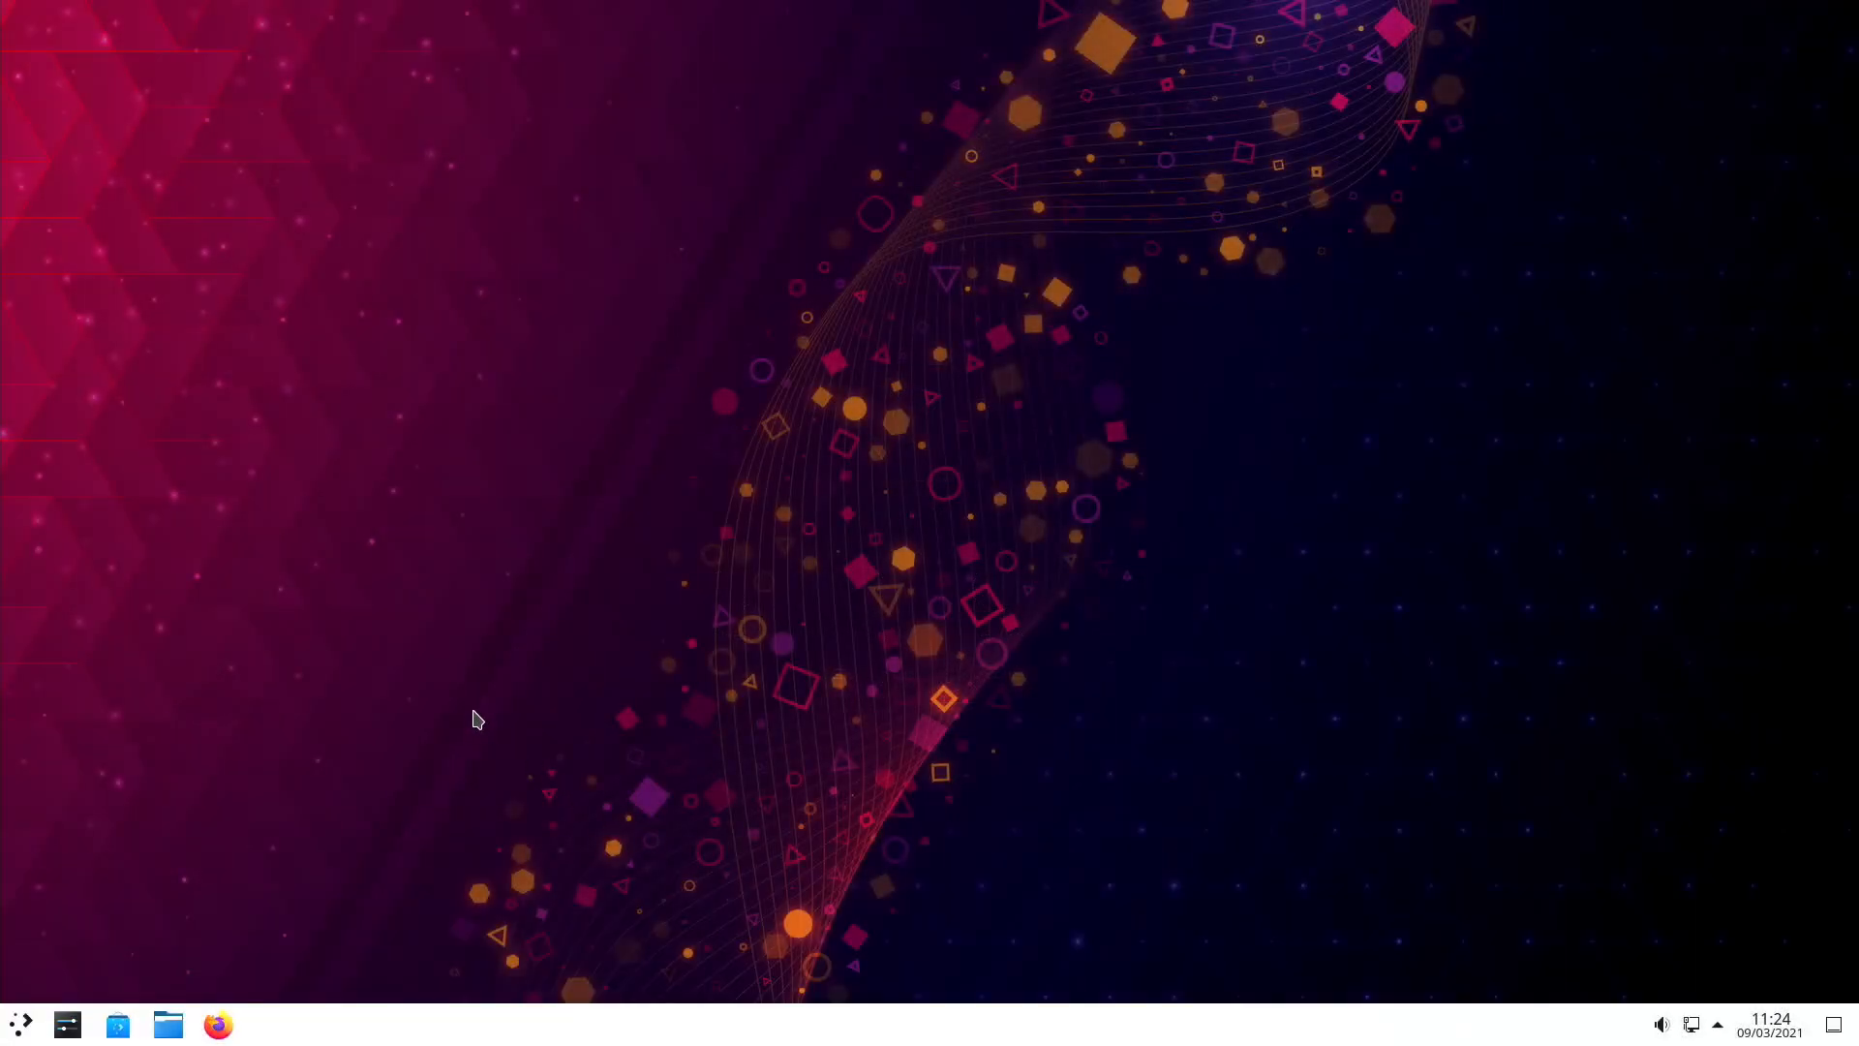
# - Search 'kon' in KRunner and launch the Konsole terminal from the results
pyautogui.write('kon')
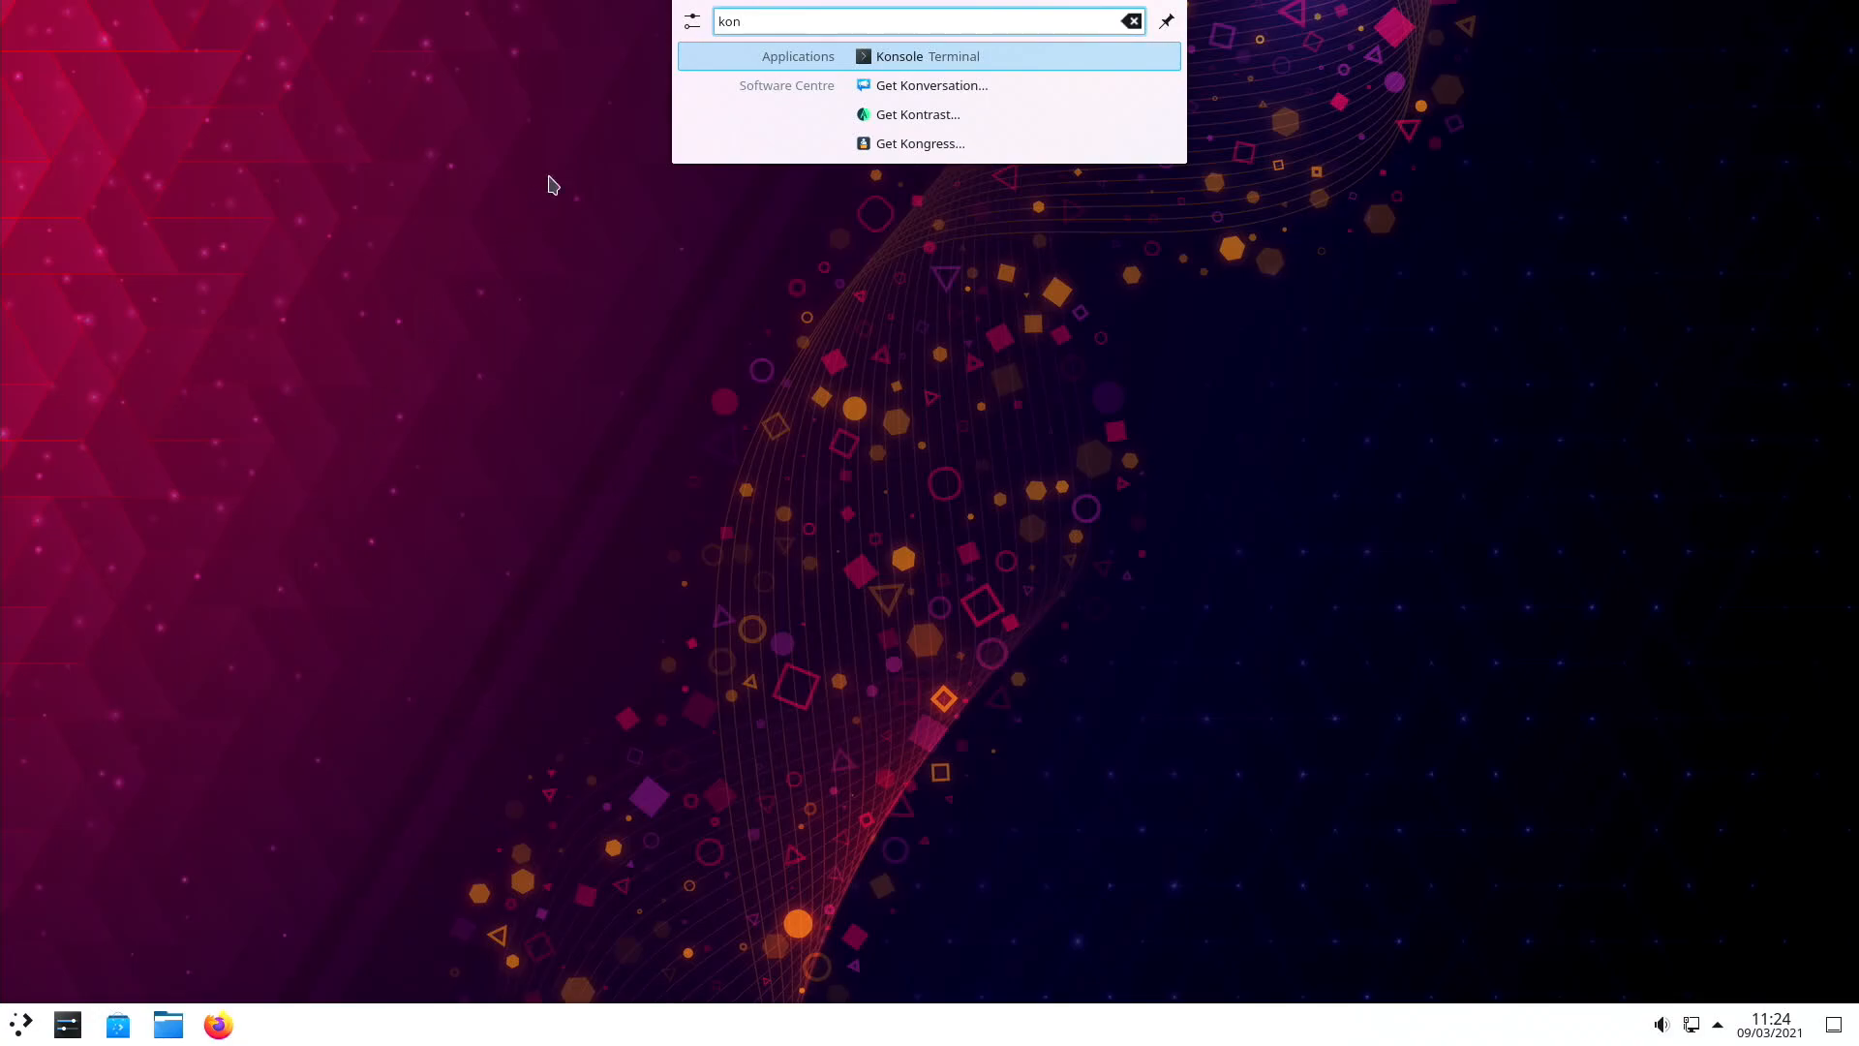
pyautogui.click(897, 56)
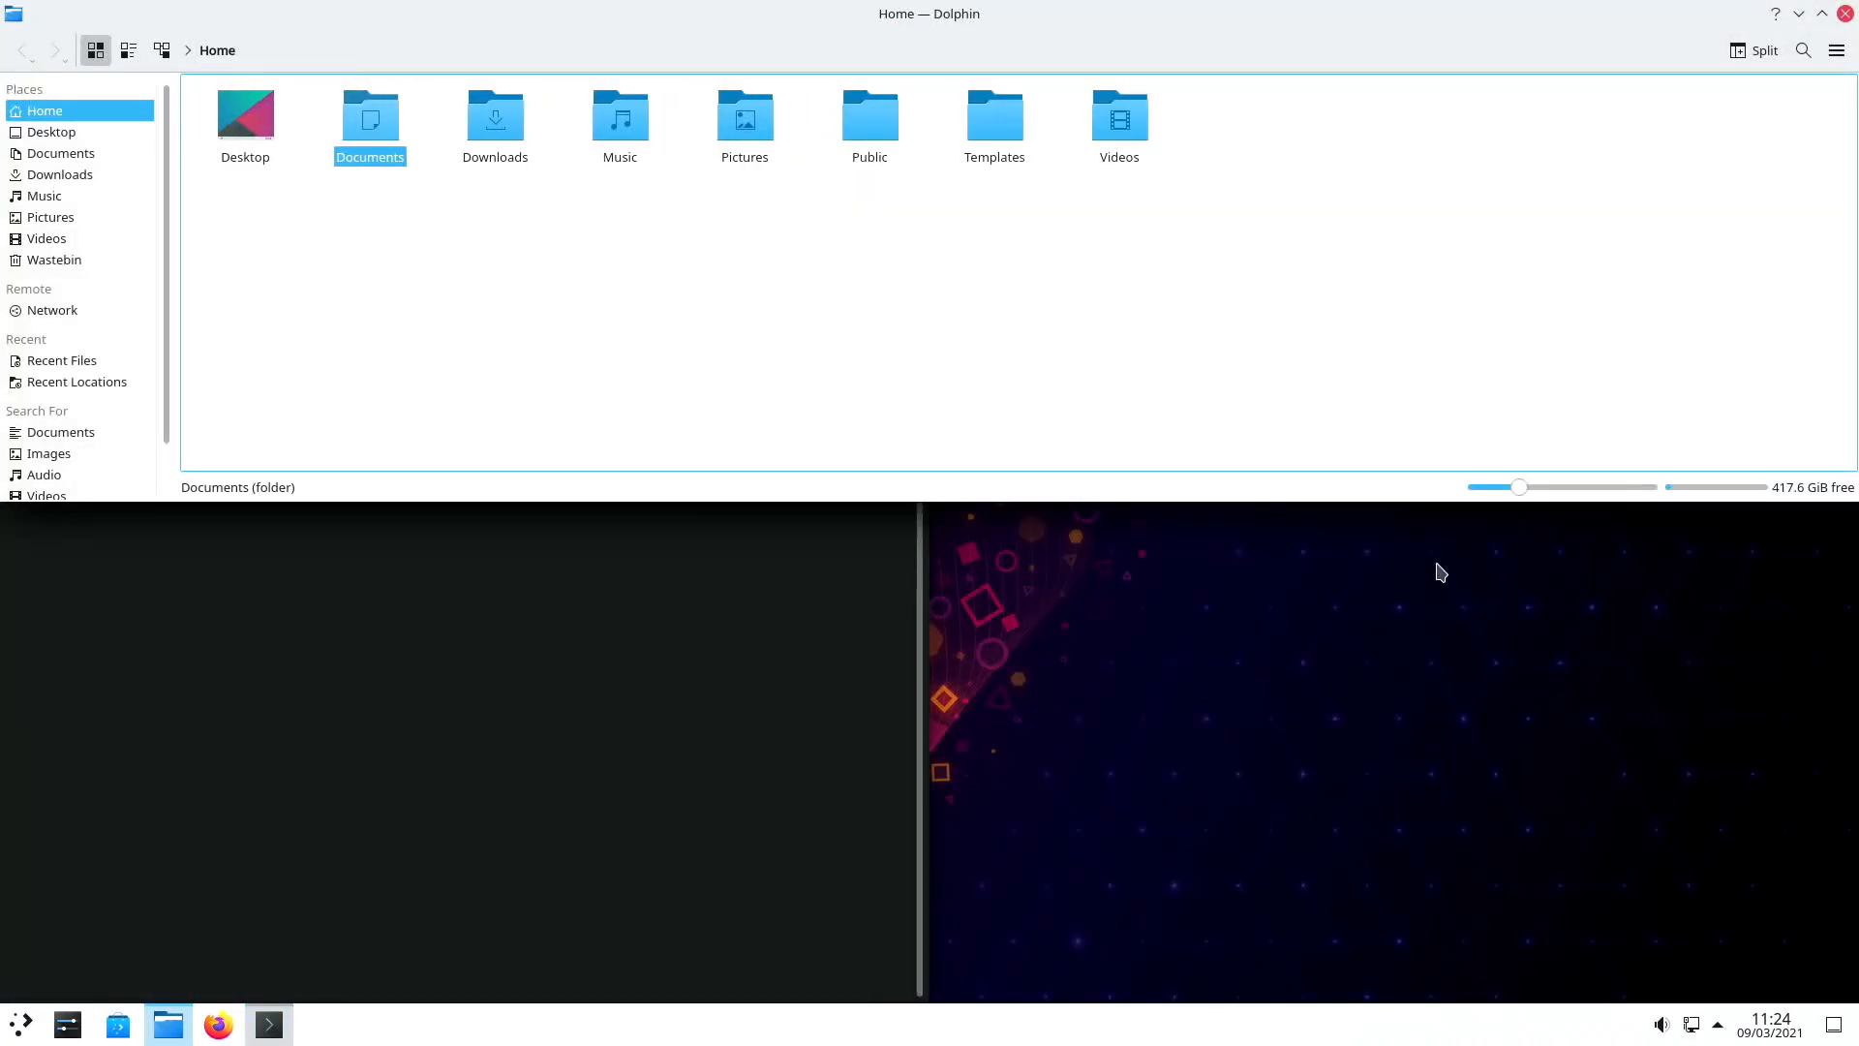
# - Launch Dolphin, close the terminal, and try Dolphin's main menu and file search
pyautogui.click(267, 1022)
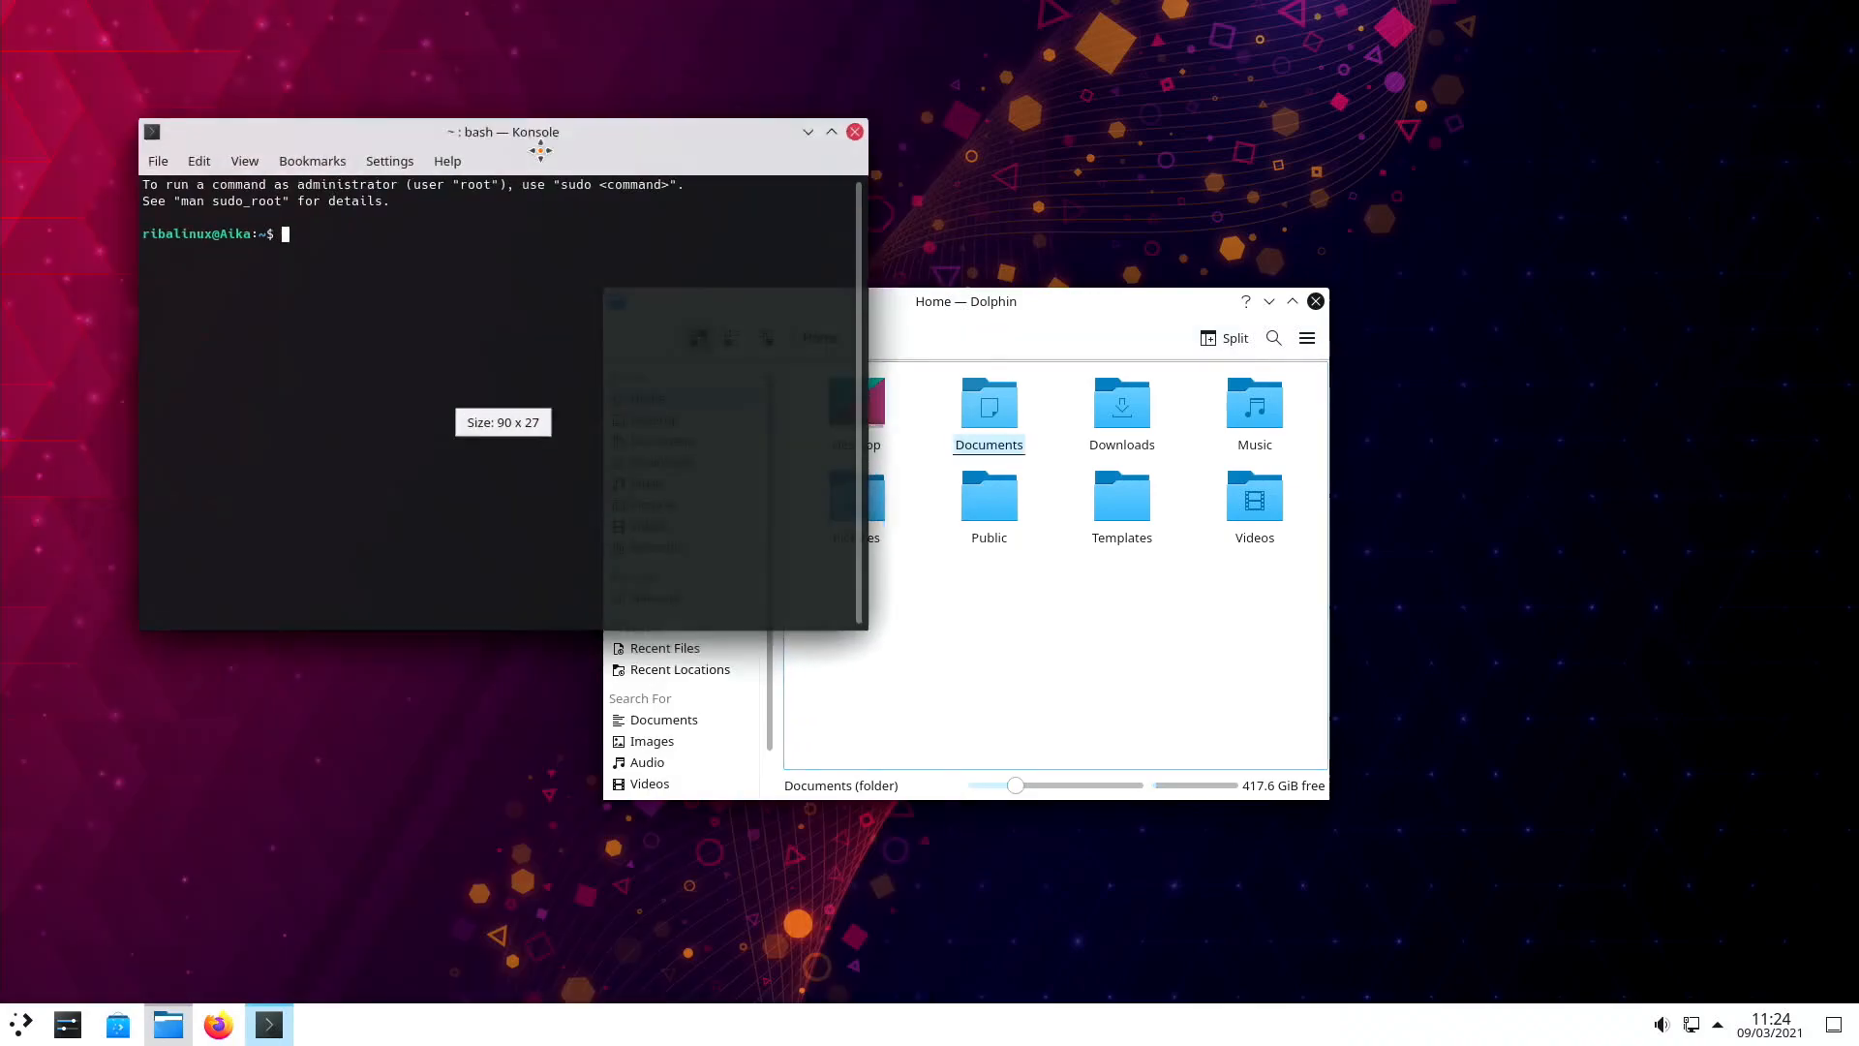
pyautogui.click(854, 132)
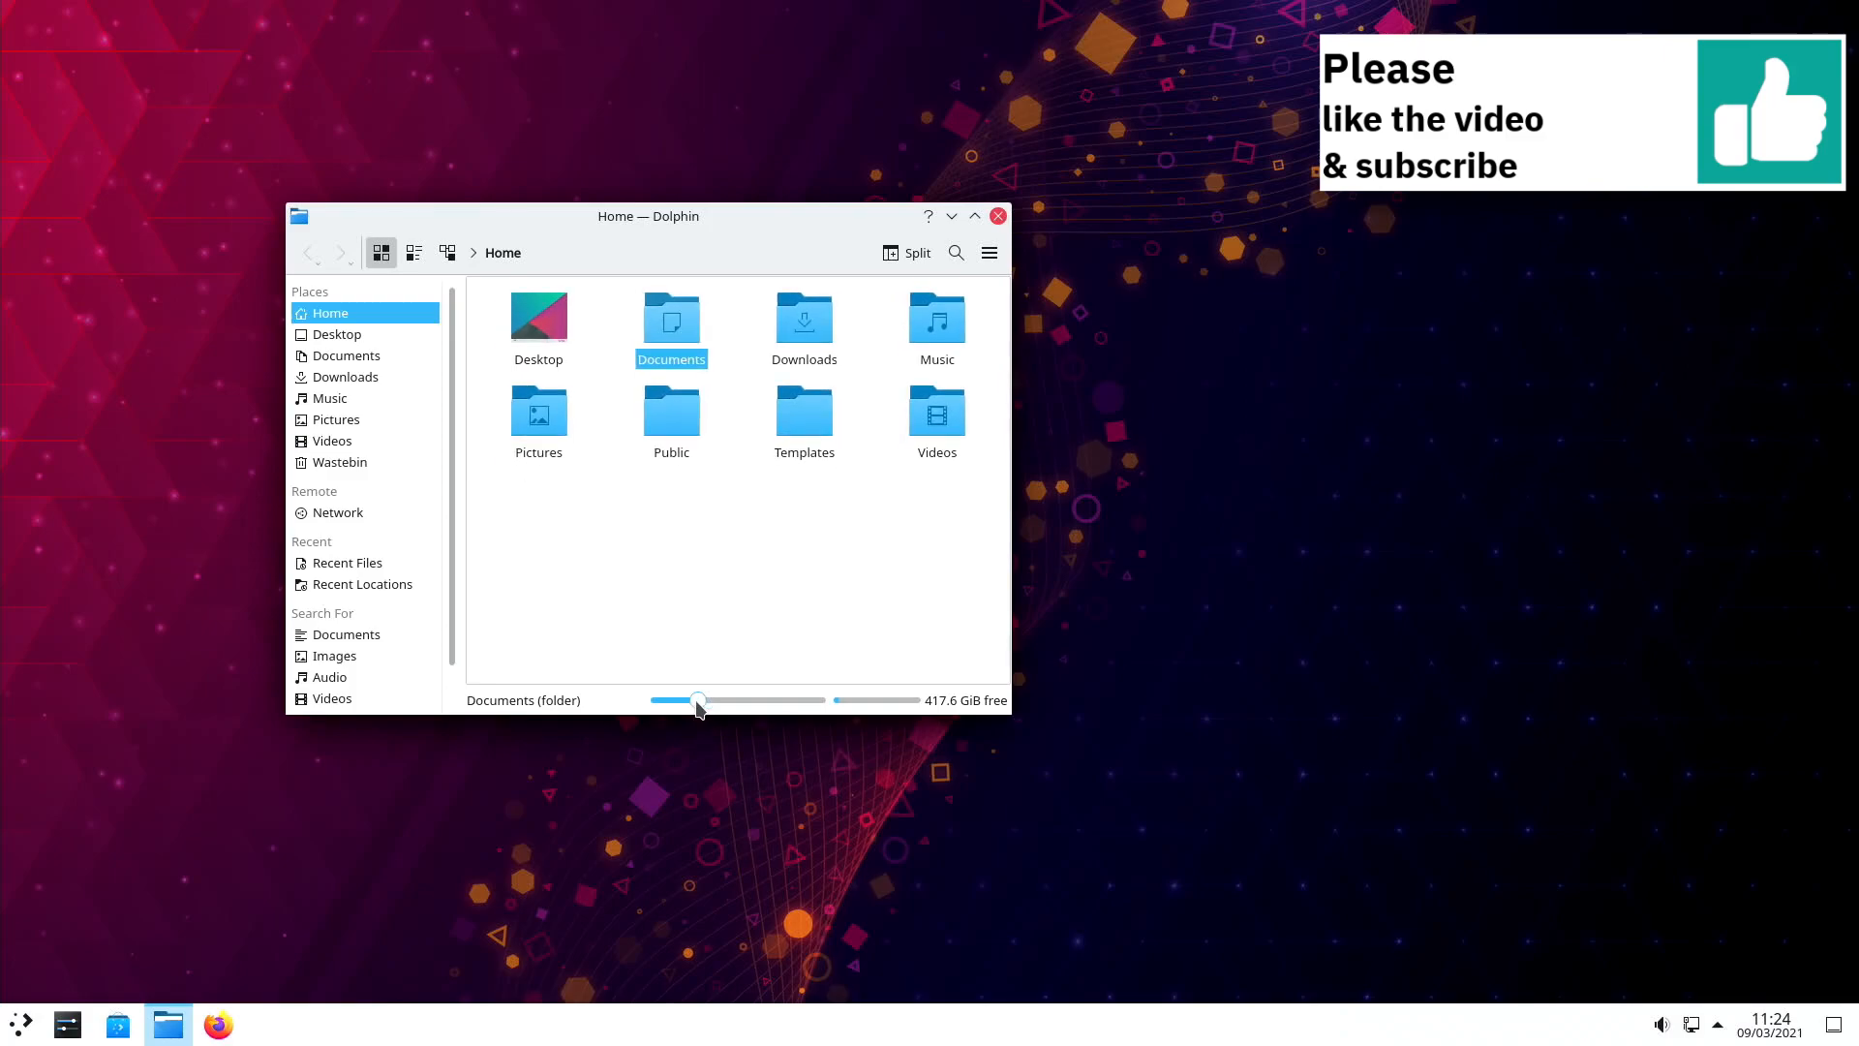
pyautogui.click(990, 252)
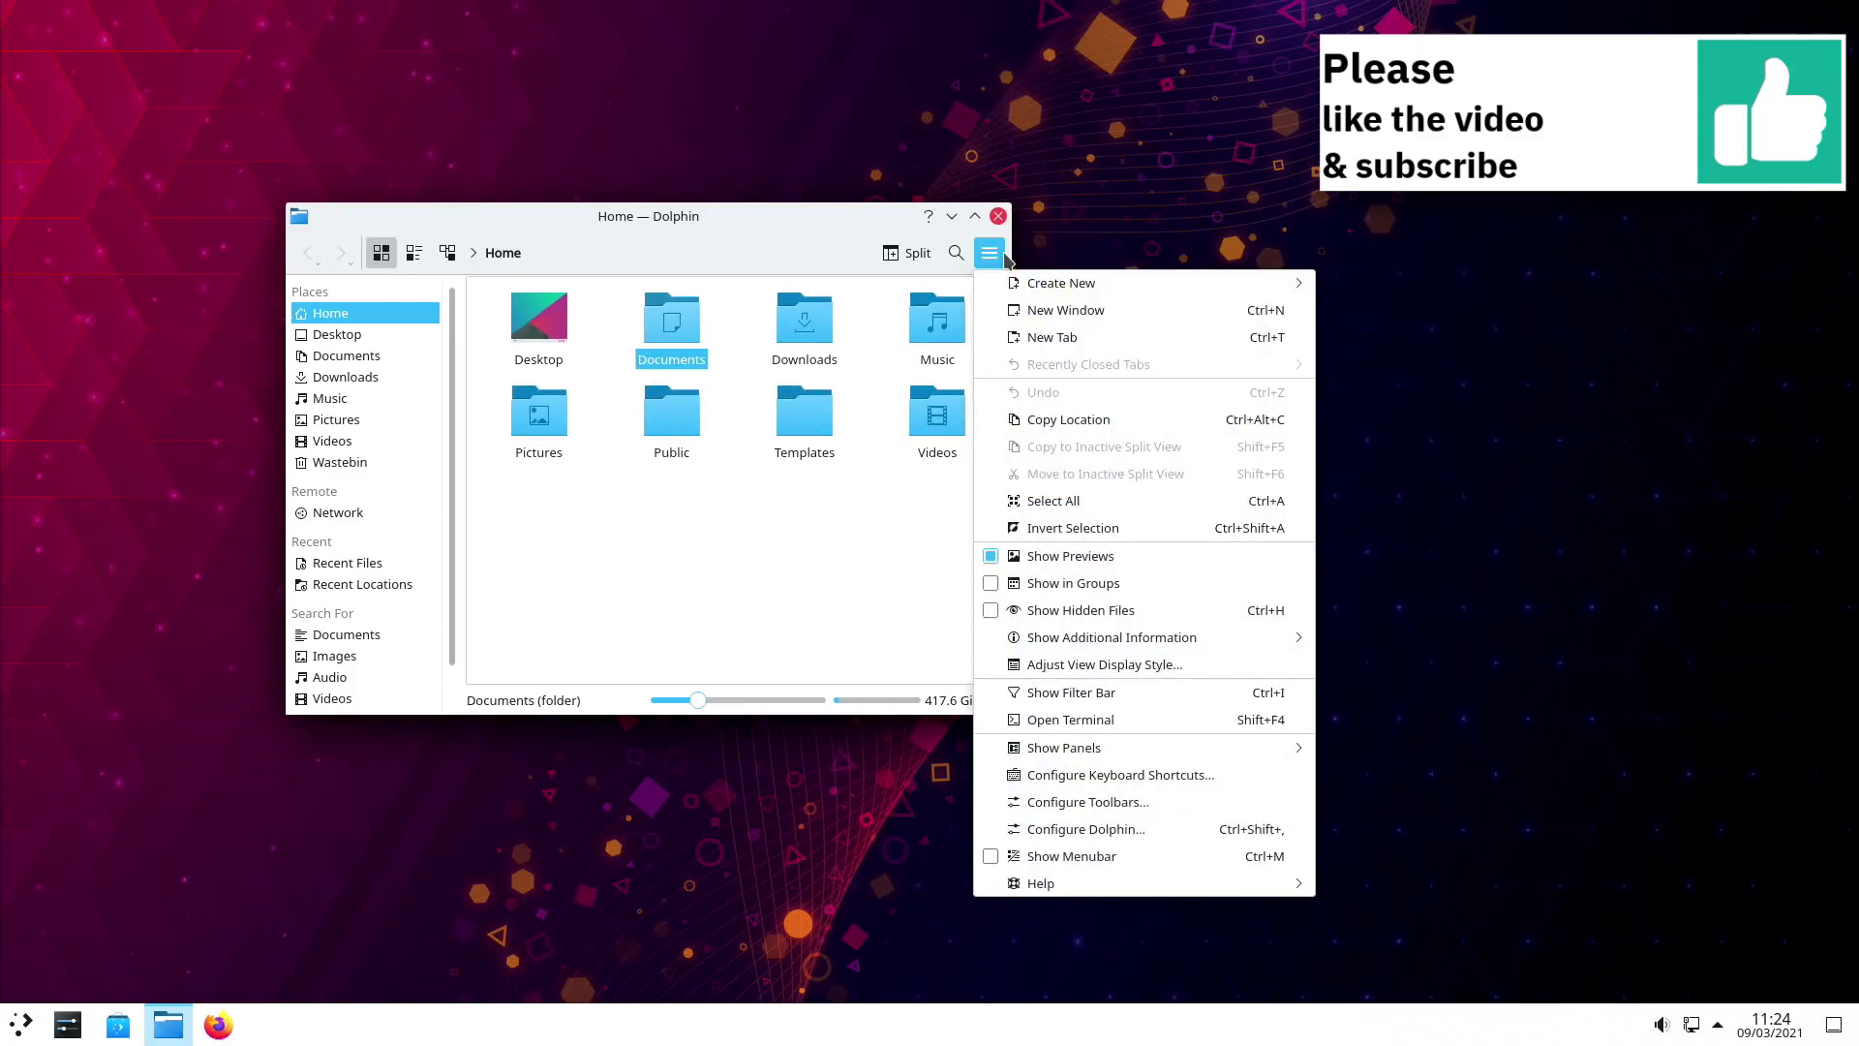
pyautogui.click(954, 251)
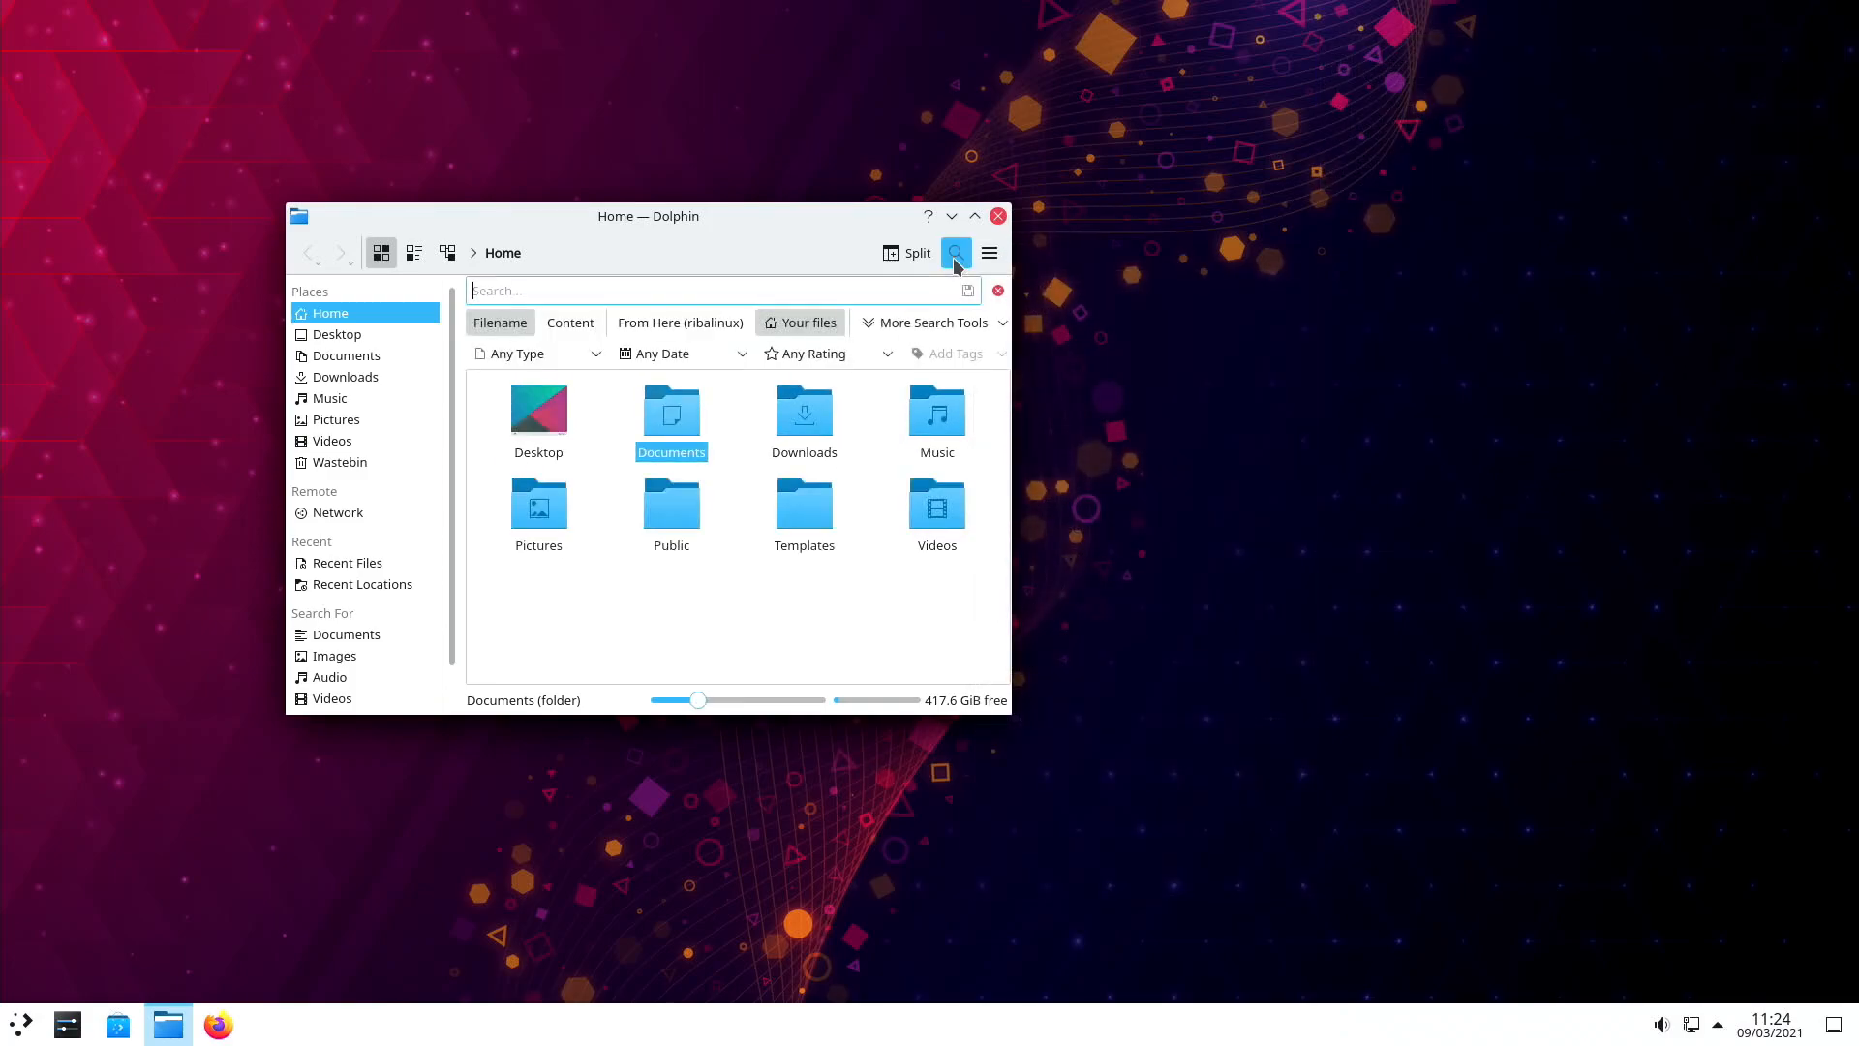
# - Try split view, single pane and compact list modes, then close the Home folder window
pyautogui.click(907, 252)
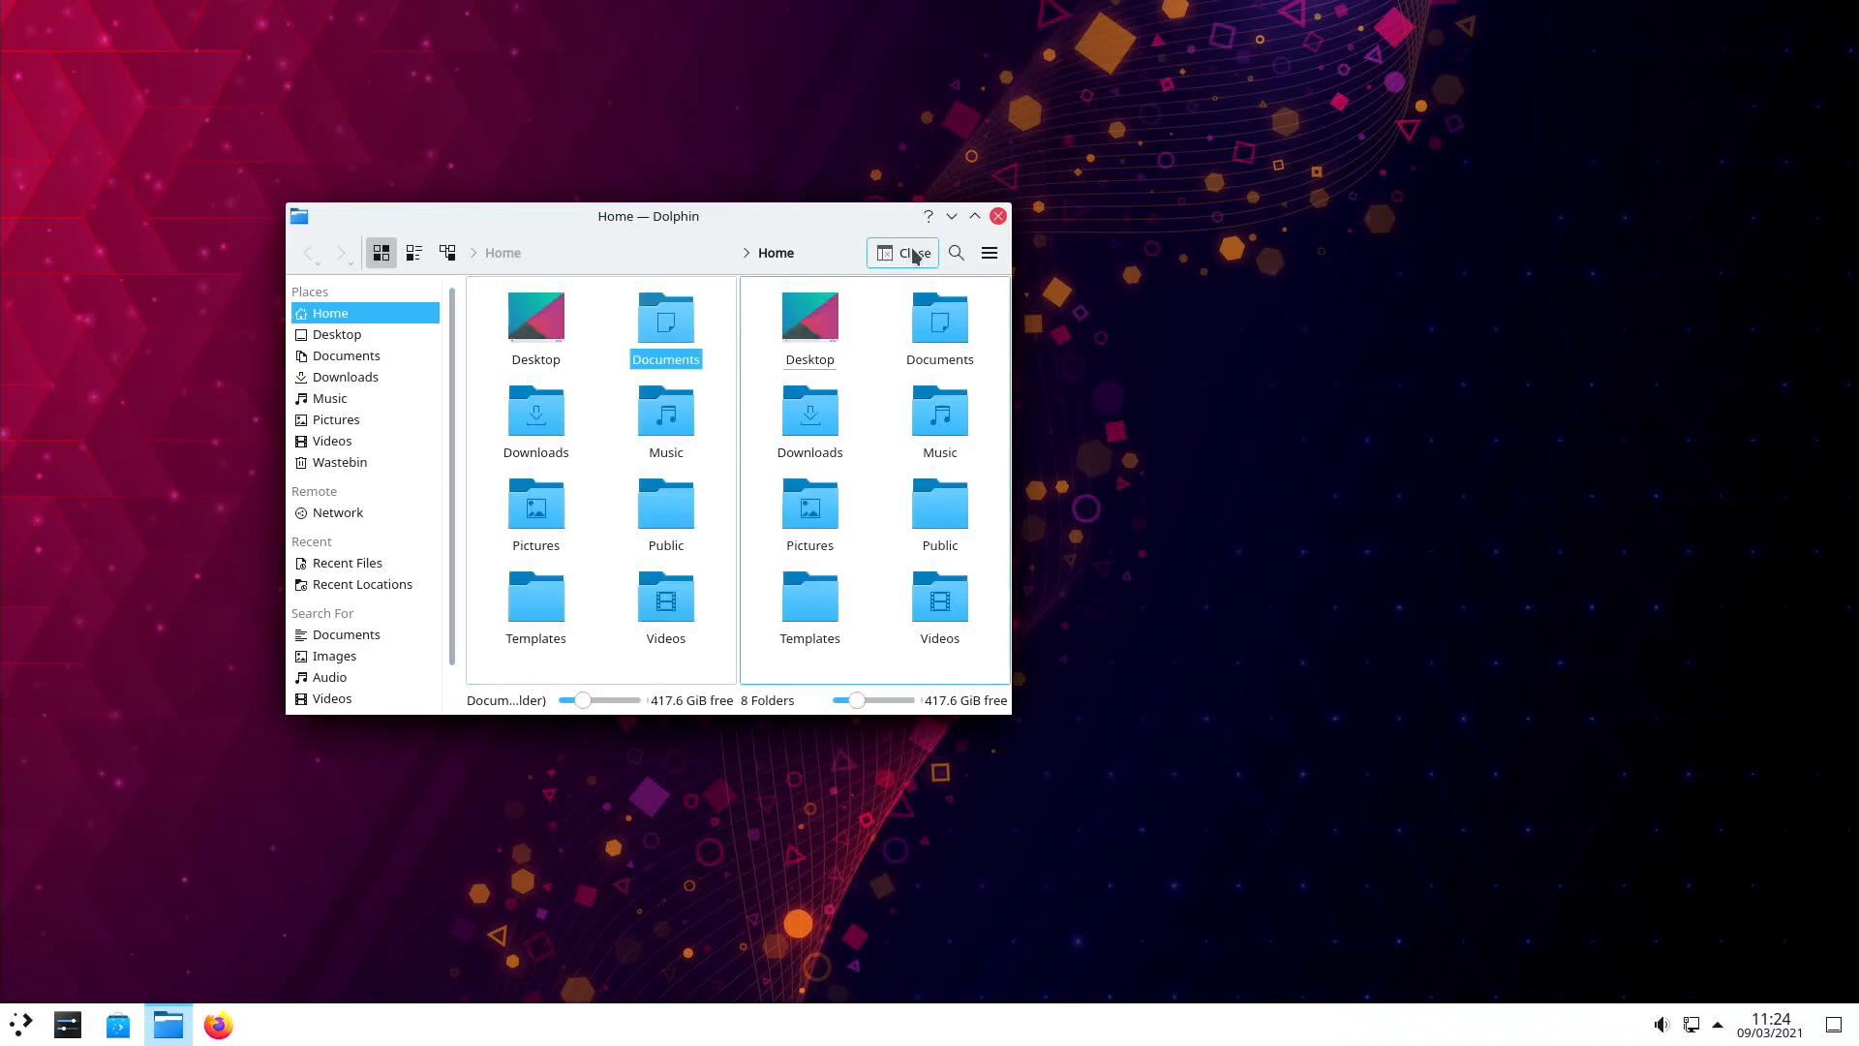
pyautogui.click(447, 252)
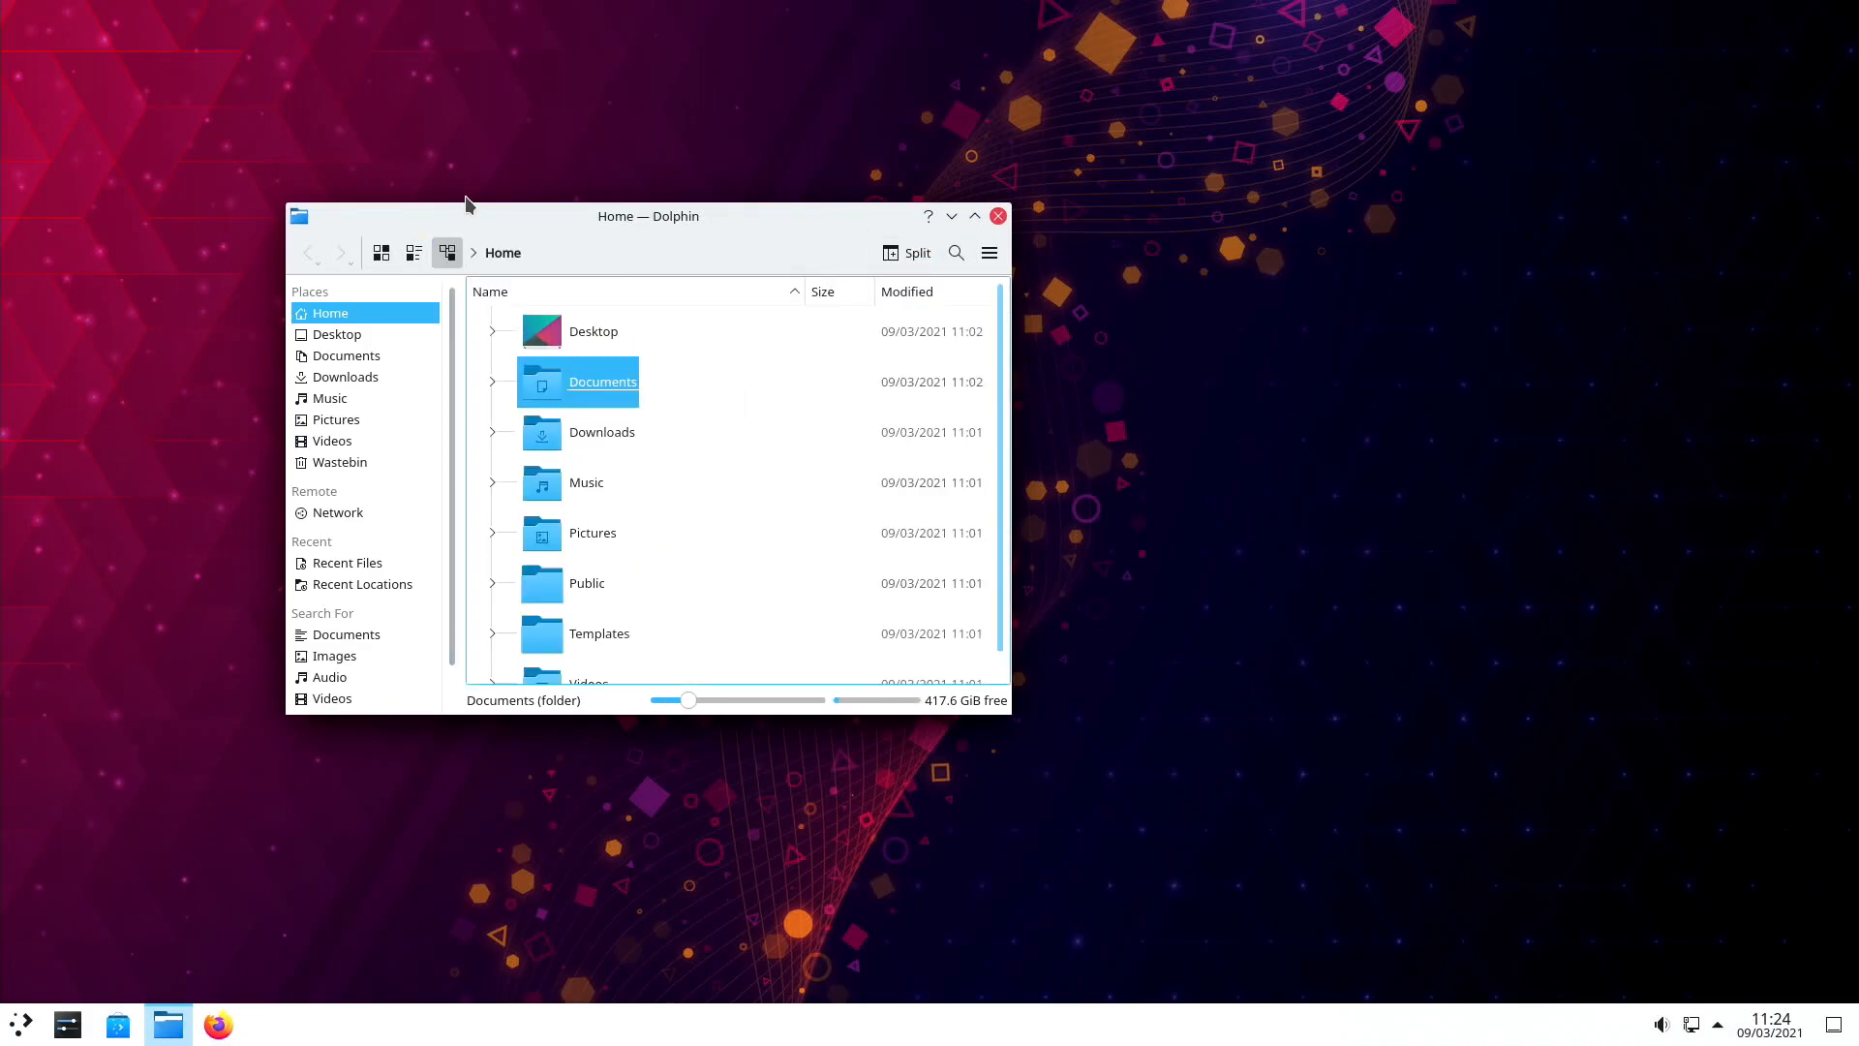
pyautogui.click(382, 252)
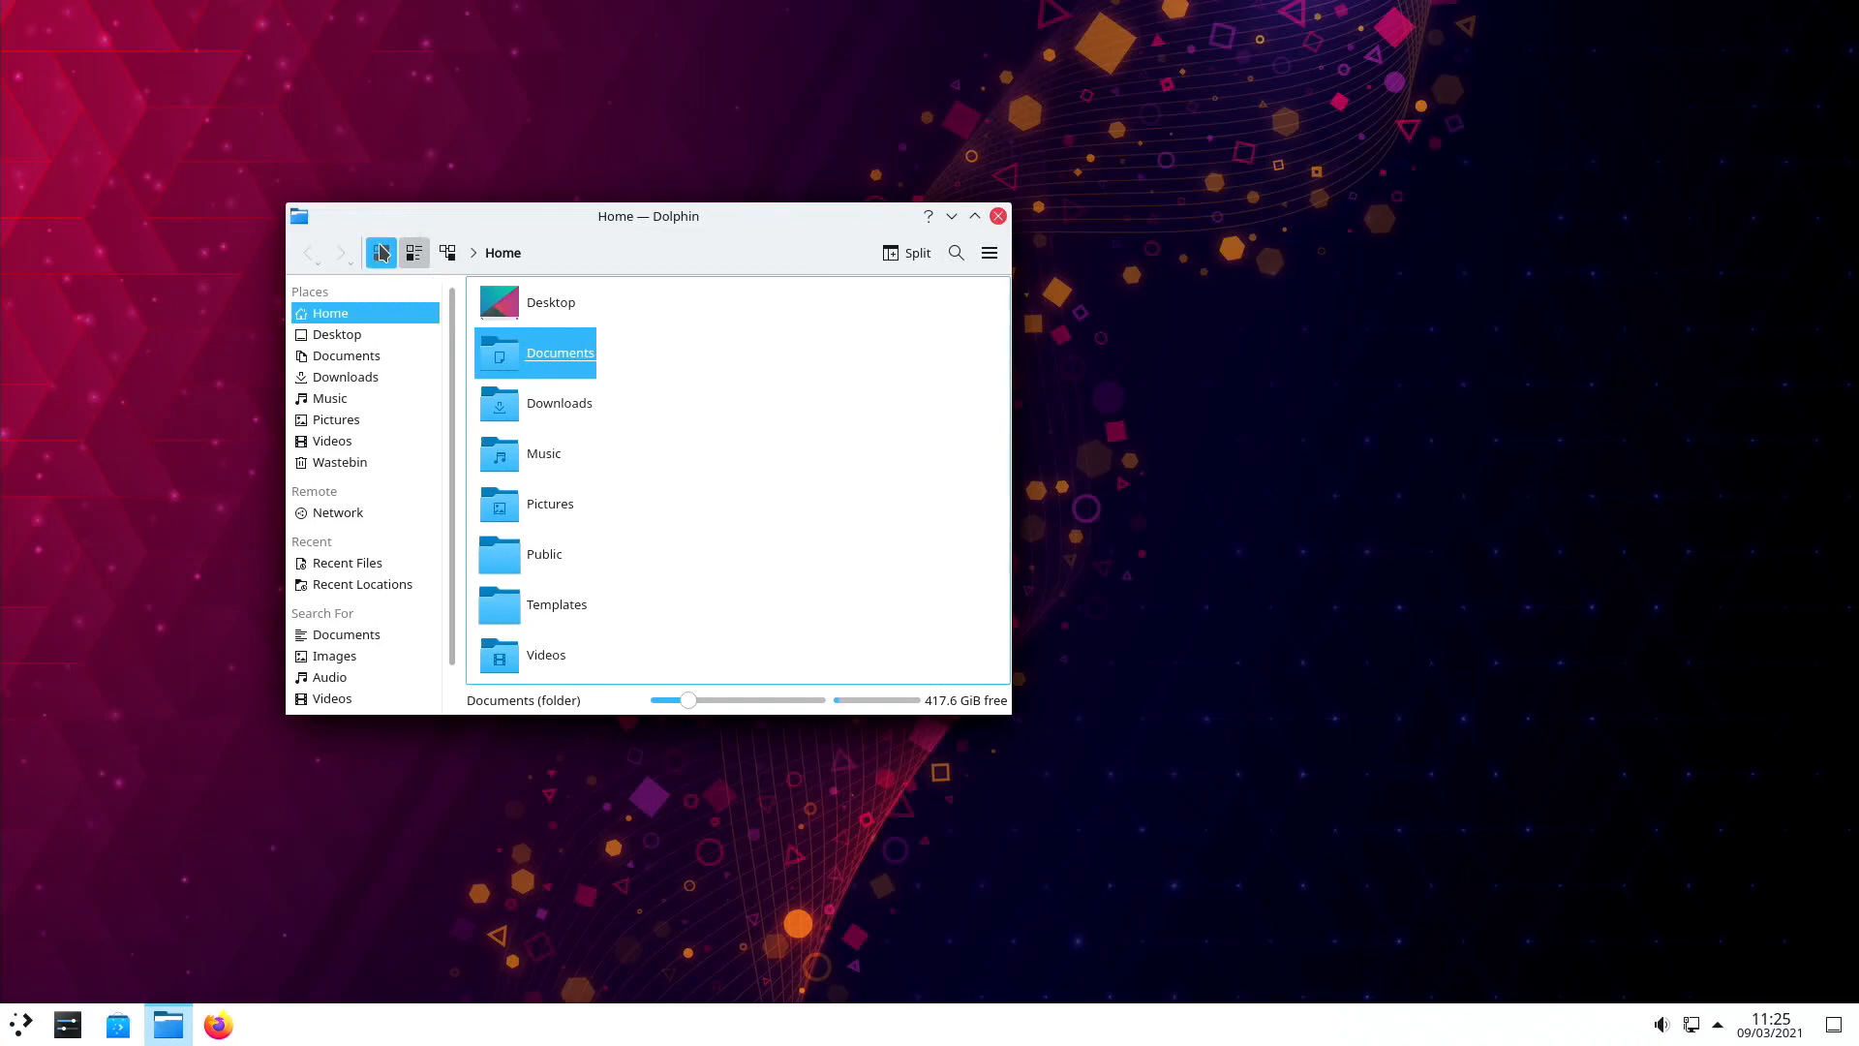
pyautogui.click(974, 215)
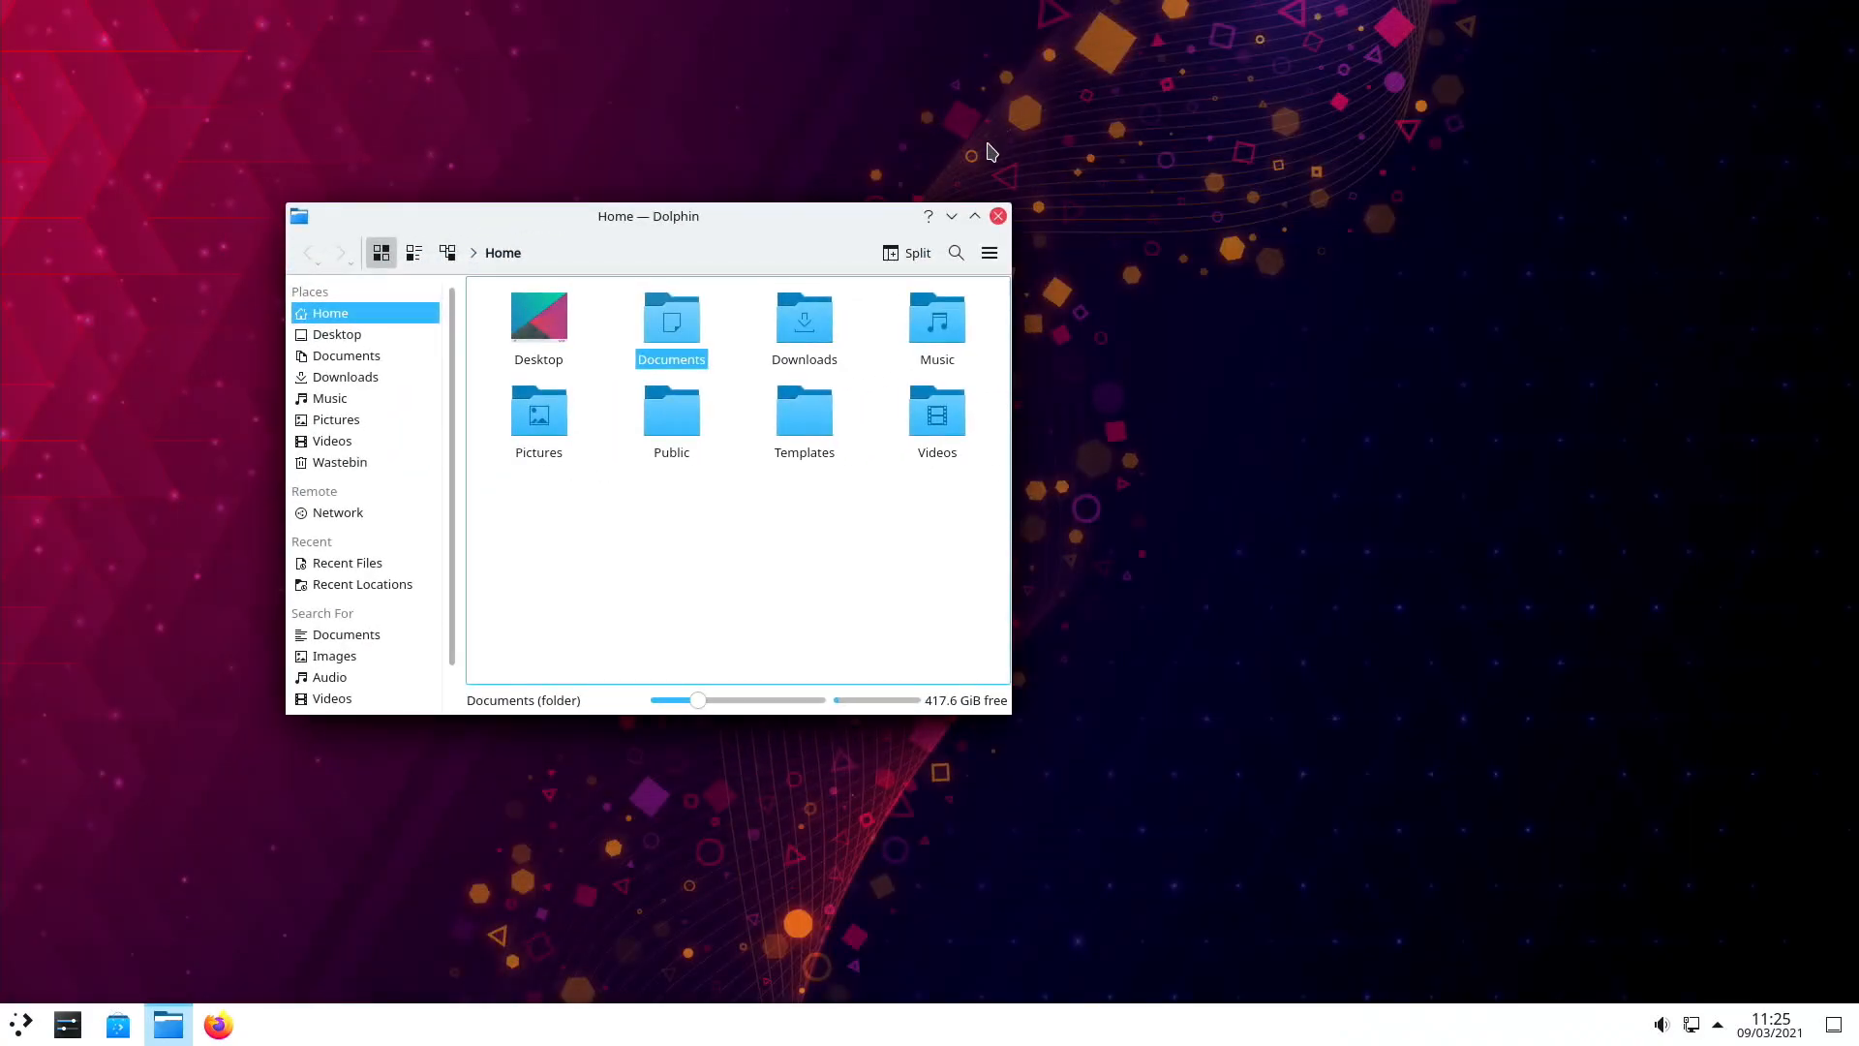
pyautogui.click(997, 215)
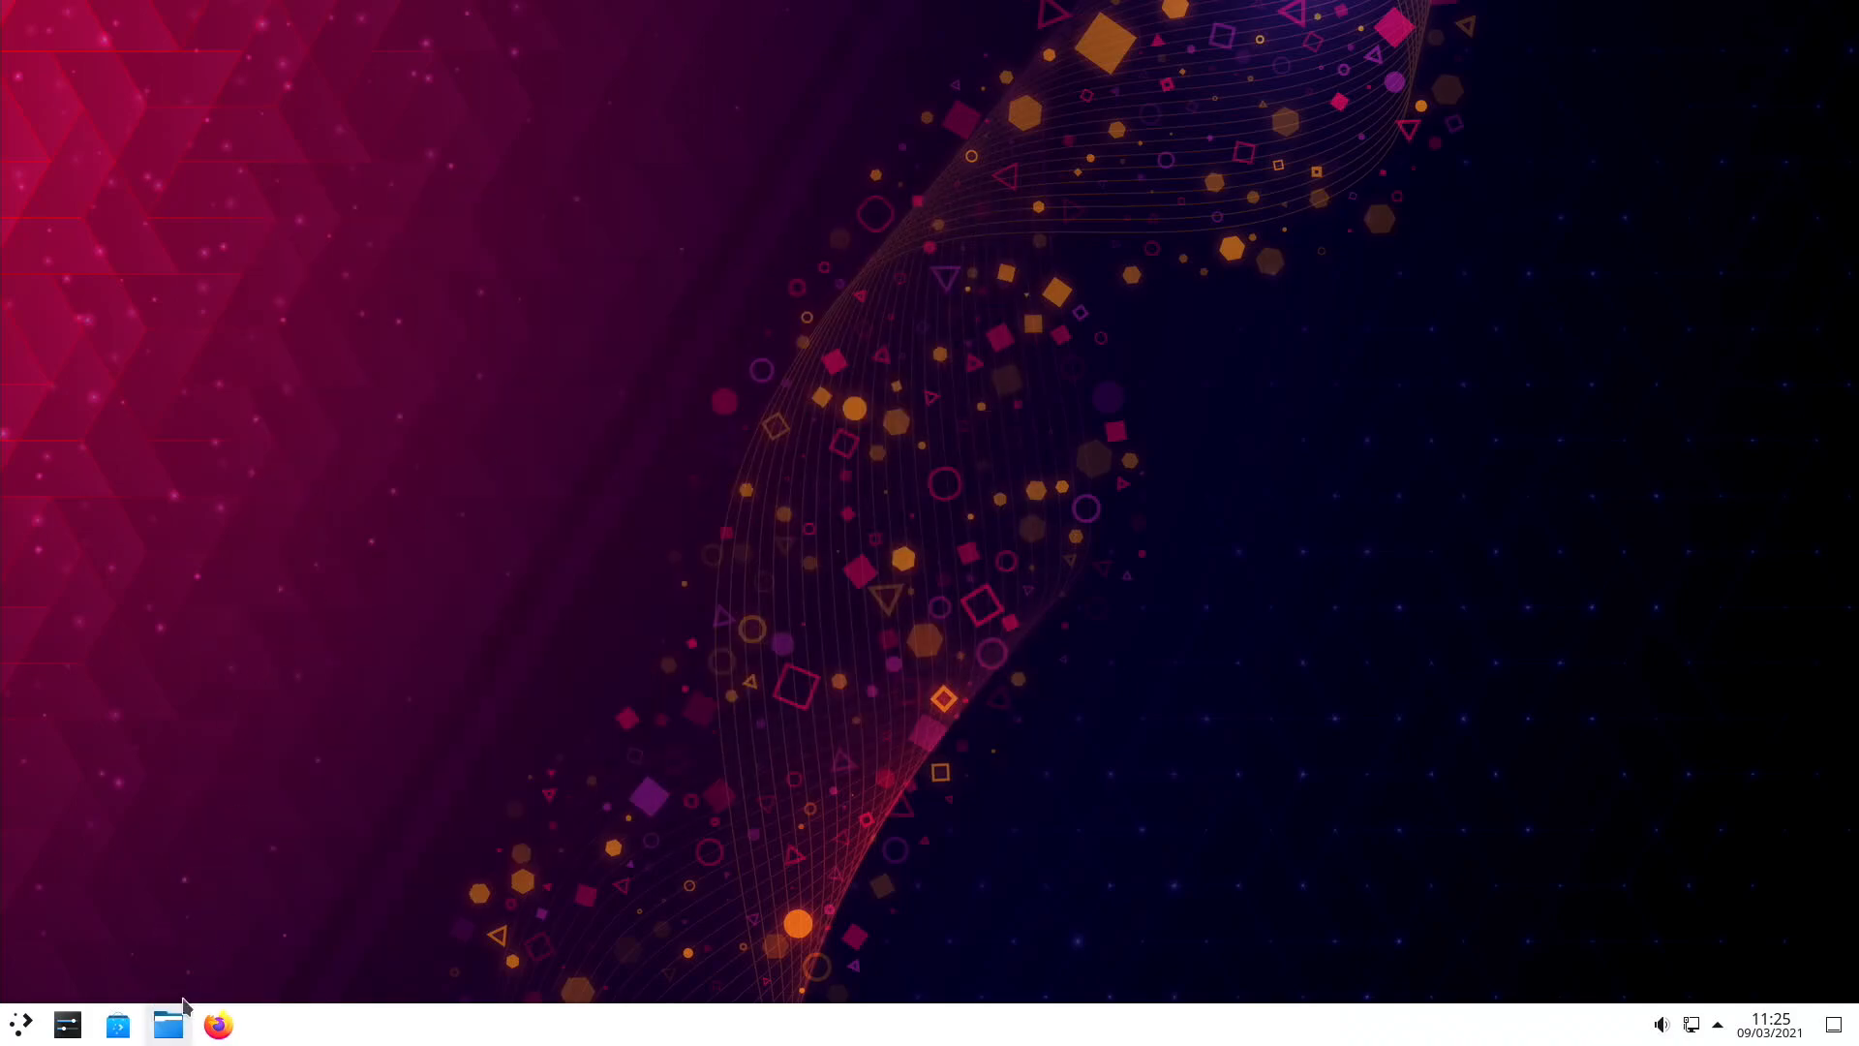
# - Launch System Settings and scroll its category sidebar down to the Hardware section
pyautogui.click(167, 1025)
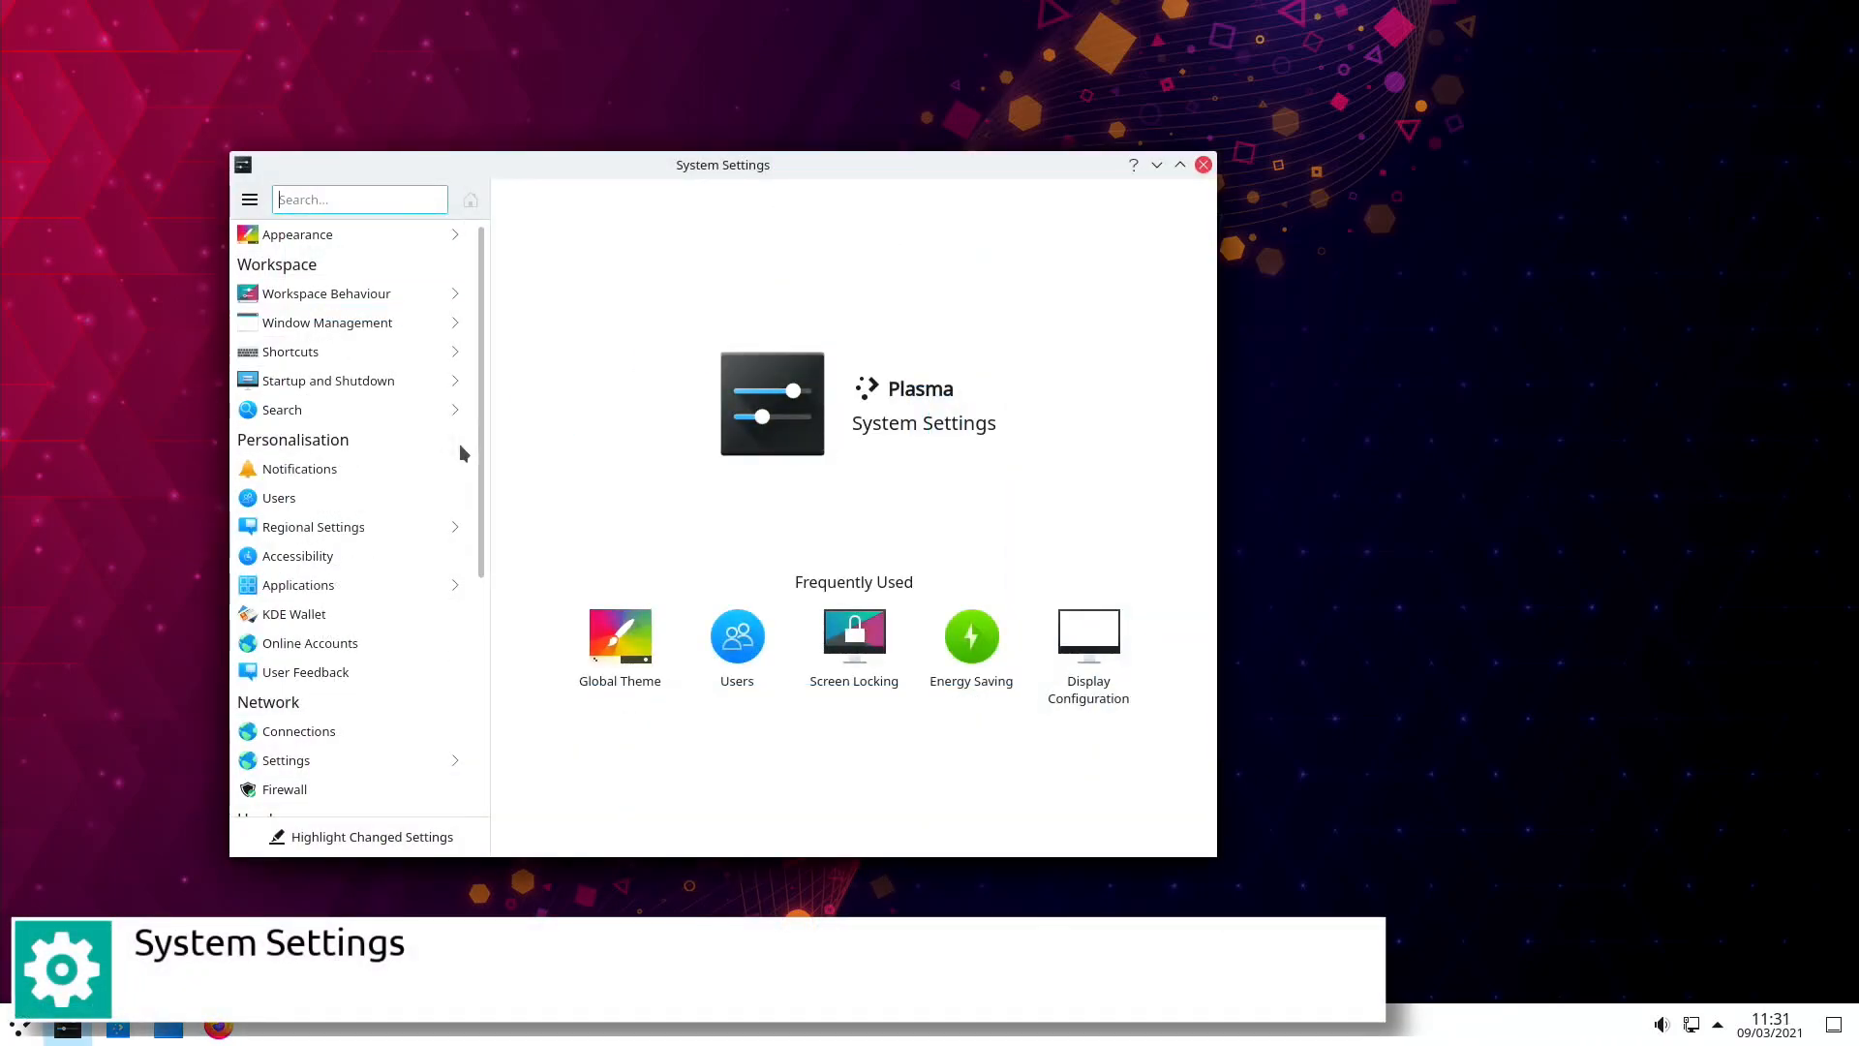
pyautogui.scroll(-3)
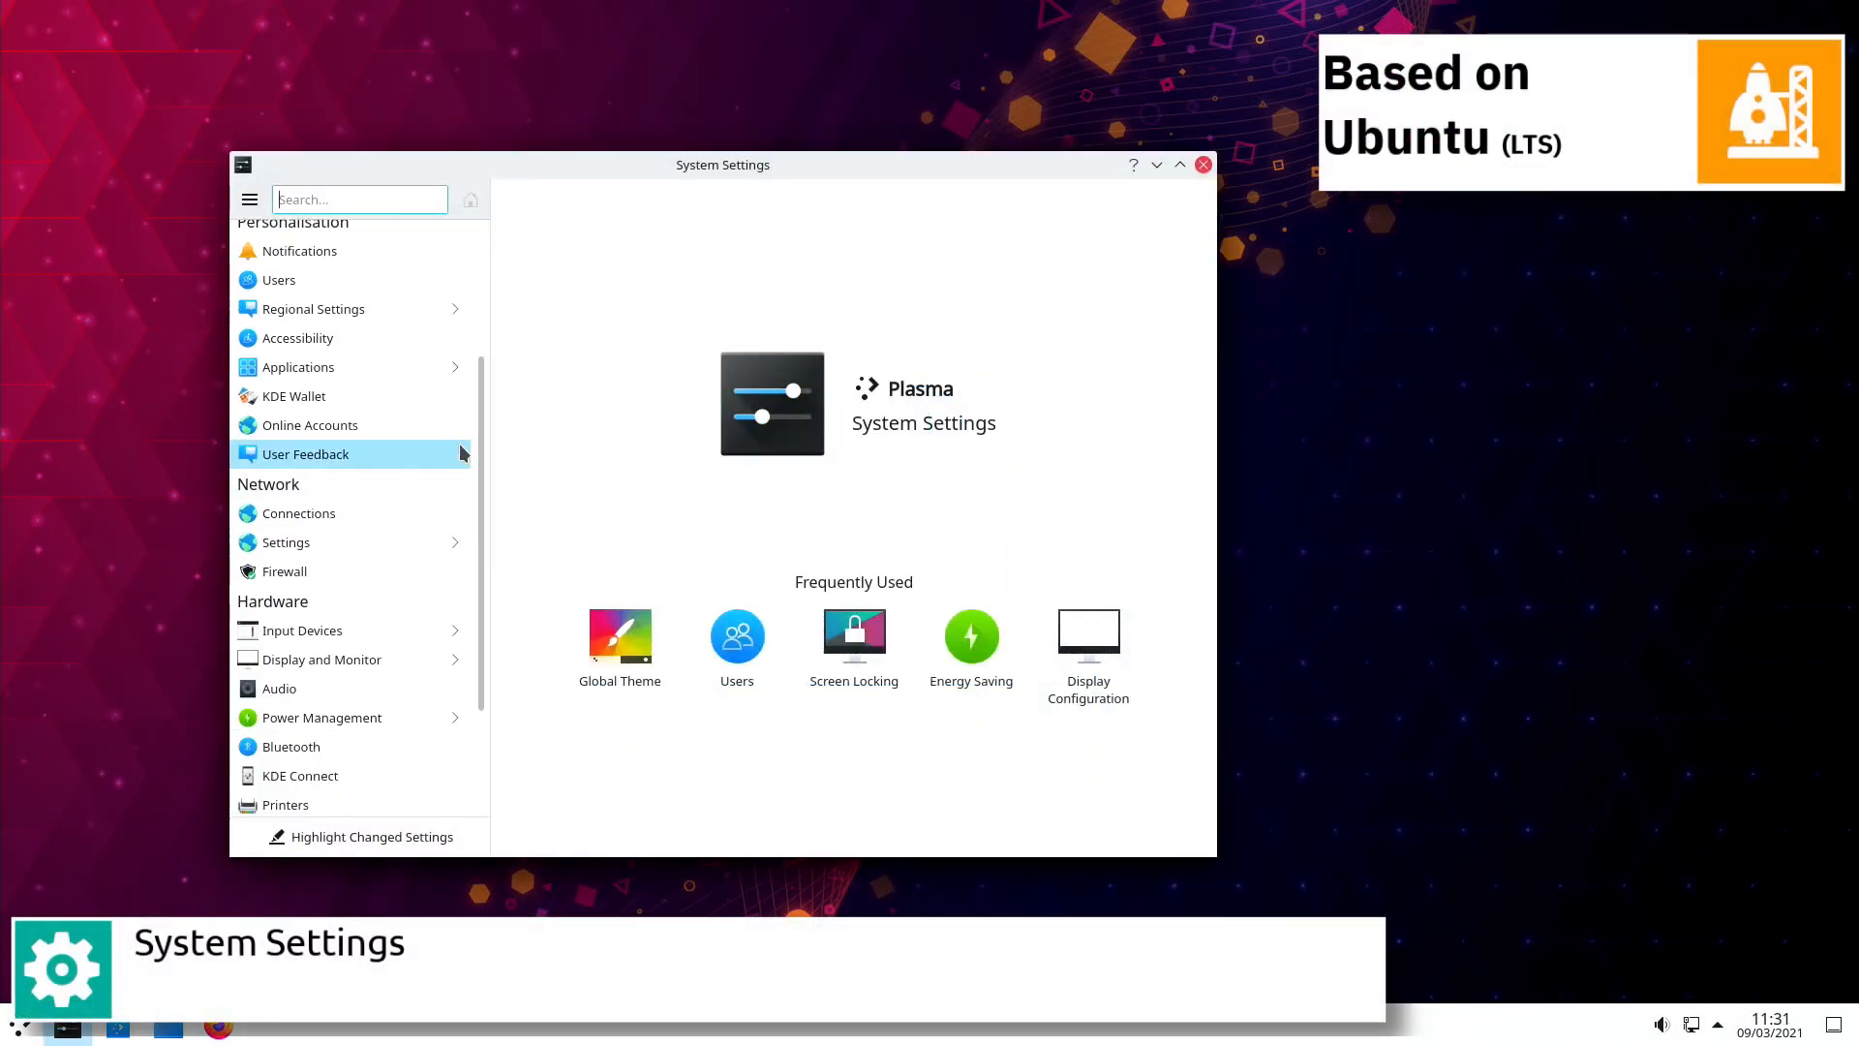
pyautogui.scroll(-3)
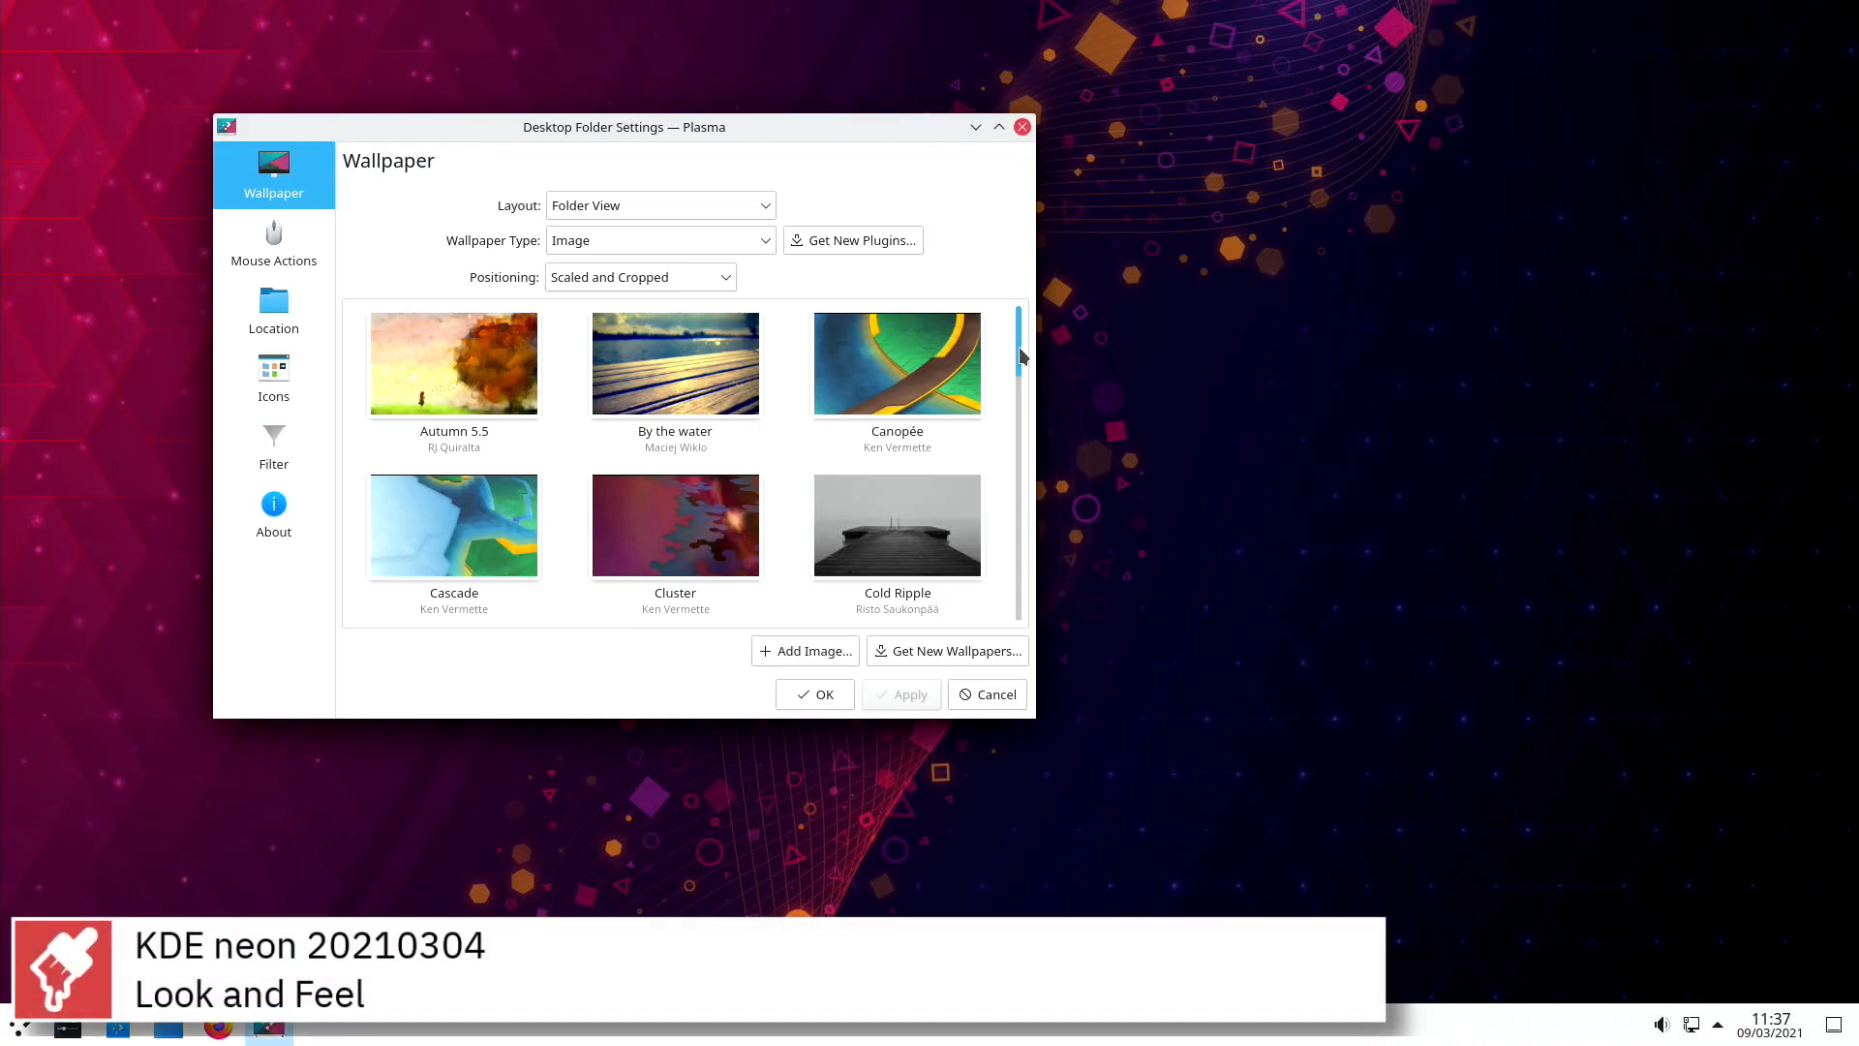
# - Browse the desktop settings' wallpapers, Mouse Actions, Location and Filter pages, then close without changes
pyautogui.scroll(-3)
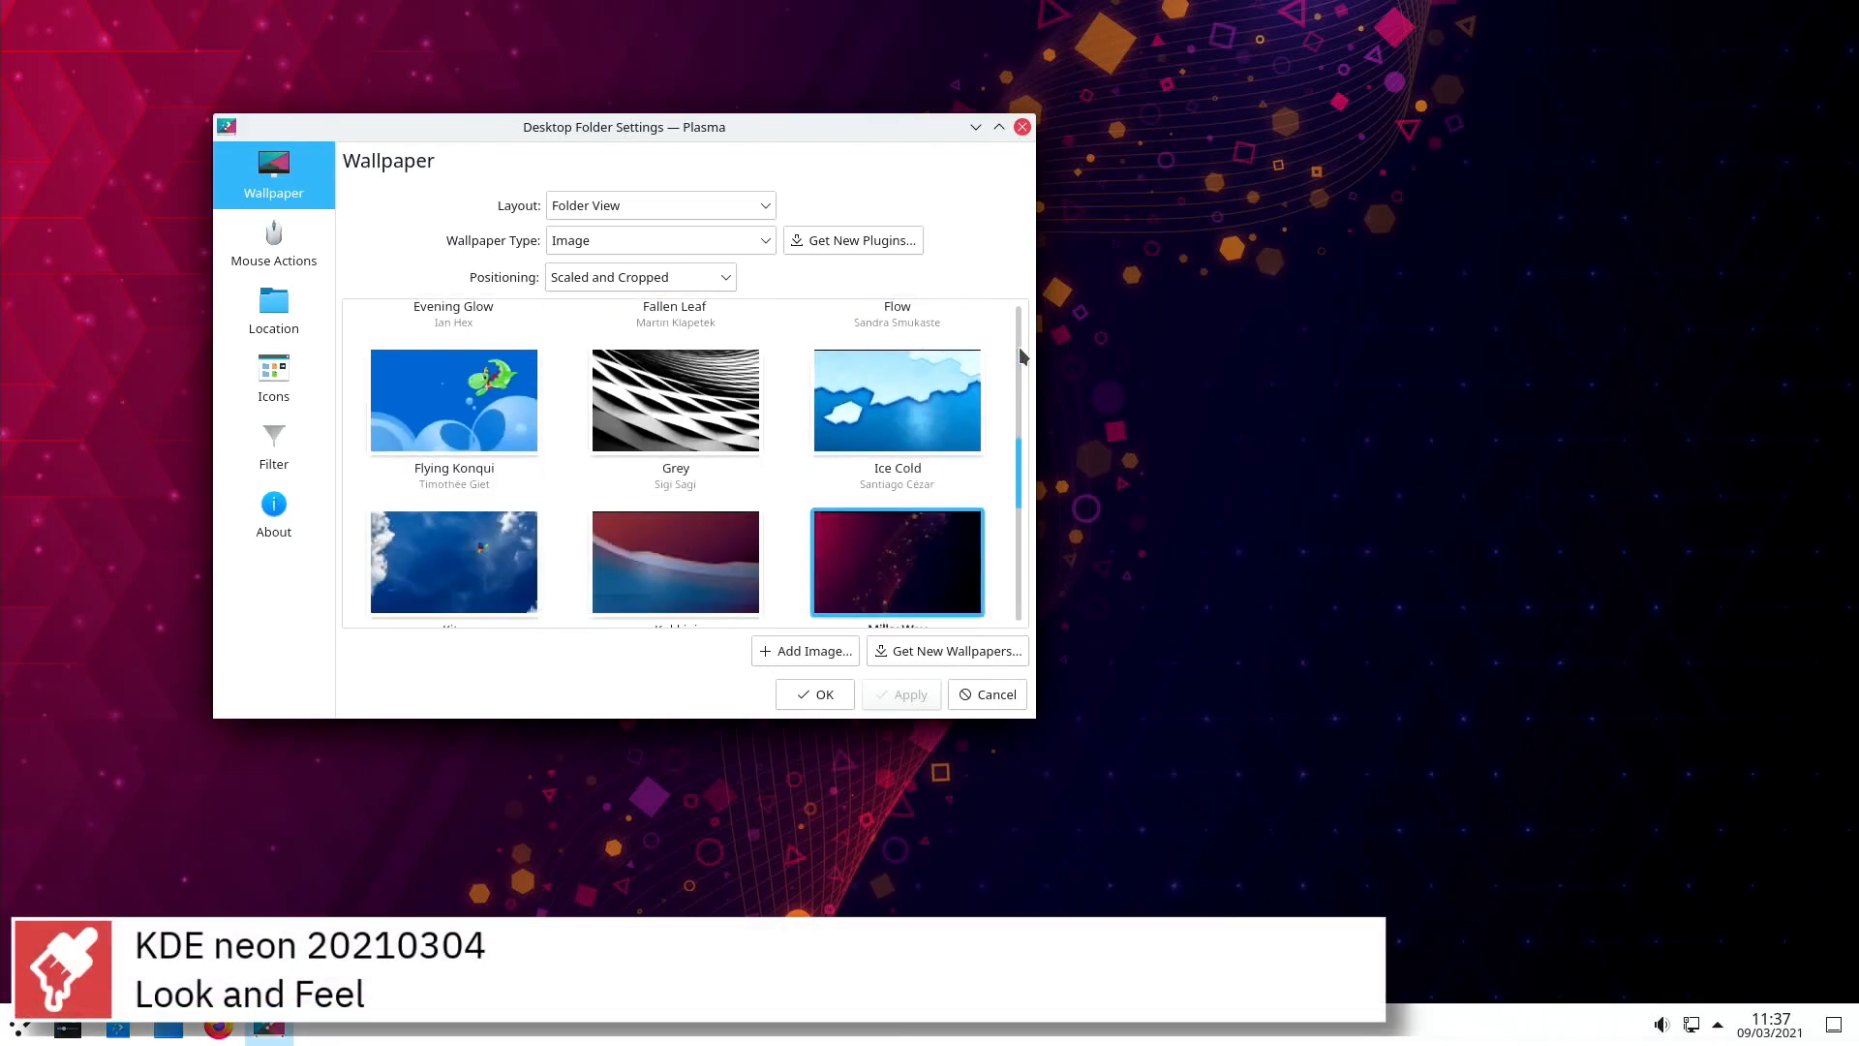
pyautogui.scroll(-3)
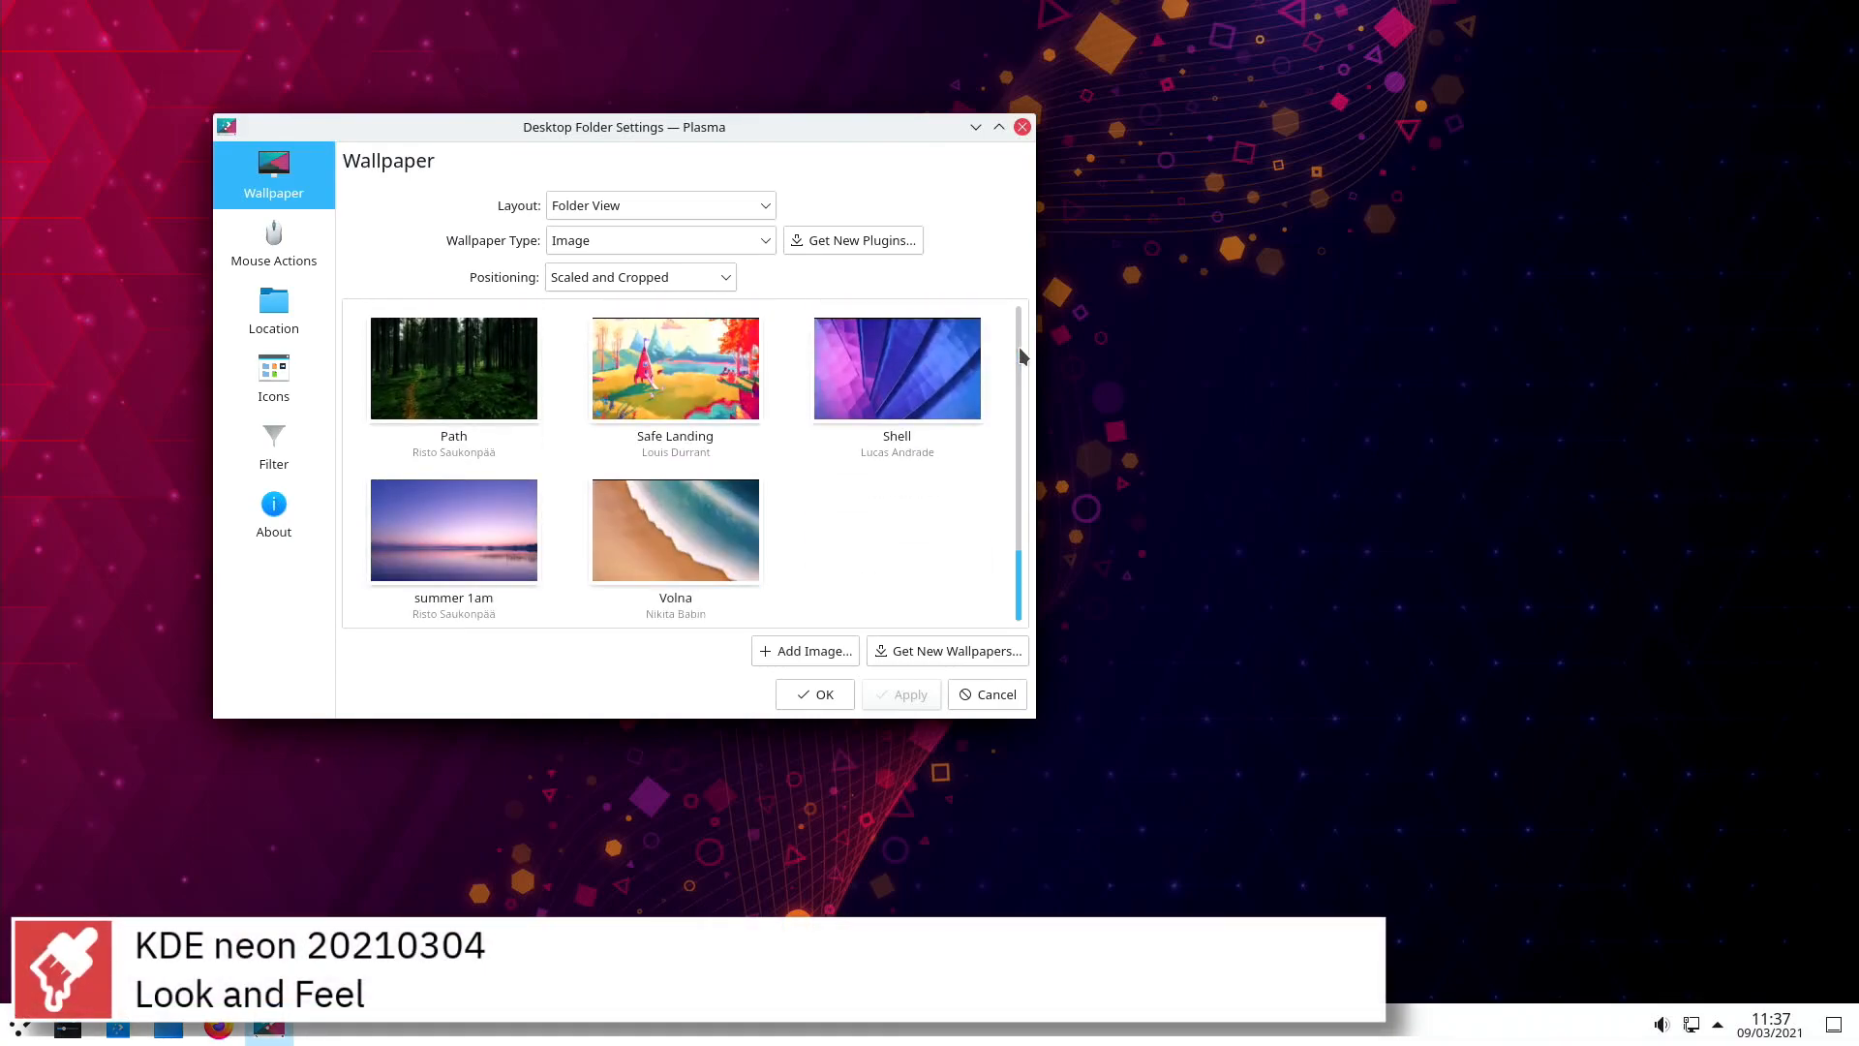
pyautogui.click(273, 244)
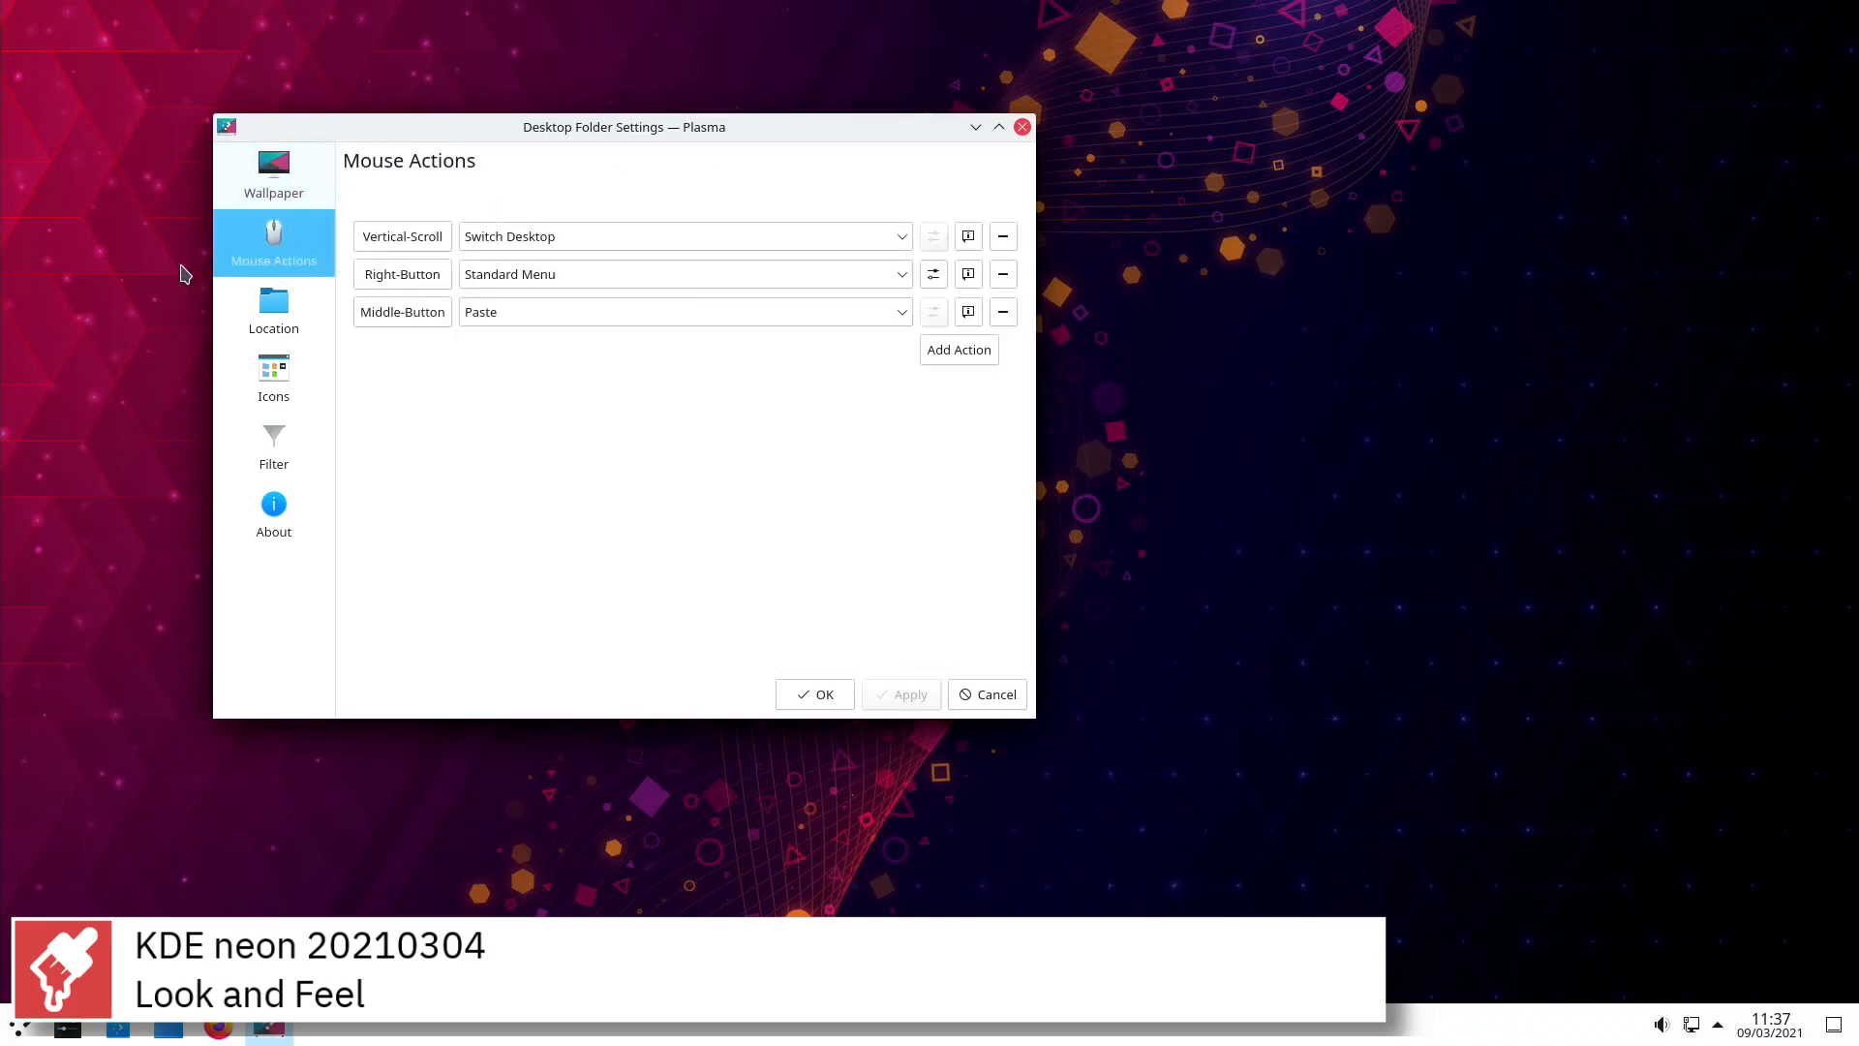
pyautogui.click(273, 310)
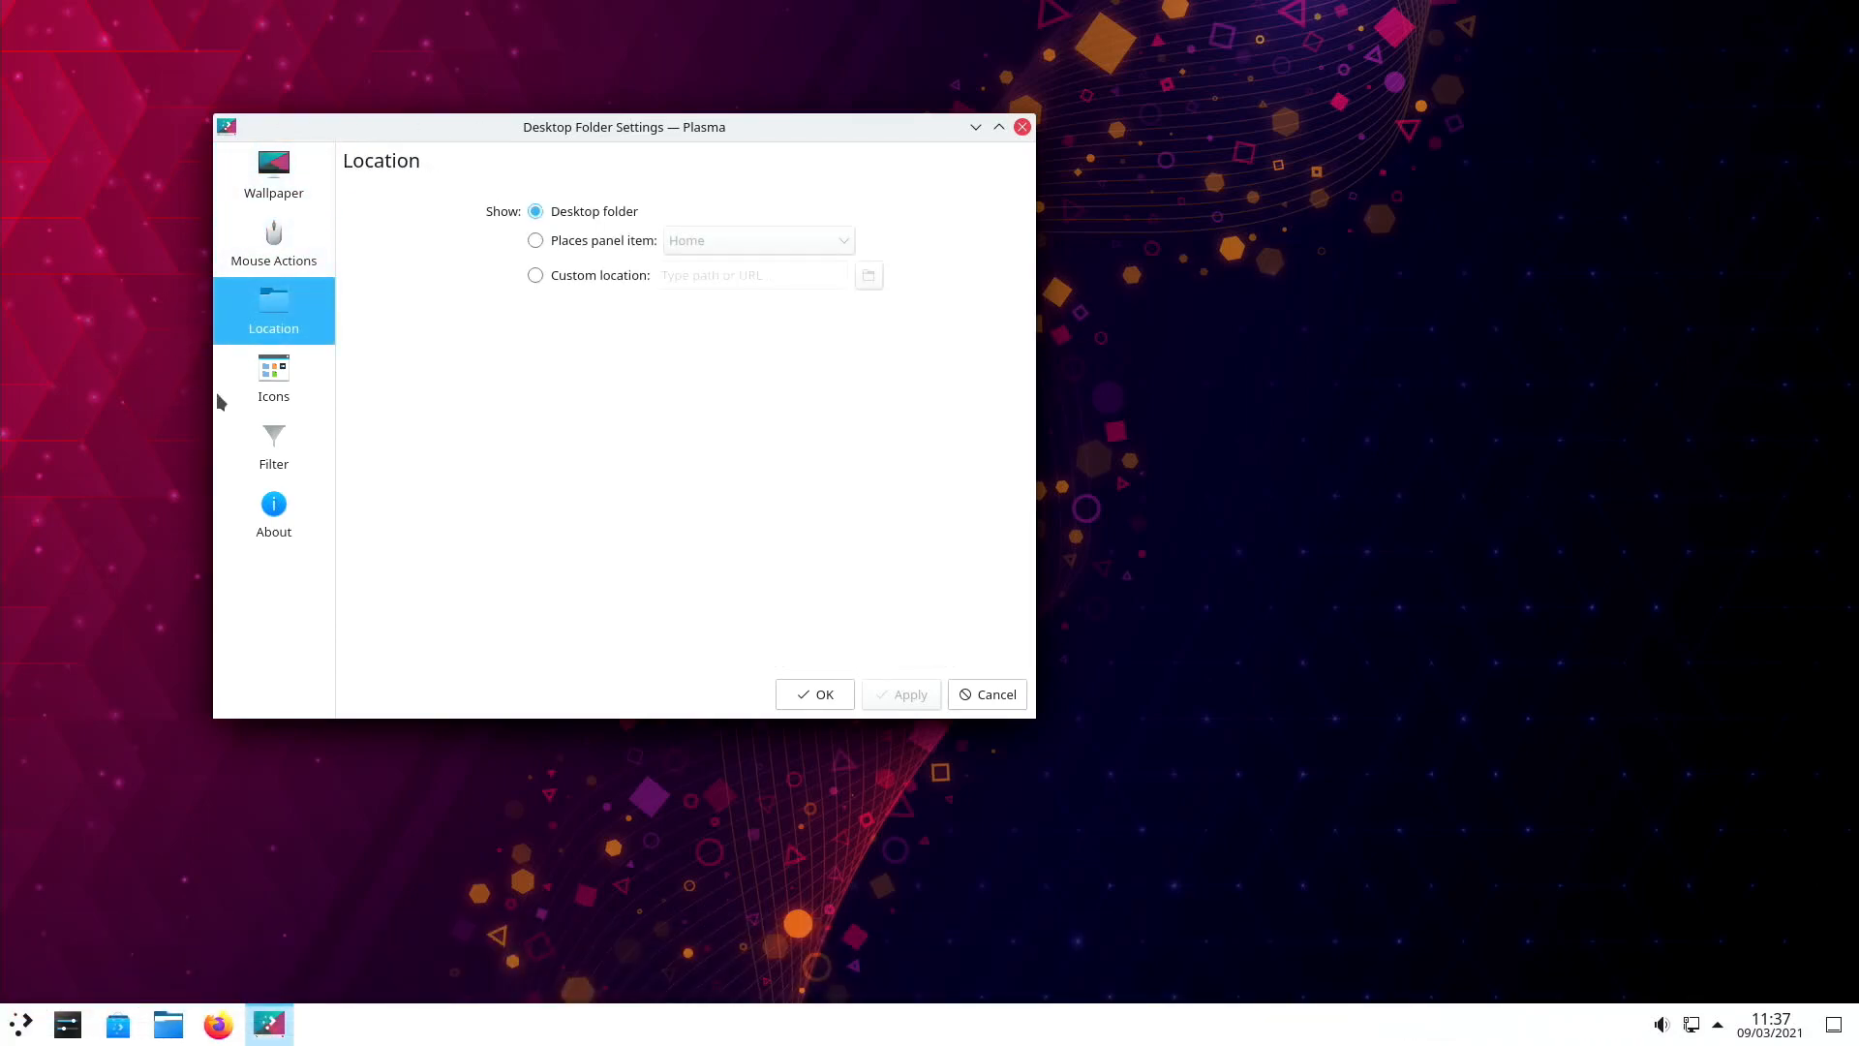
pyautogui.click(273, 446)
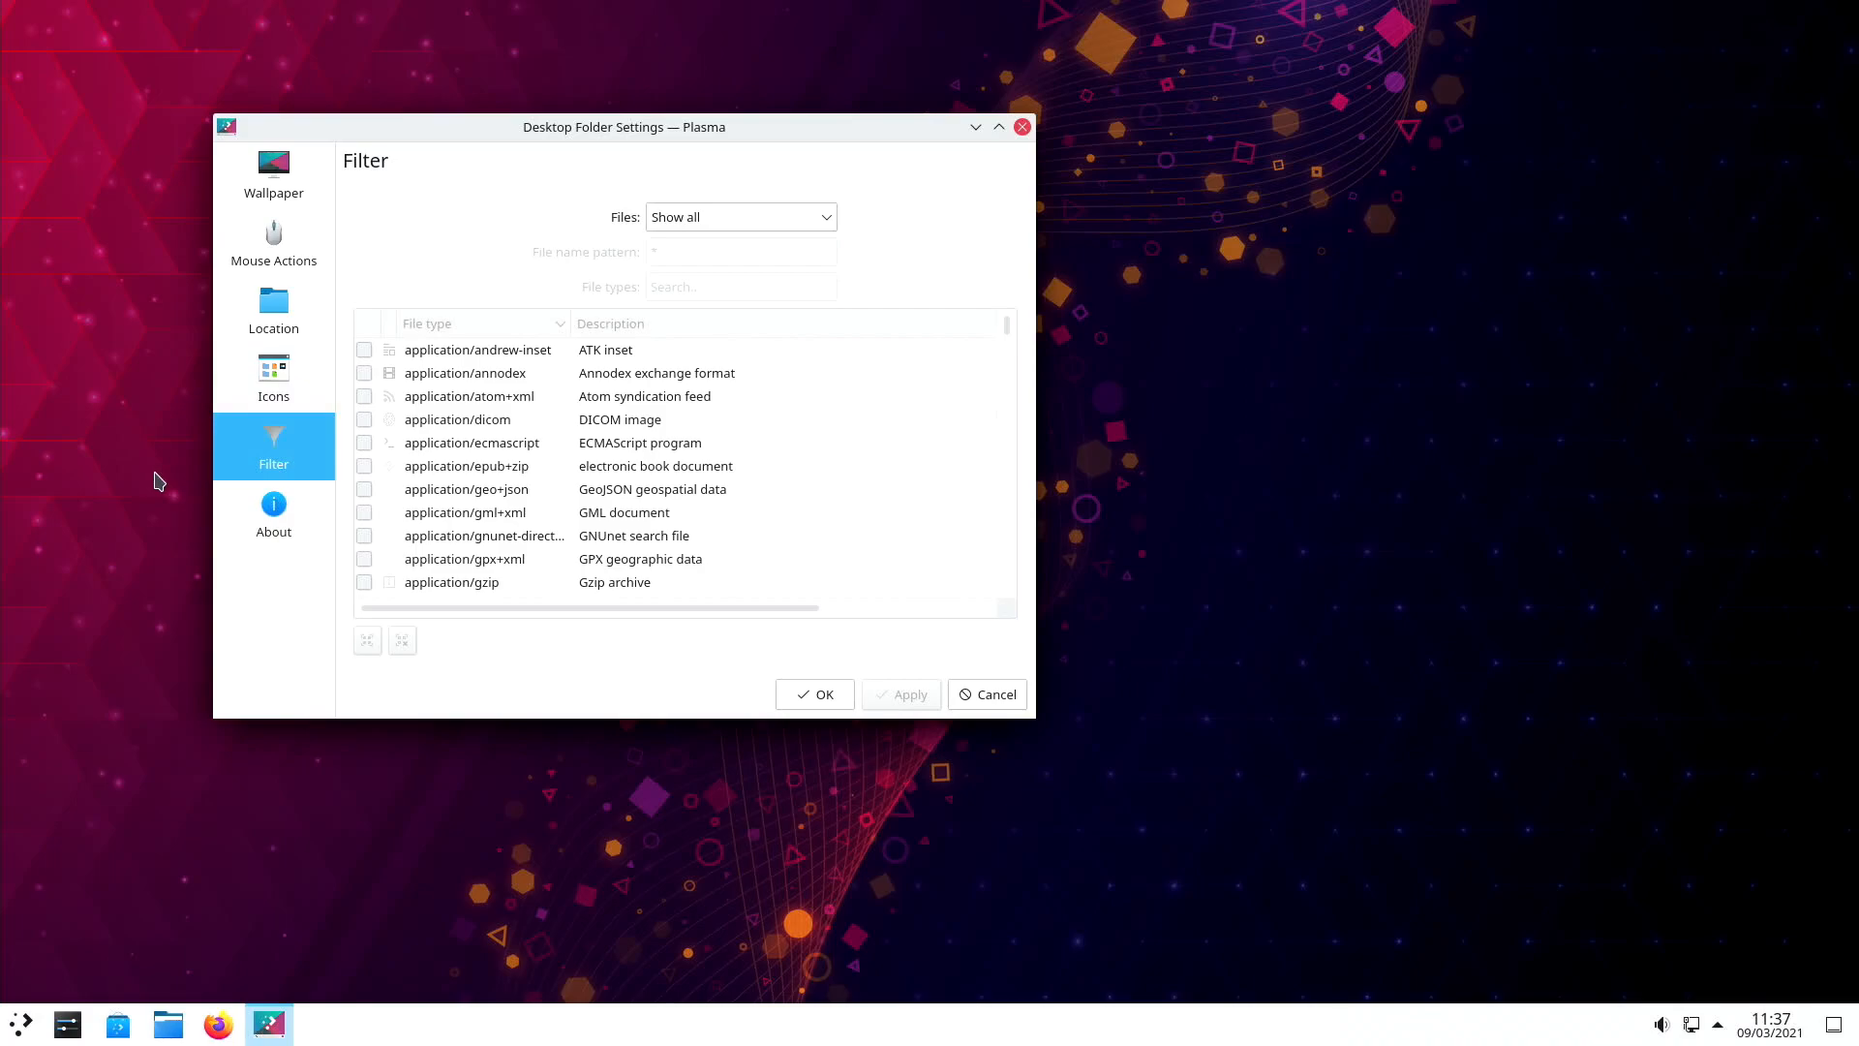
pyautogui.click(273, 515)
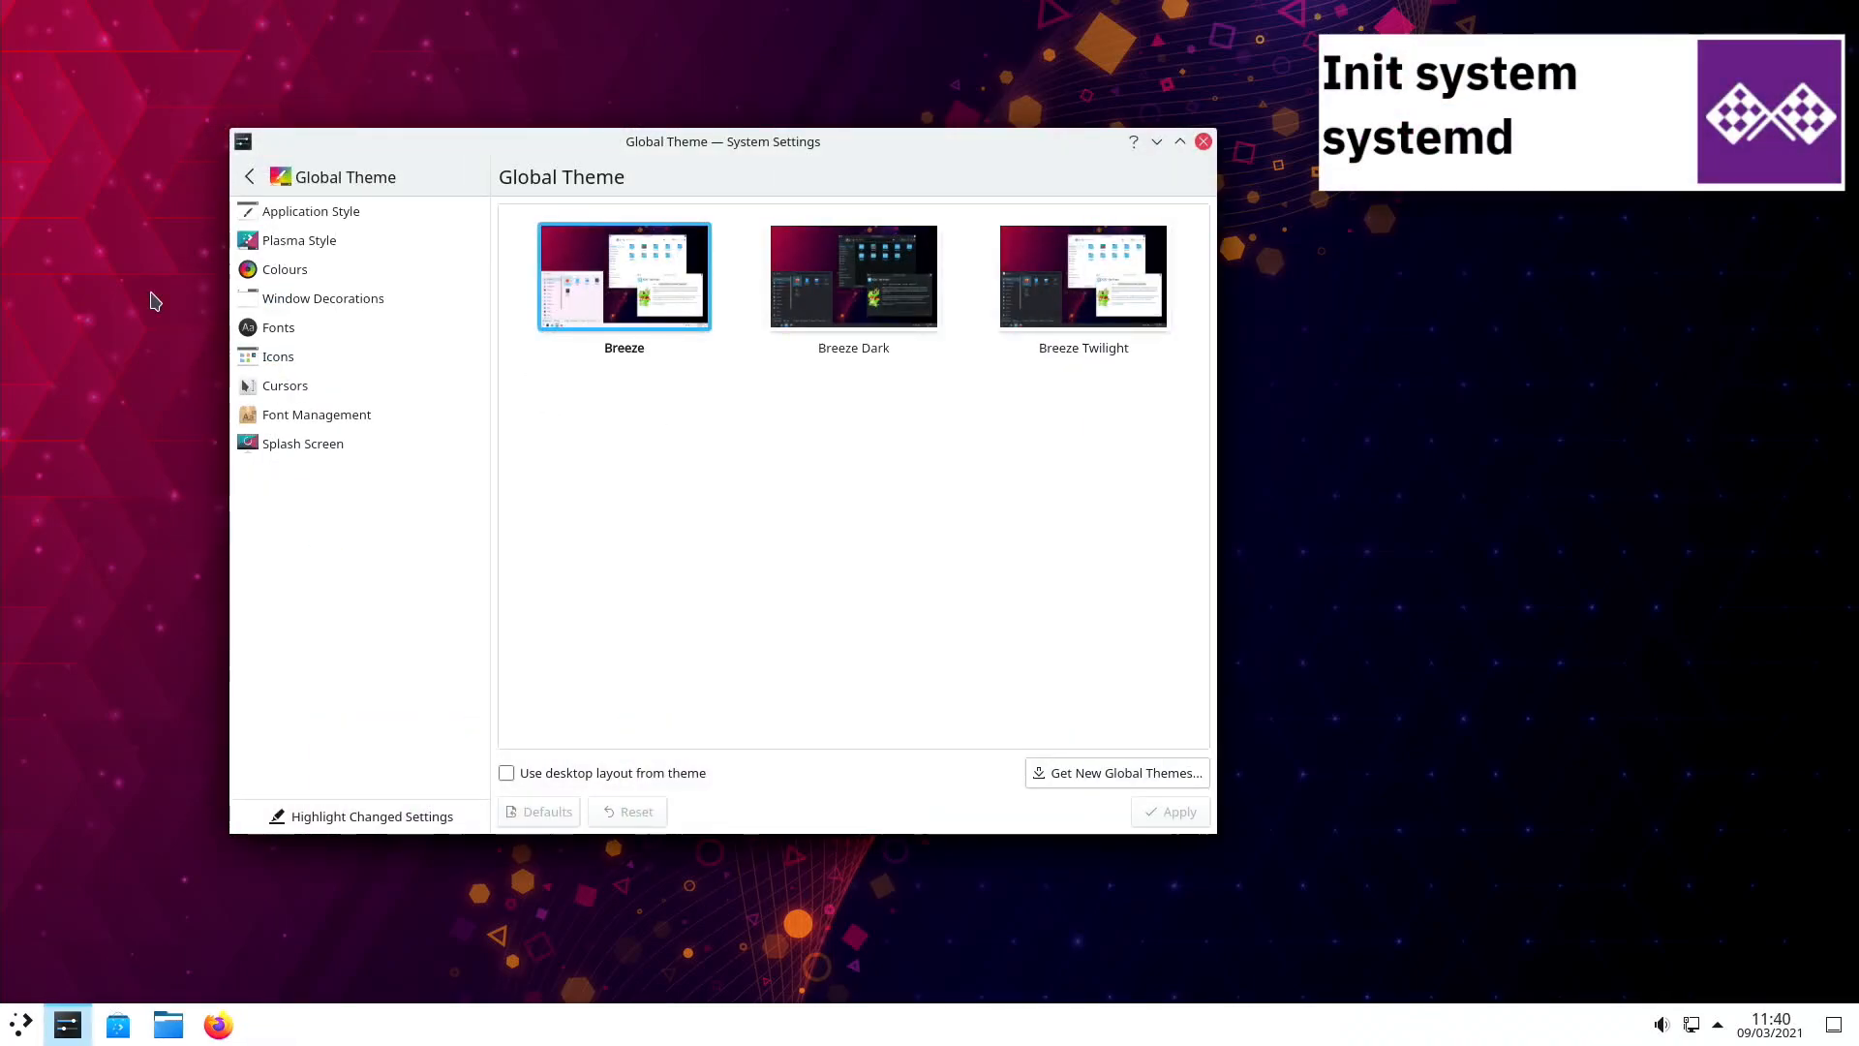
# - View the Application Style, Plasma Style and Colours appearance pages
pyautogui.click(312, 211)
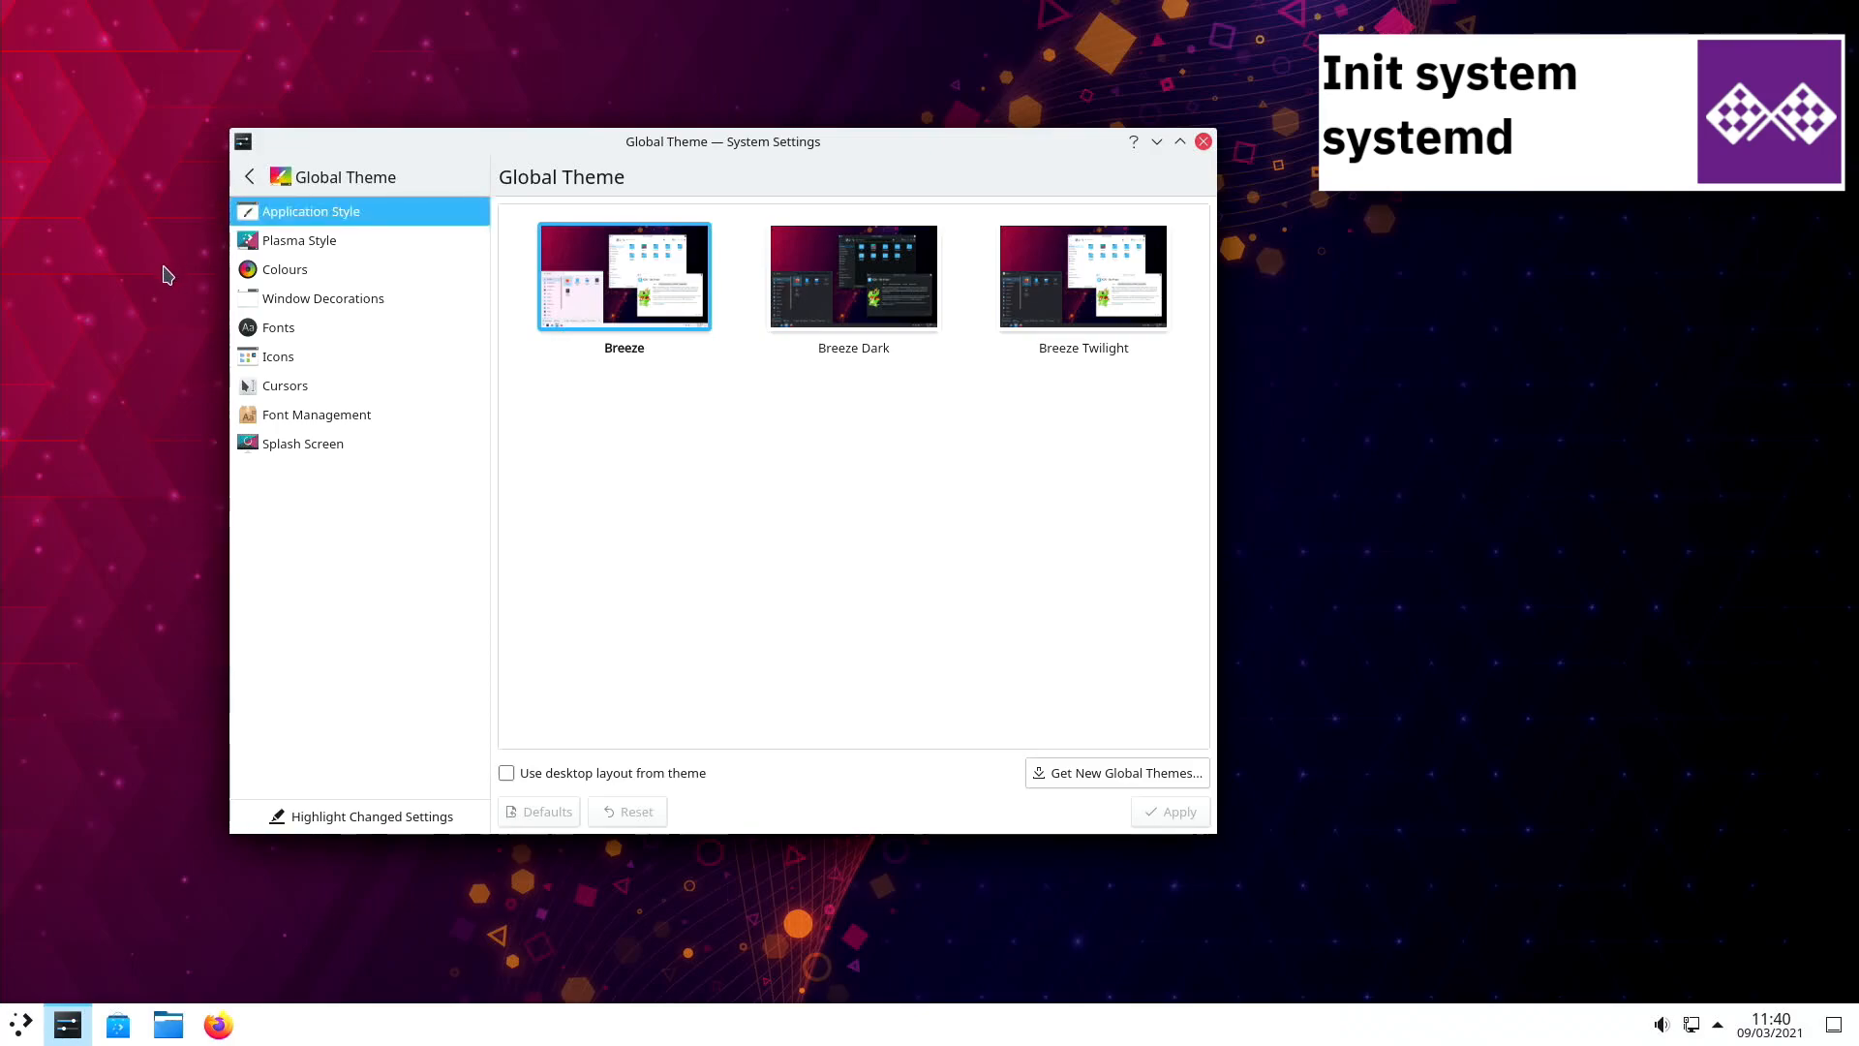
pyautogui.click(310, 211)
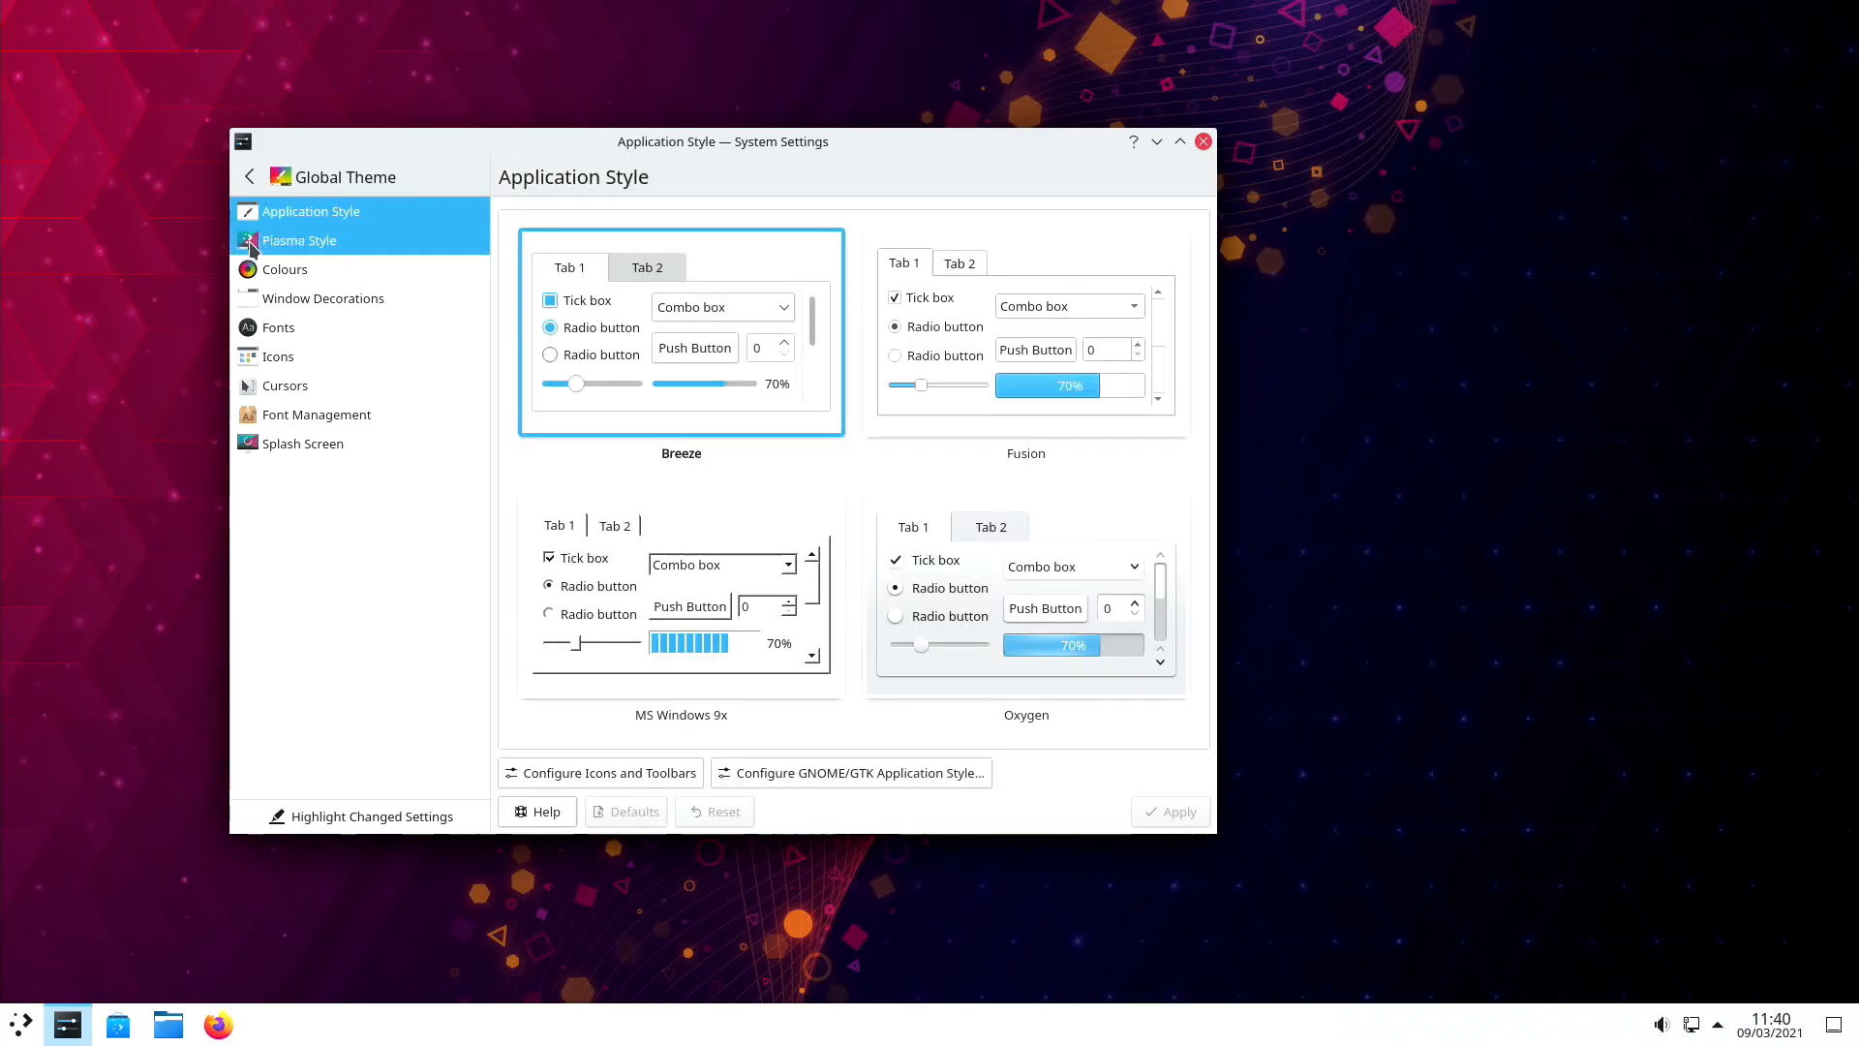
pyautogui.click(298, 240)
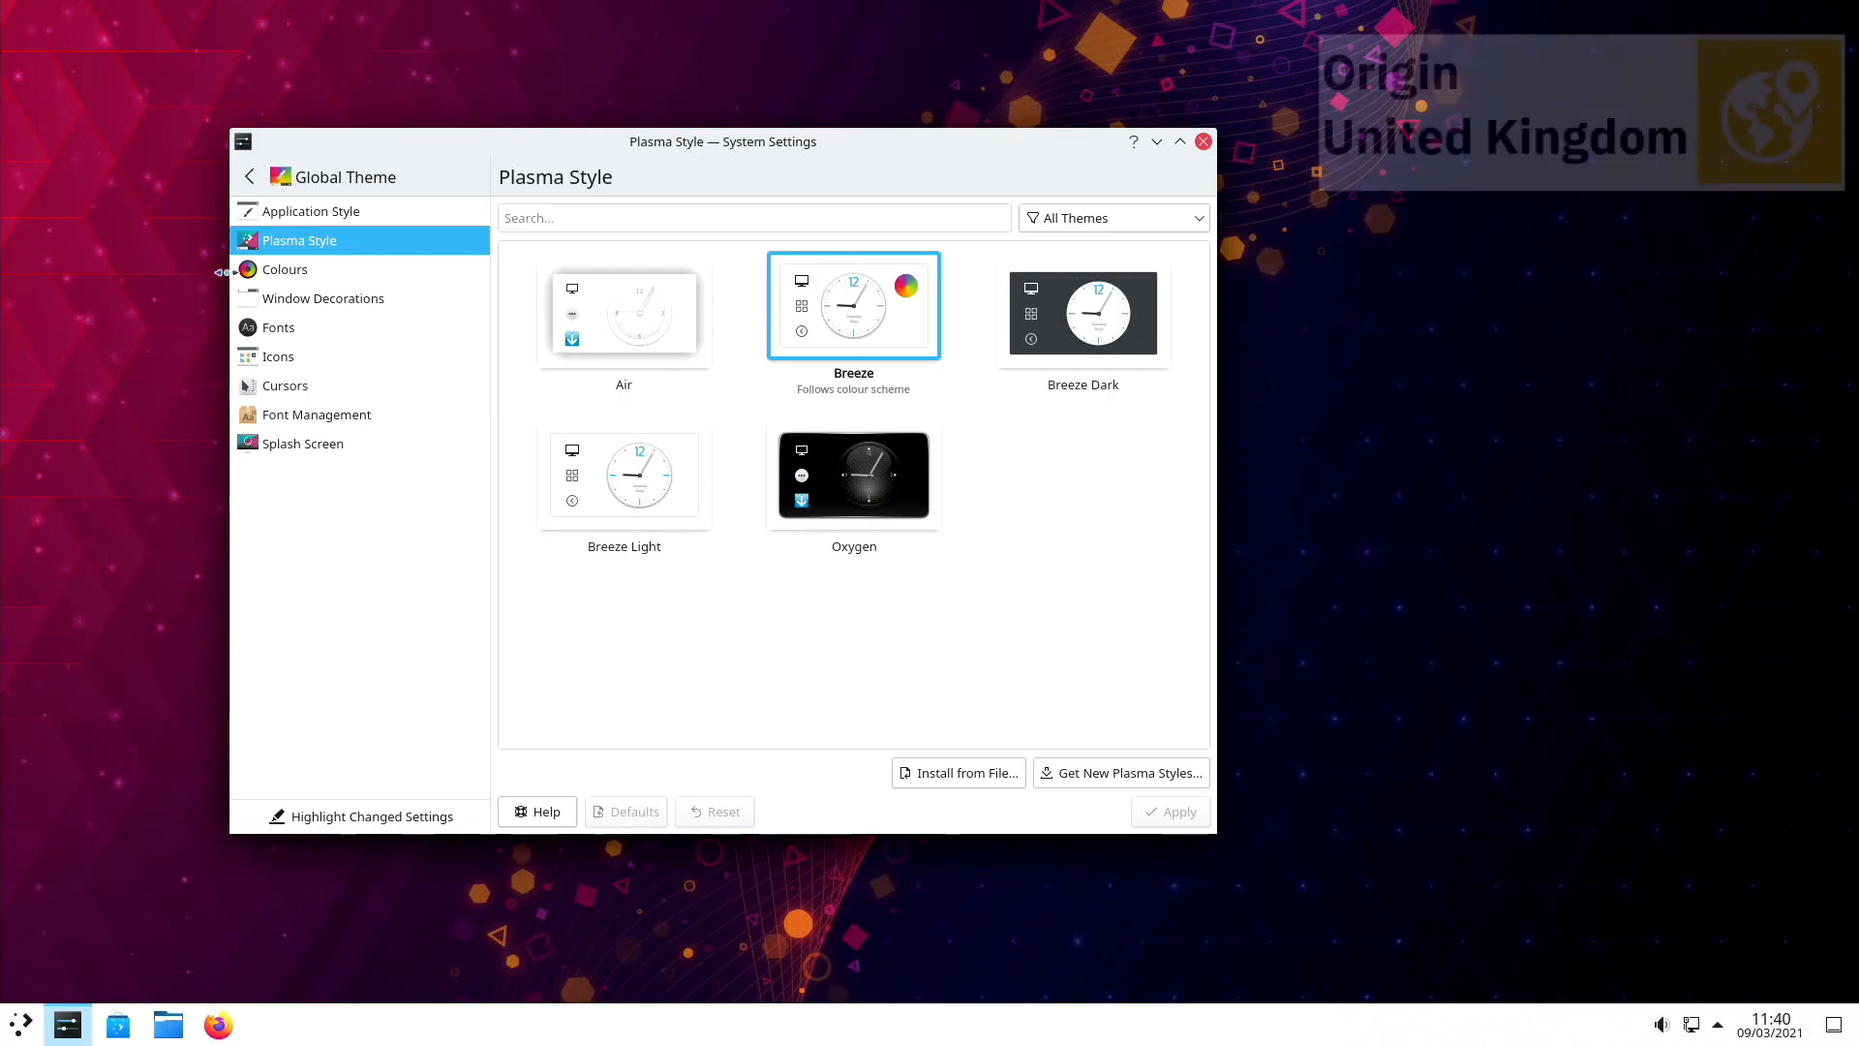
pyautogui.click(284, 269)
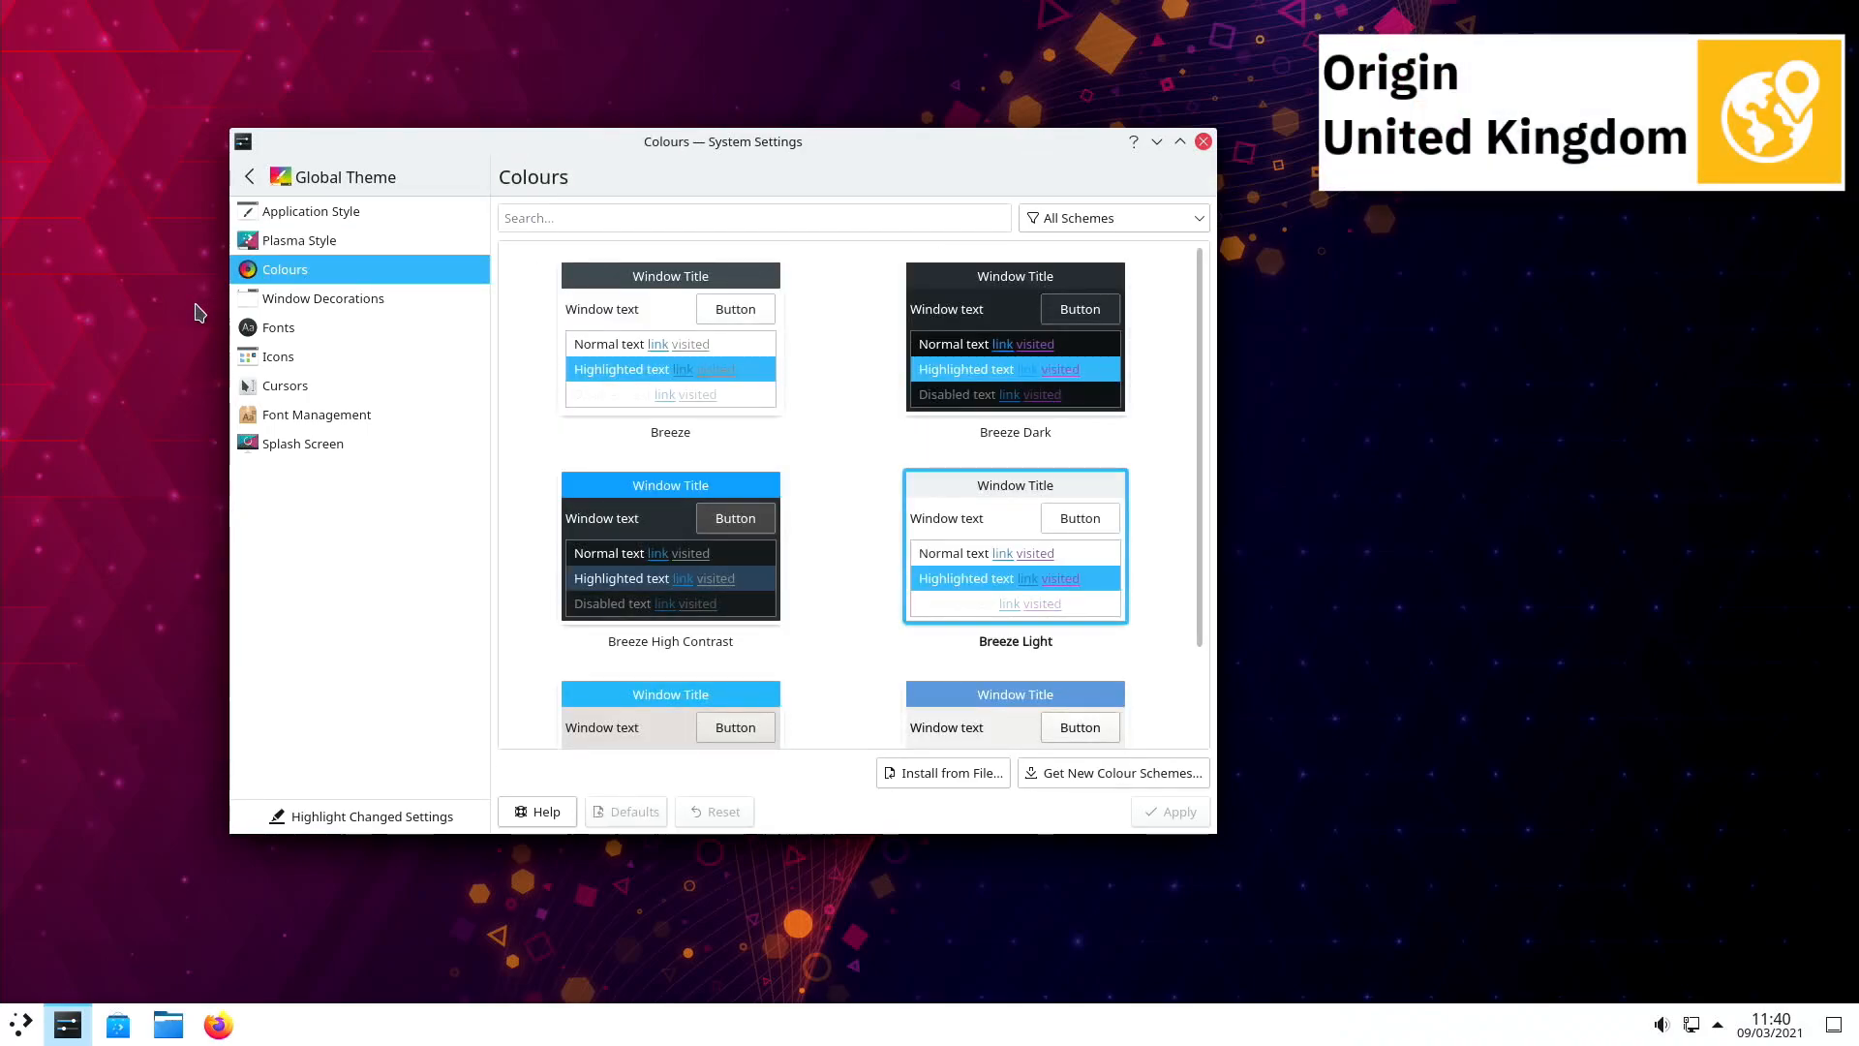
# - View the Window Decorations, Fonts, Icons and Cursors appearance pages
pyautogui.click(324, 298)
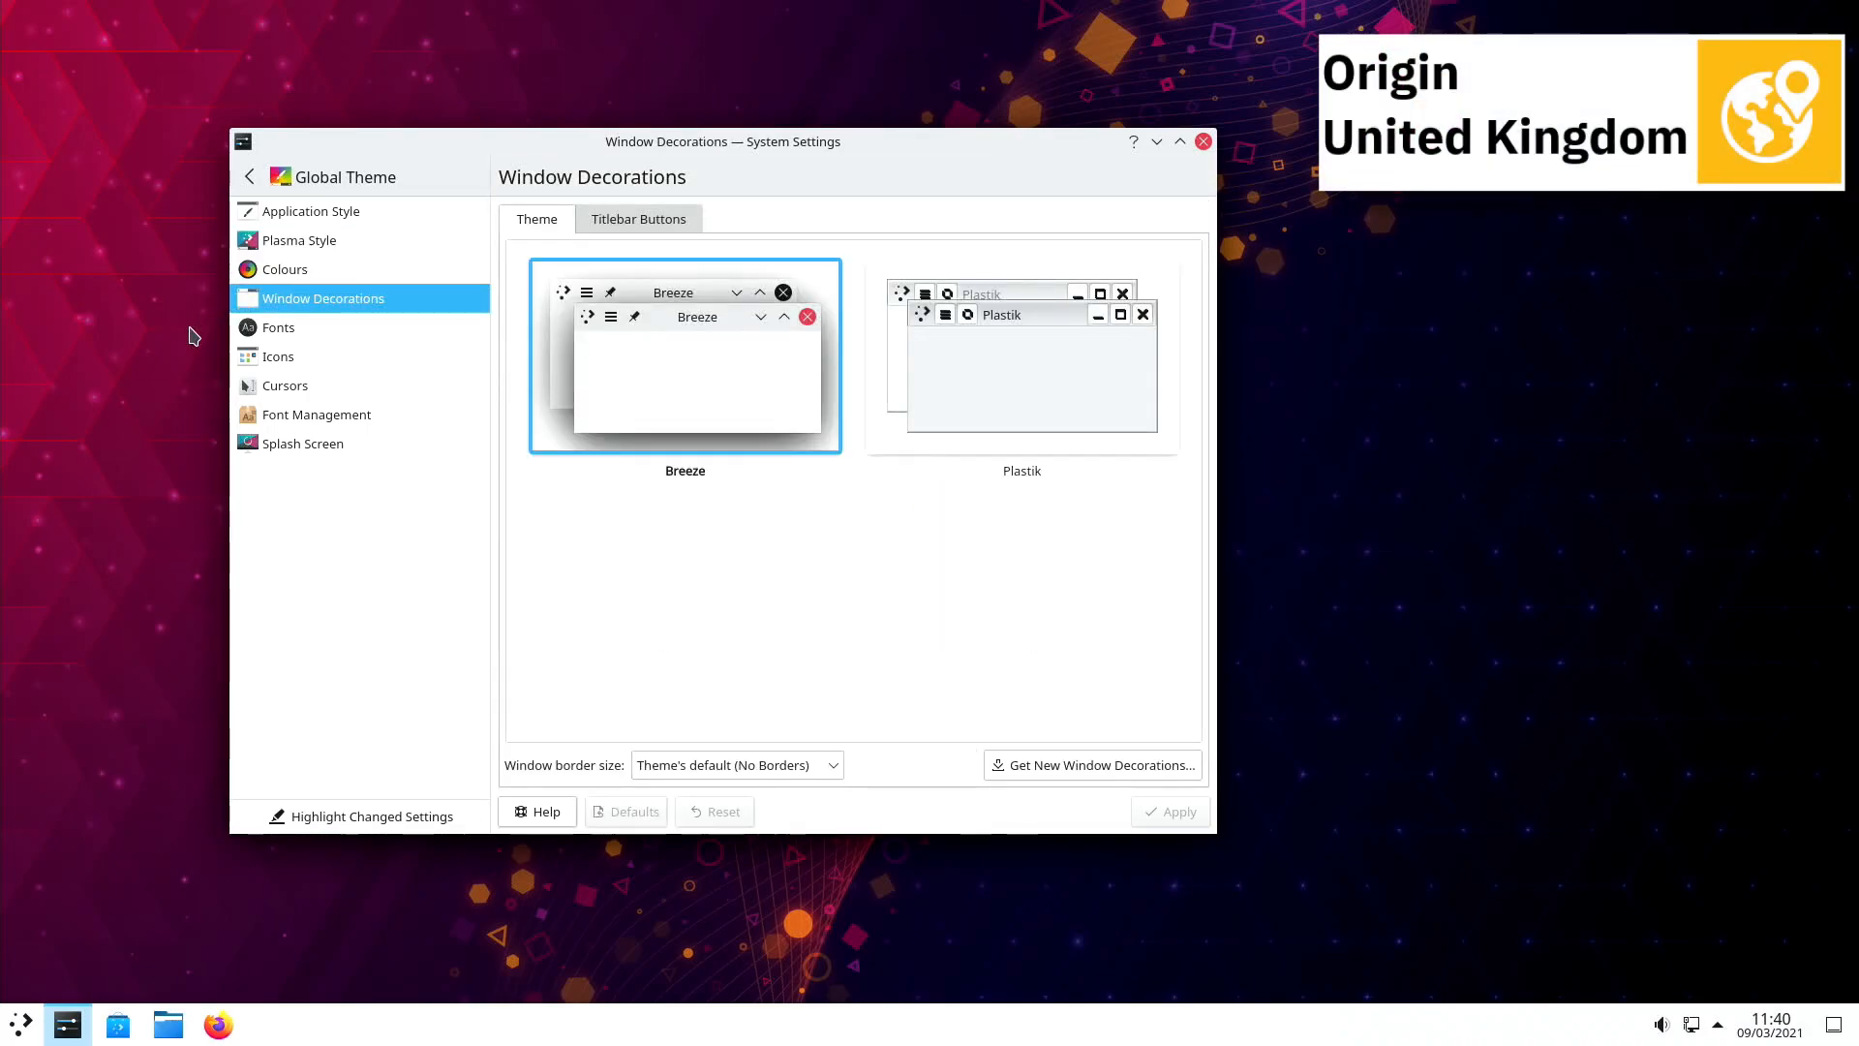
pyautogui.click(279, 326)
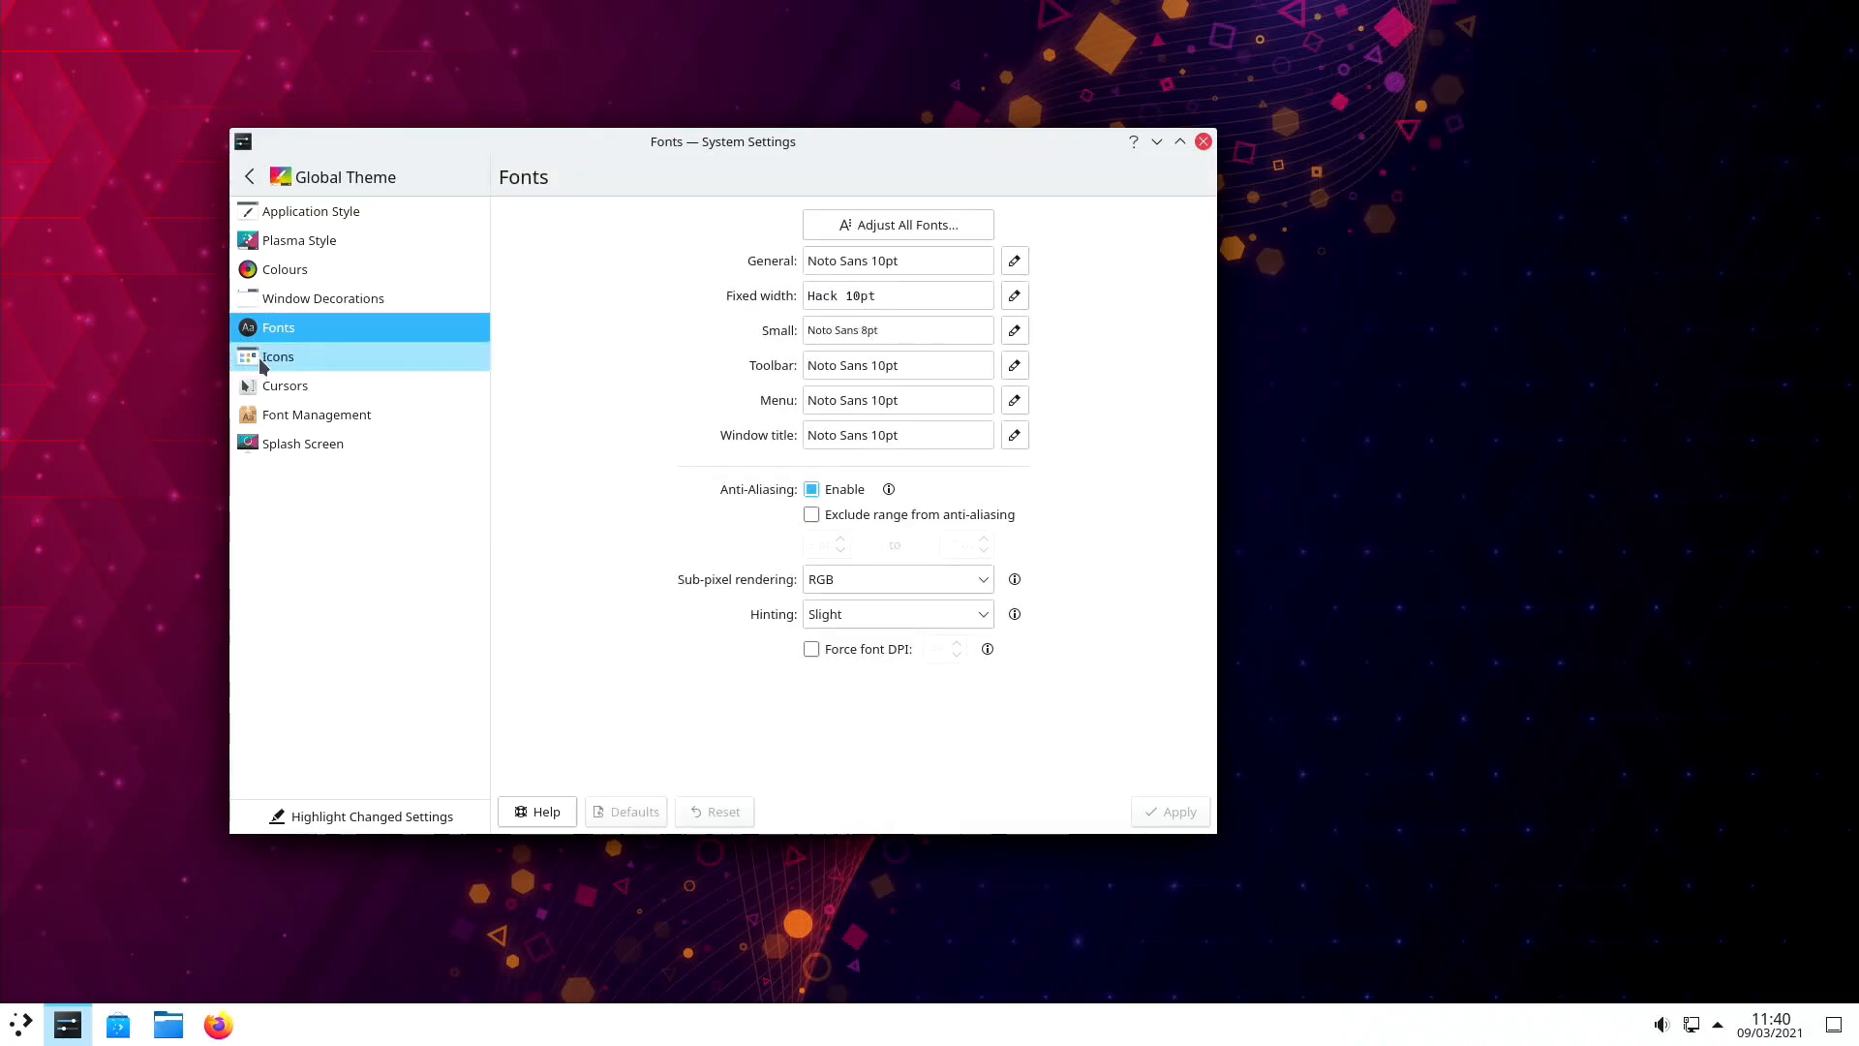
pyautogui.click(277, 357)
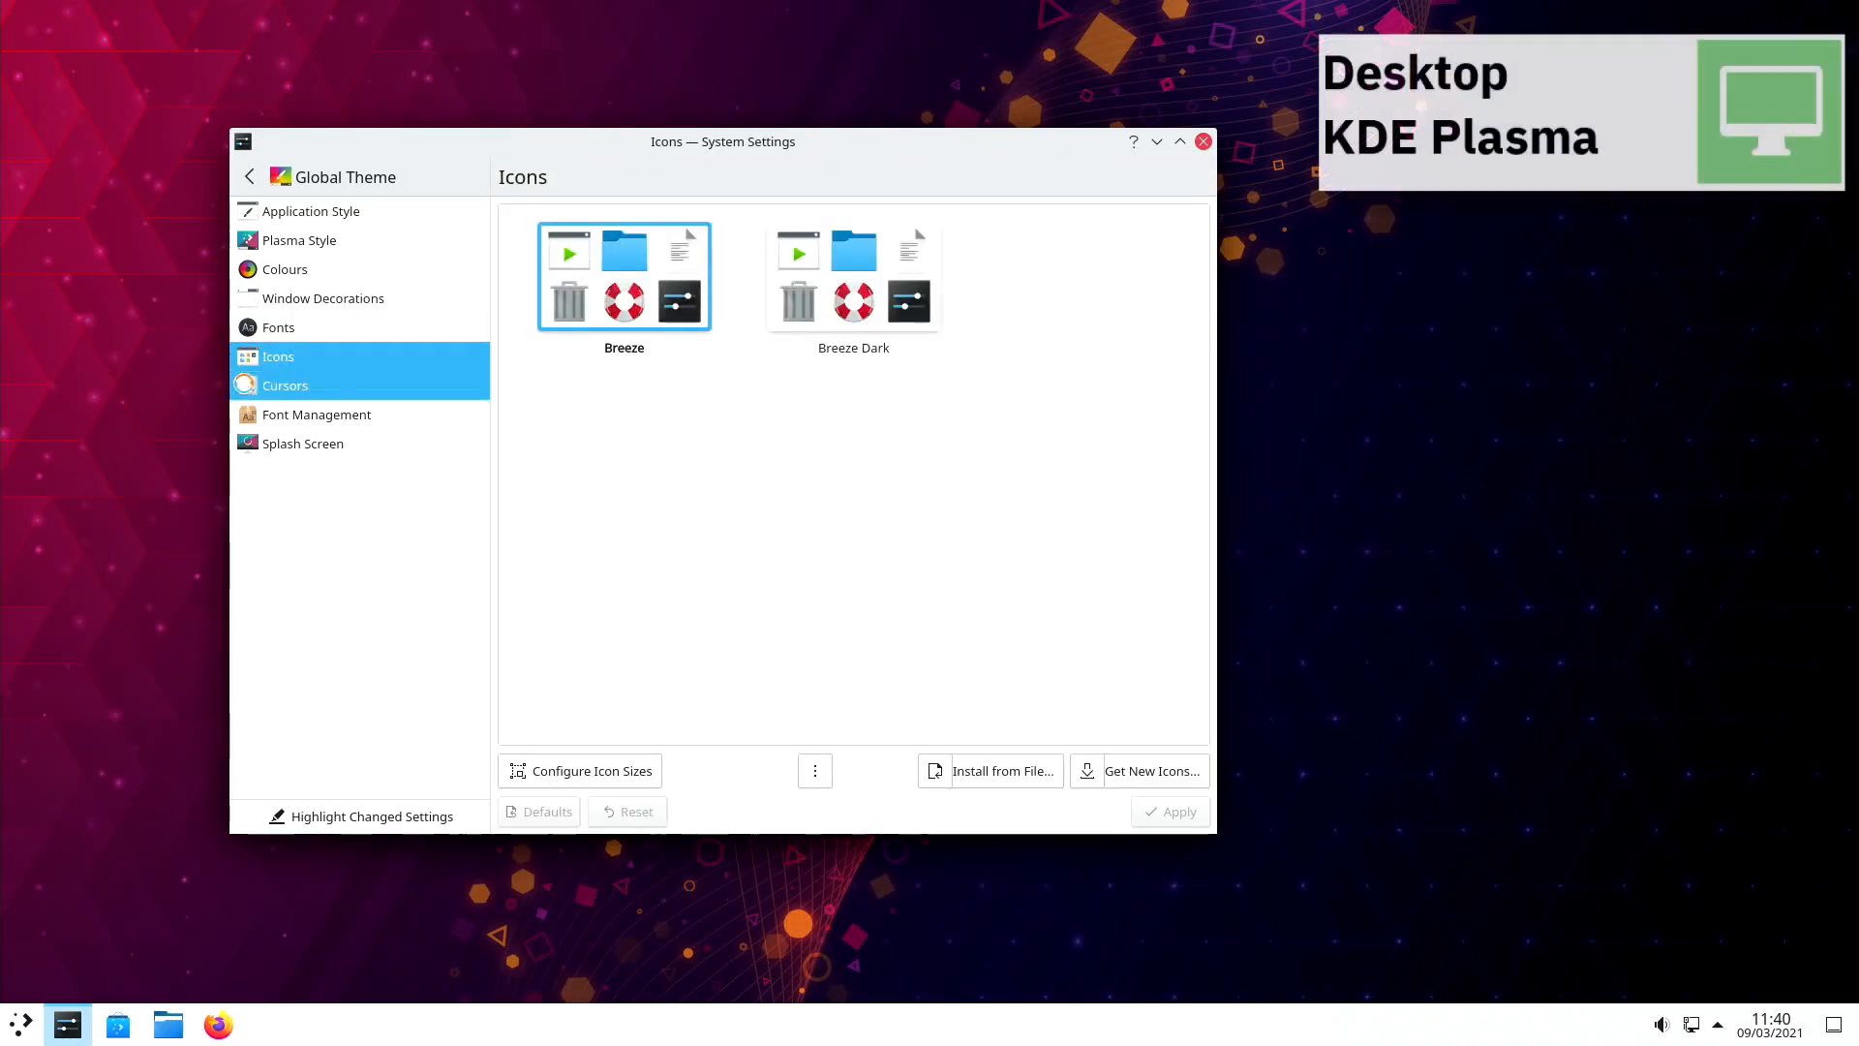
pyautogui.click(316, 414)
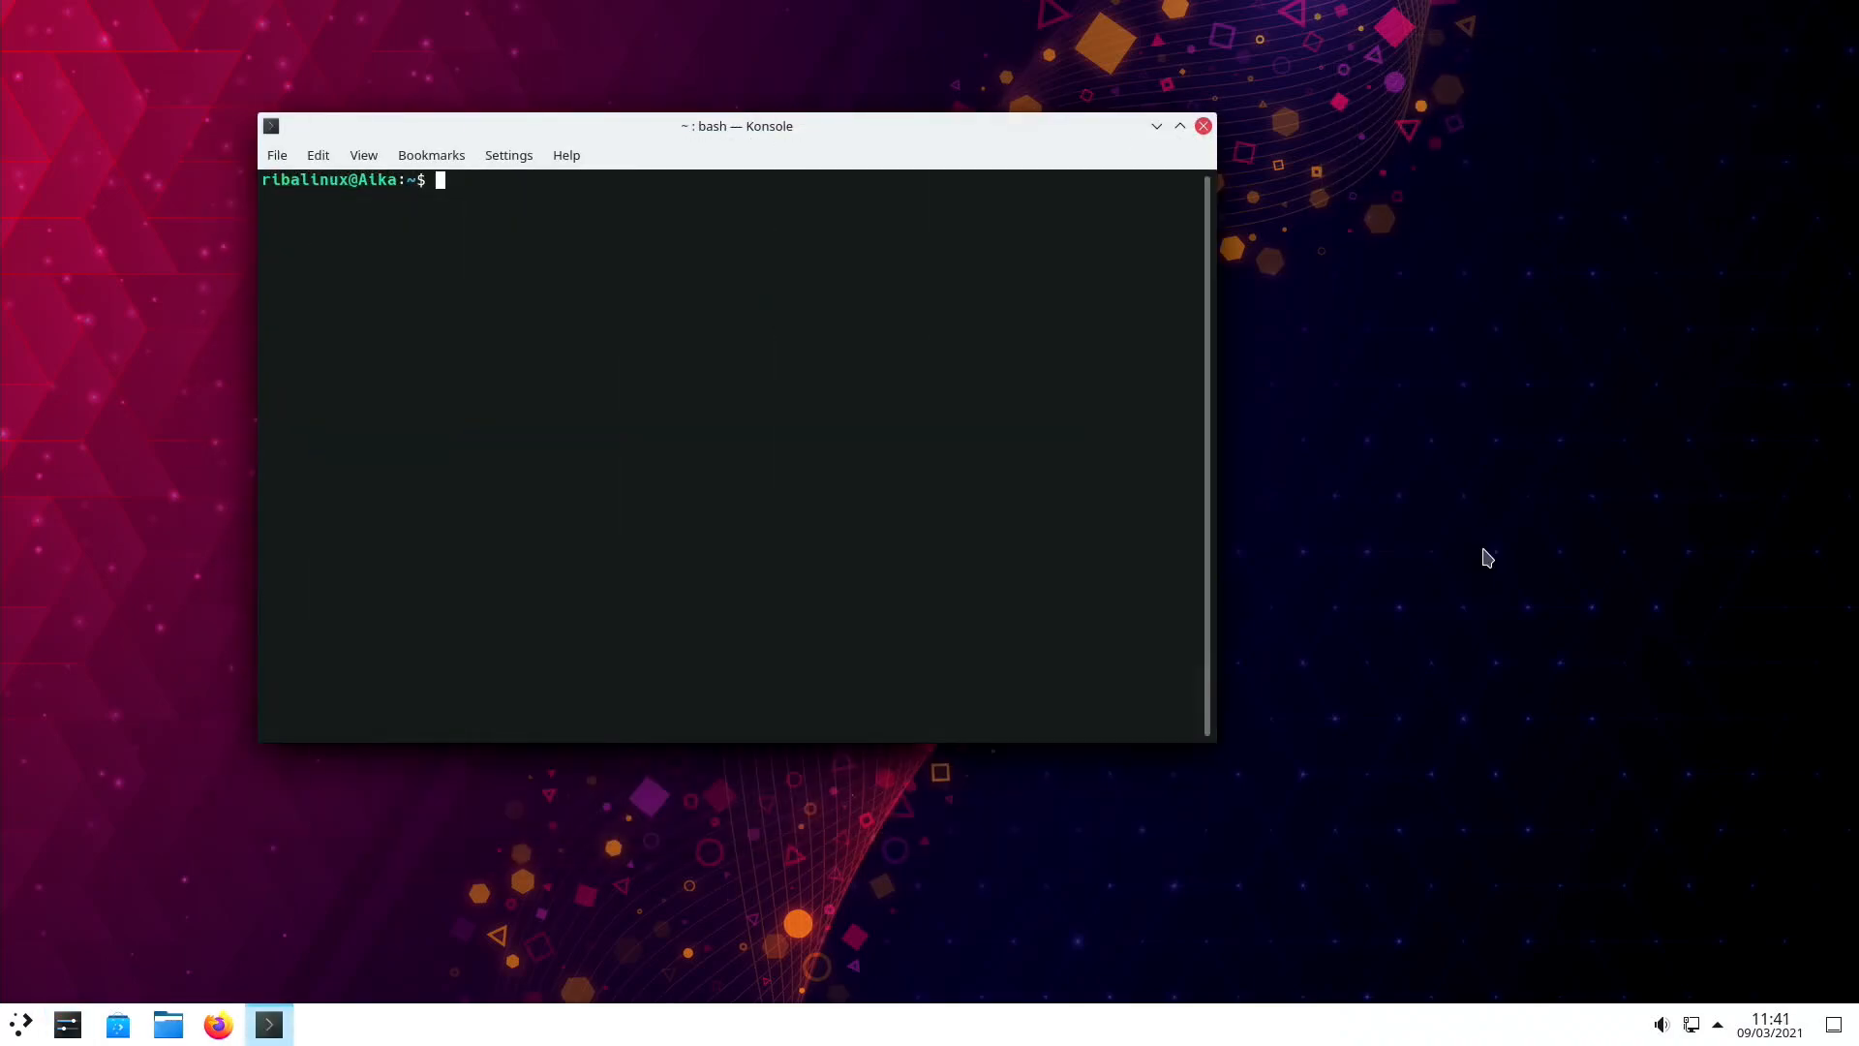
# - Run 'sudo snap install spotify' in Konsole and return to an empty prompt
pyautogui.write('sudo a')
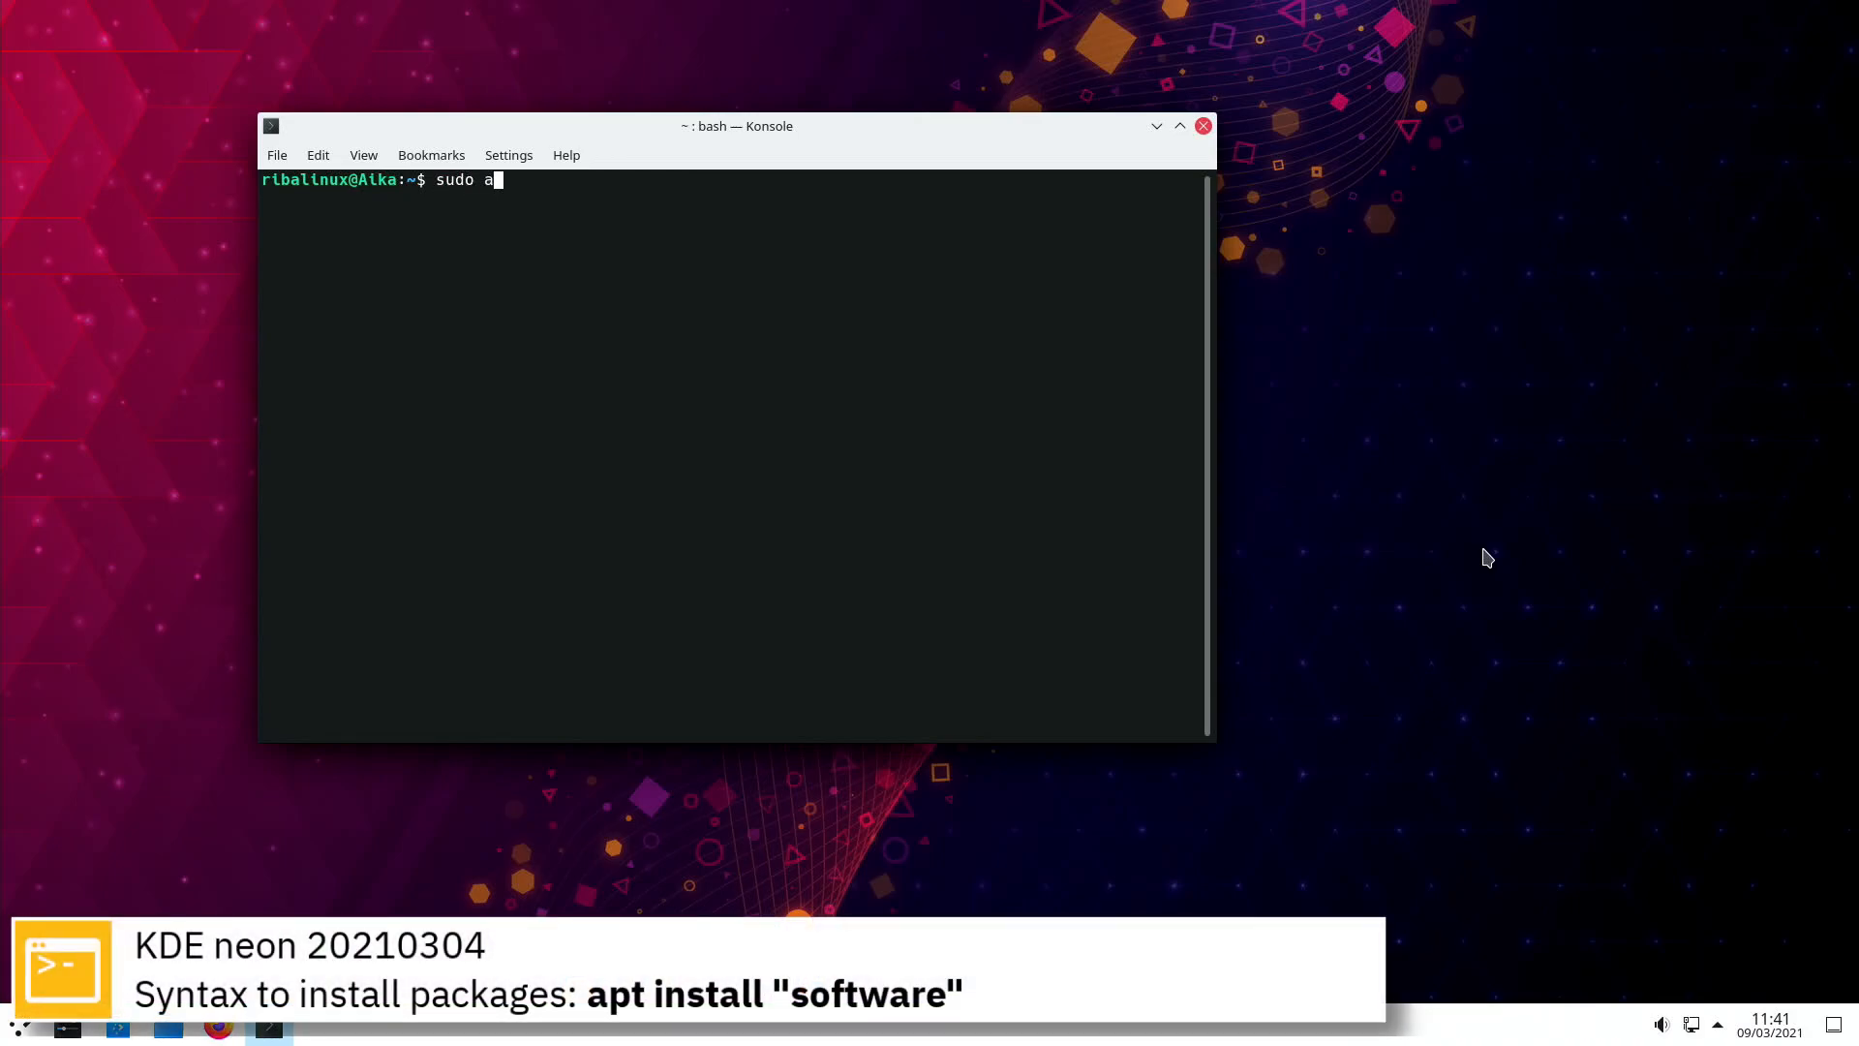
pyautogui.write('pt install')
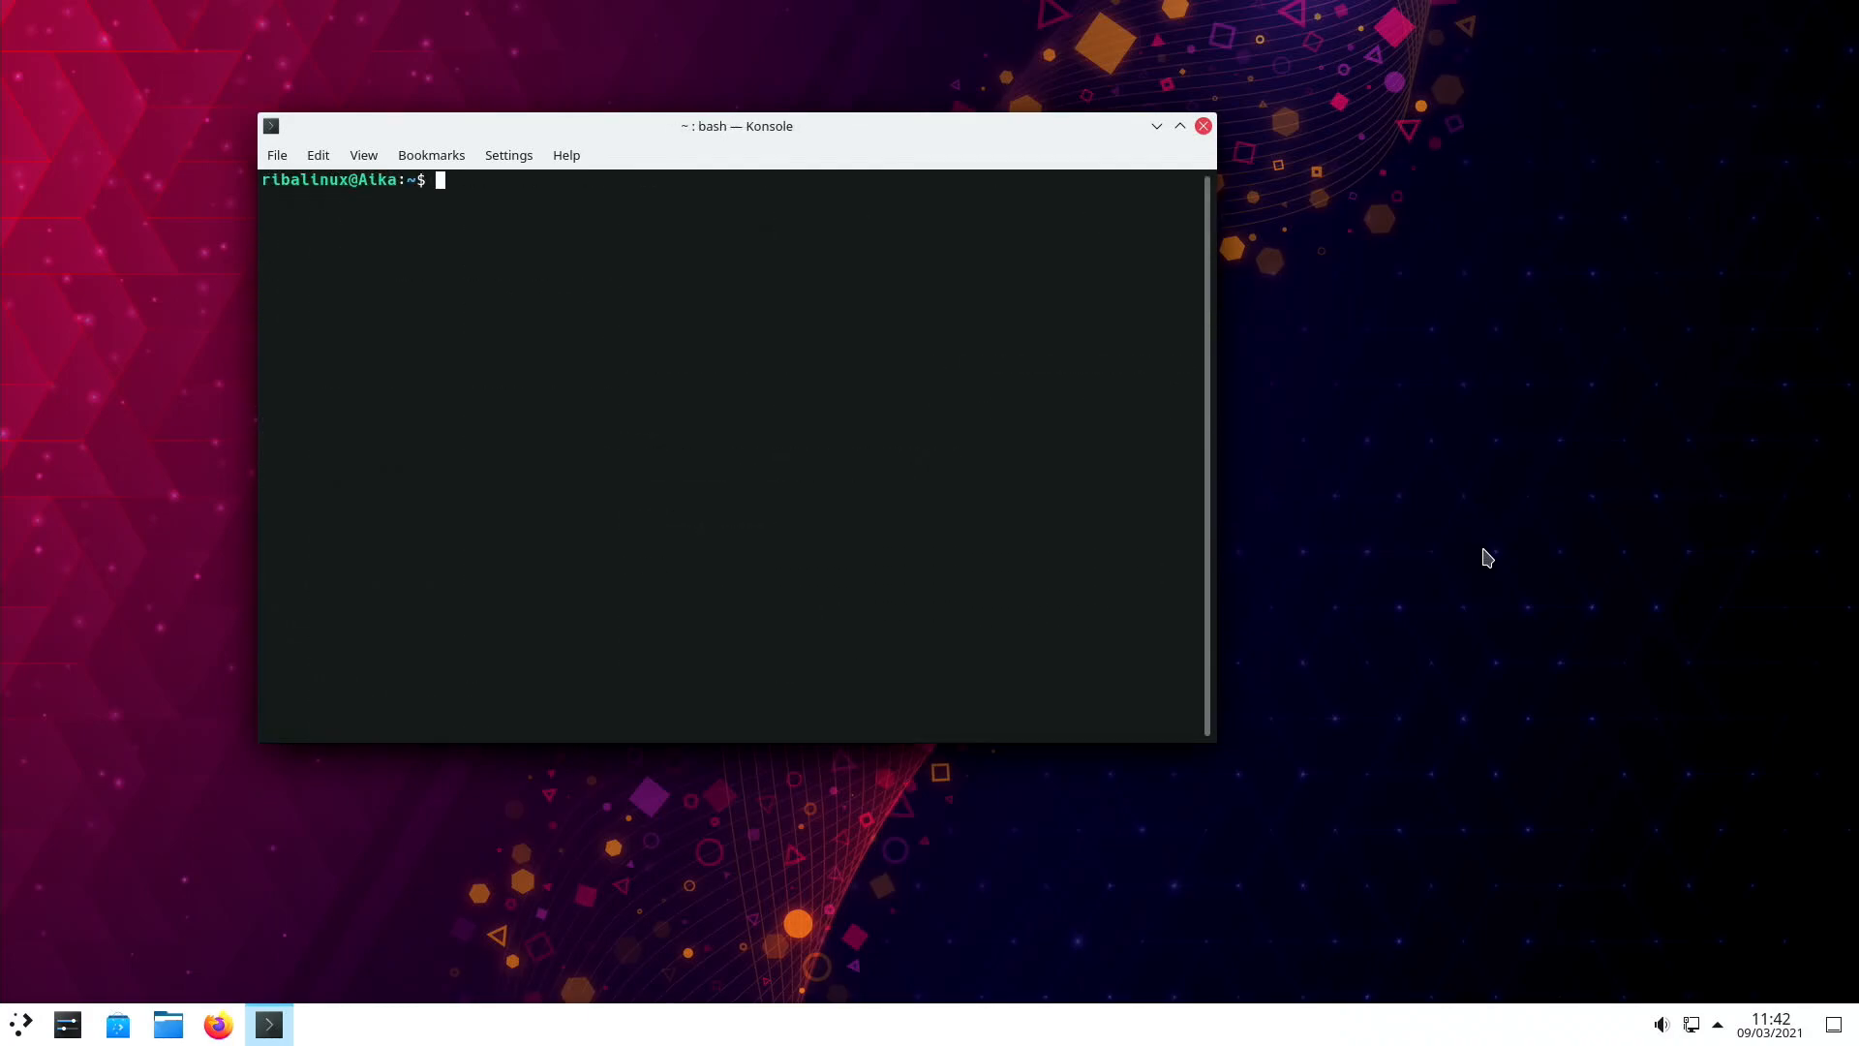
pyautogui.write('sudo s')
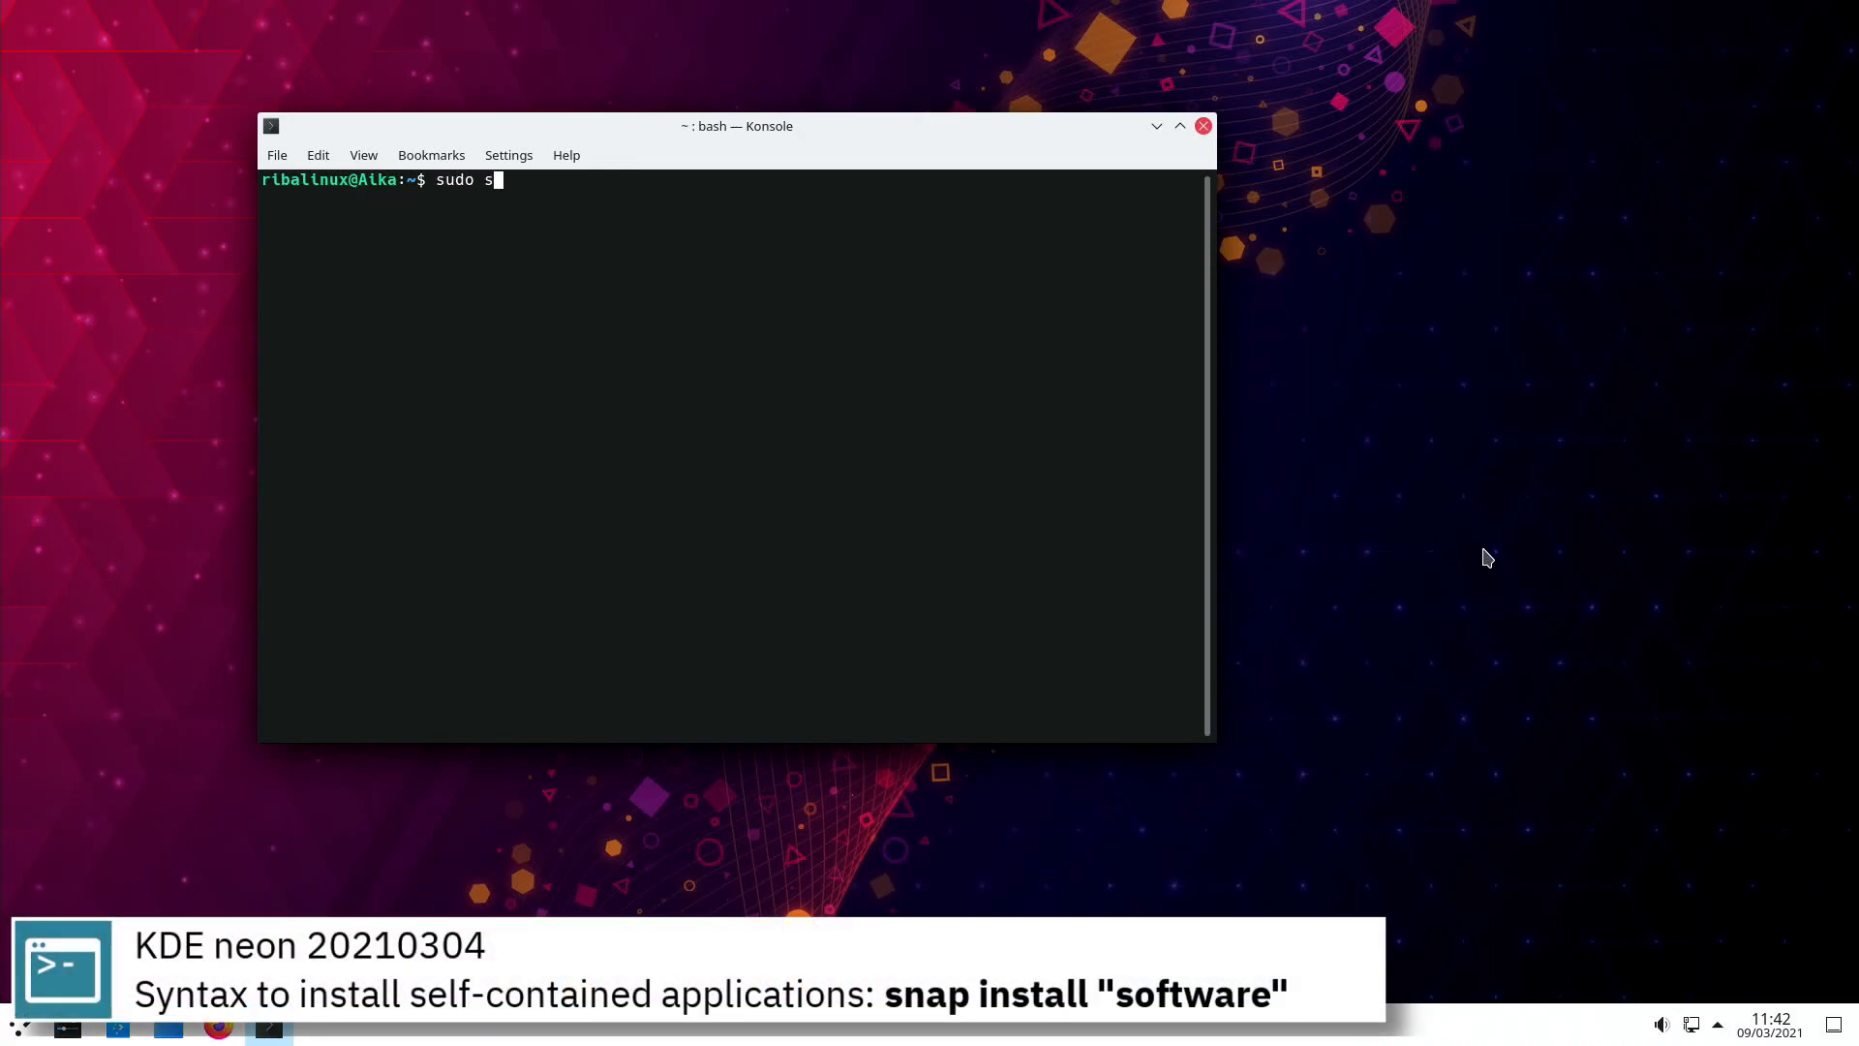
pyautogui.write('nap instal')
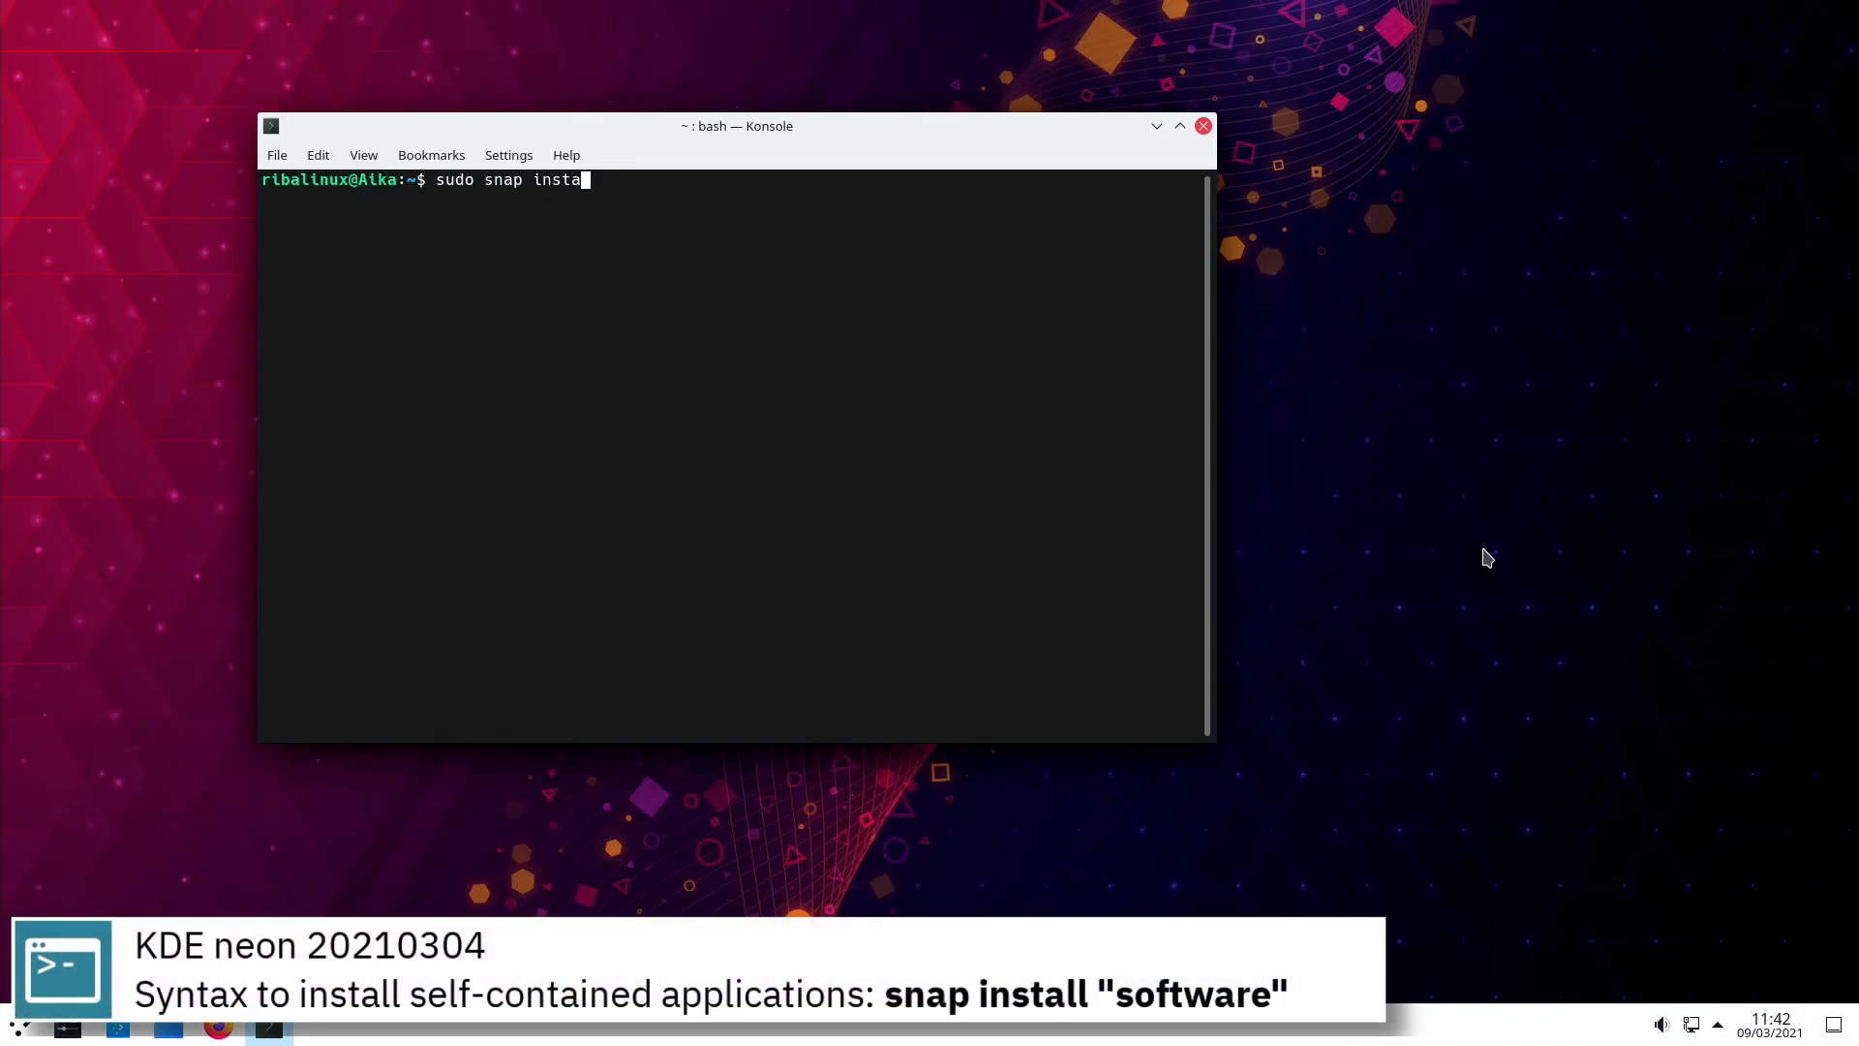
pyautogui.write('ll spot')
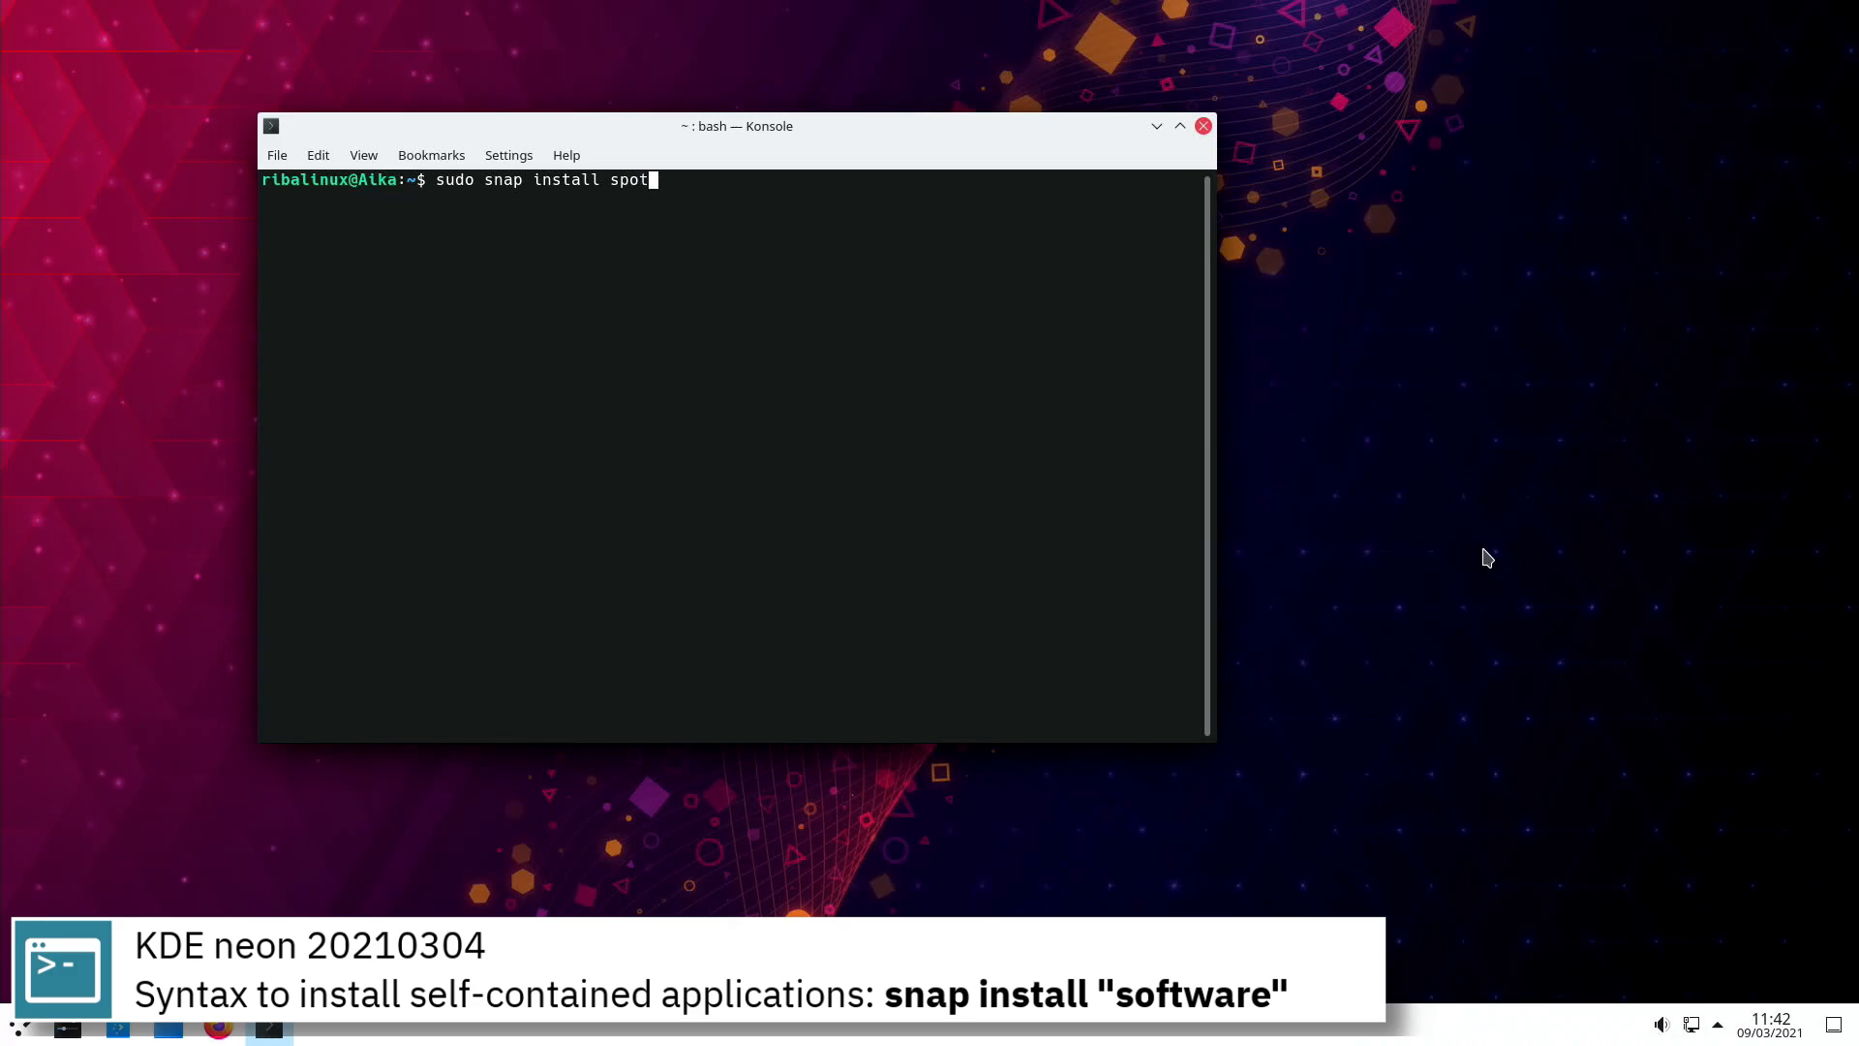
pyautogui.press('Return')
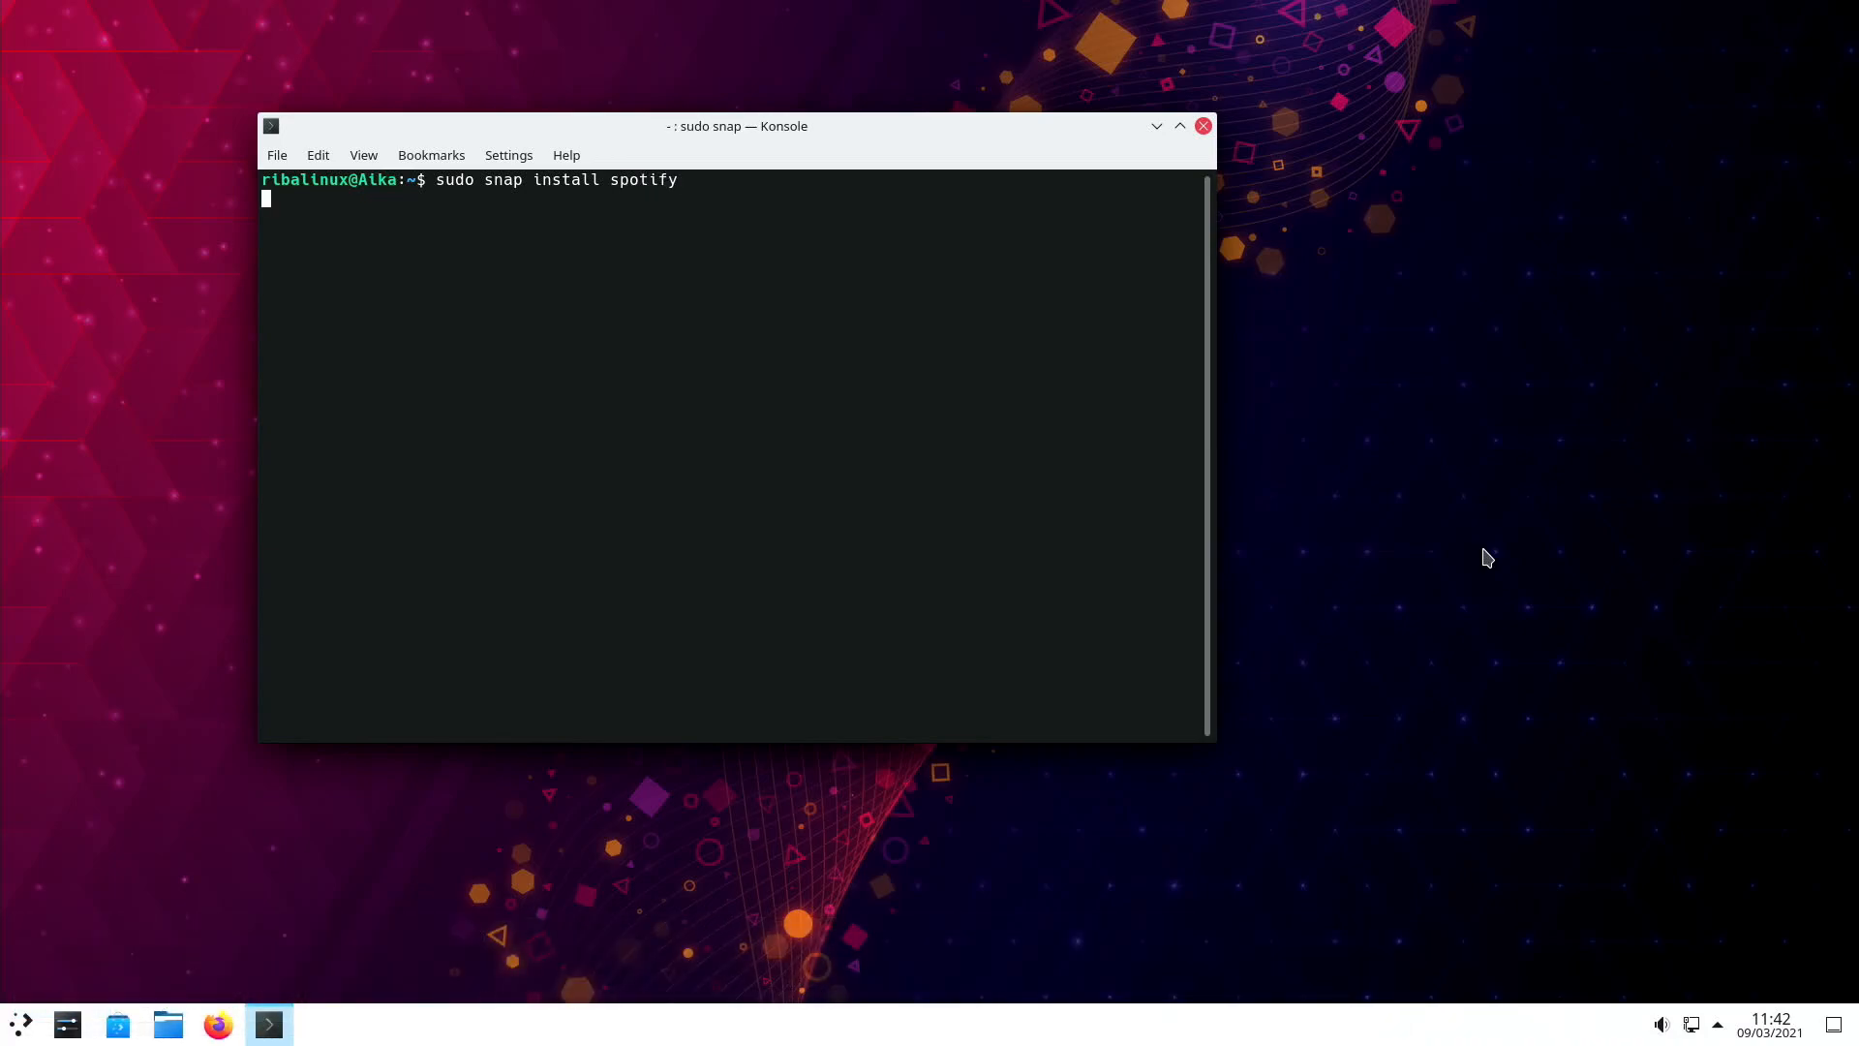
pyautogui.press('Return')
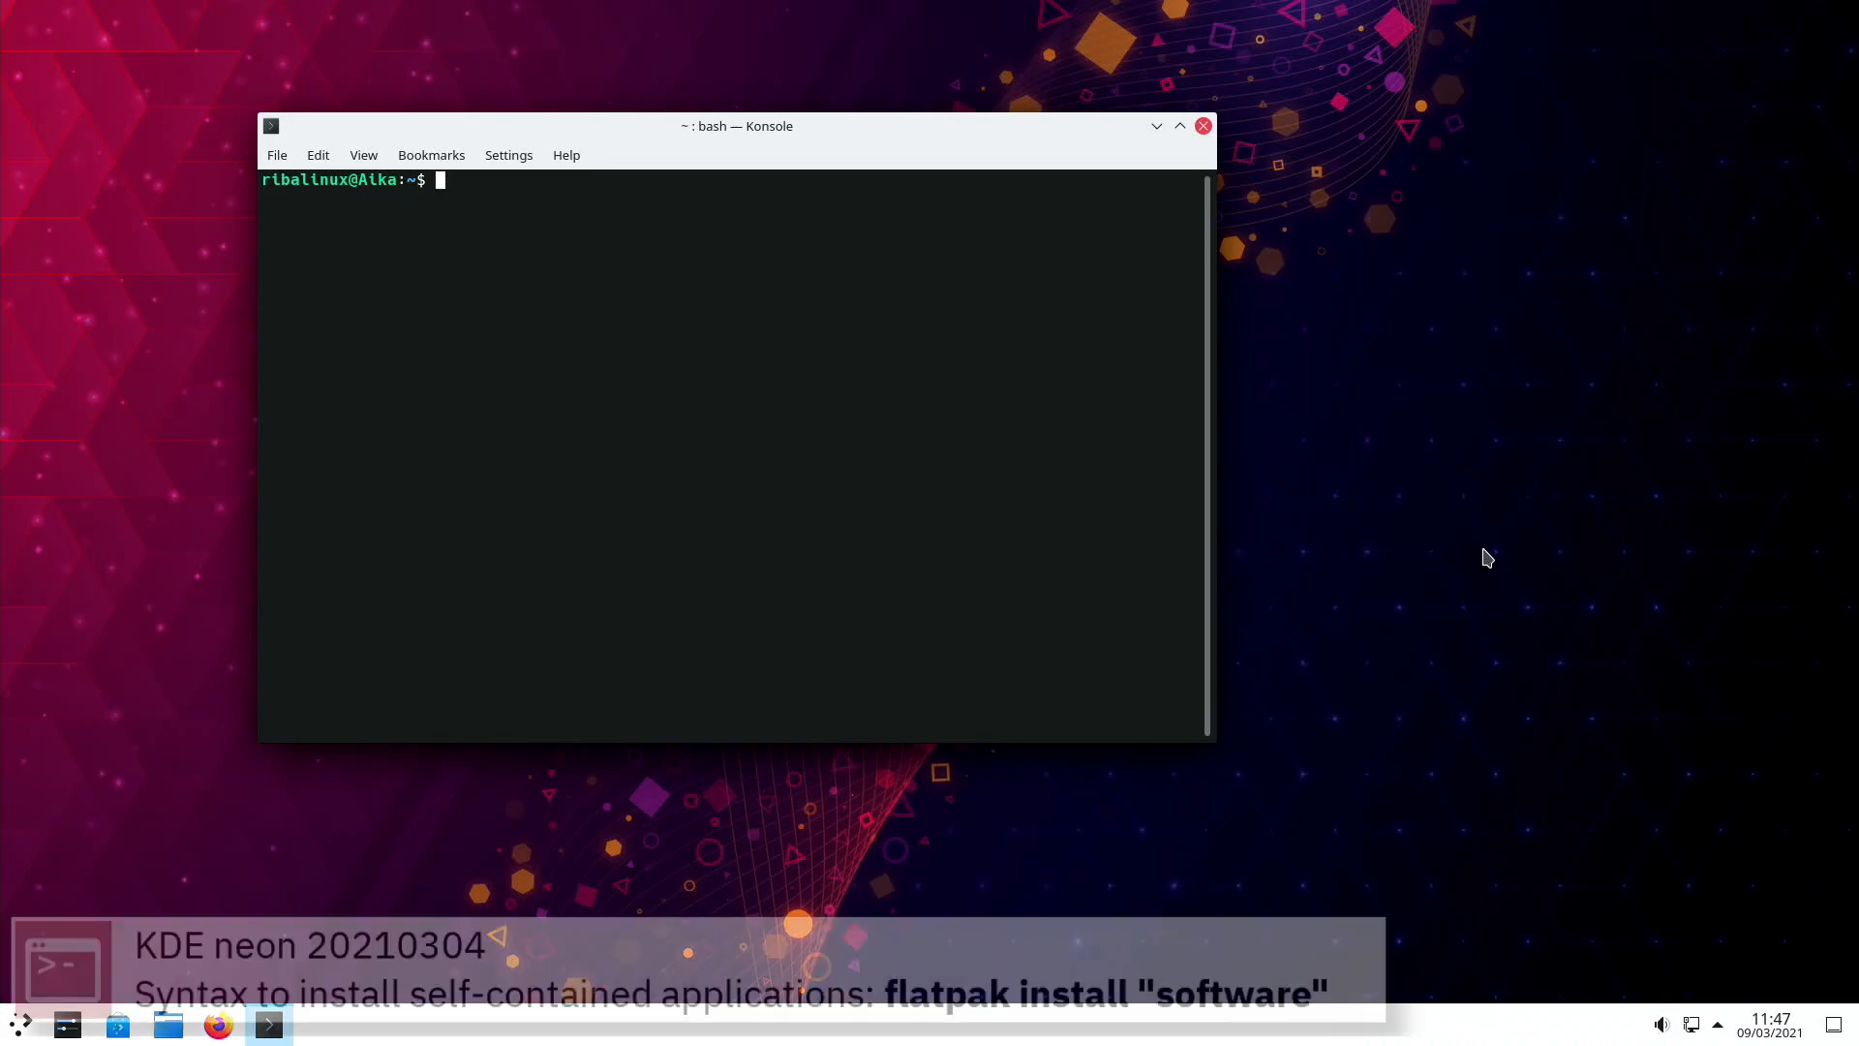
# - Run 'flatpak install spotify' and confirm the installation with y
pyautogui.write('flatpak install')
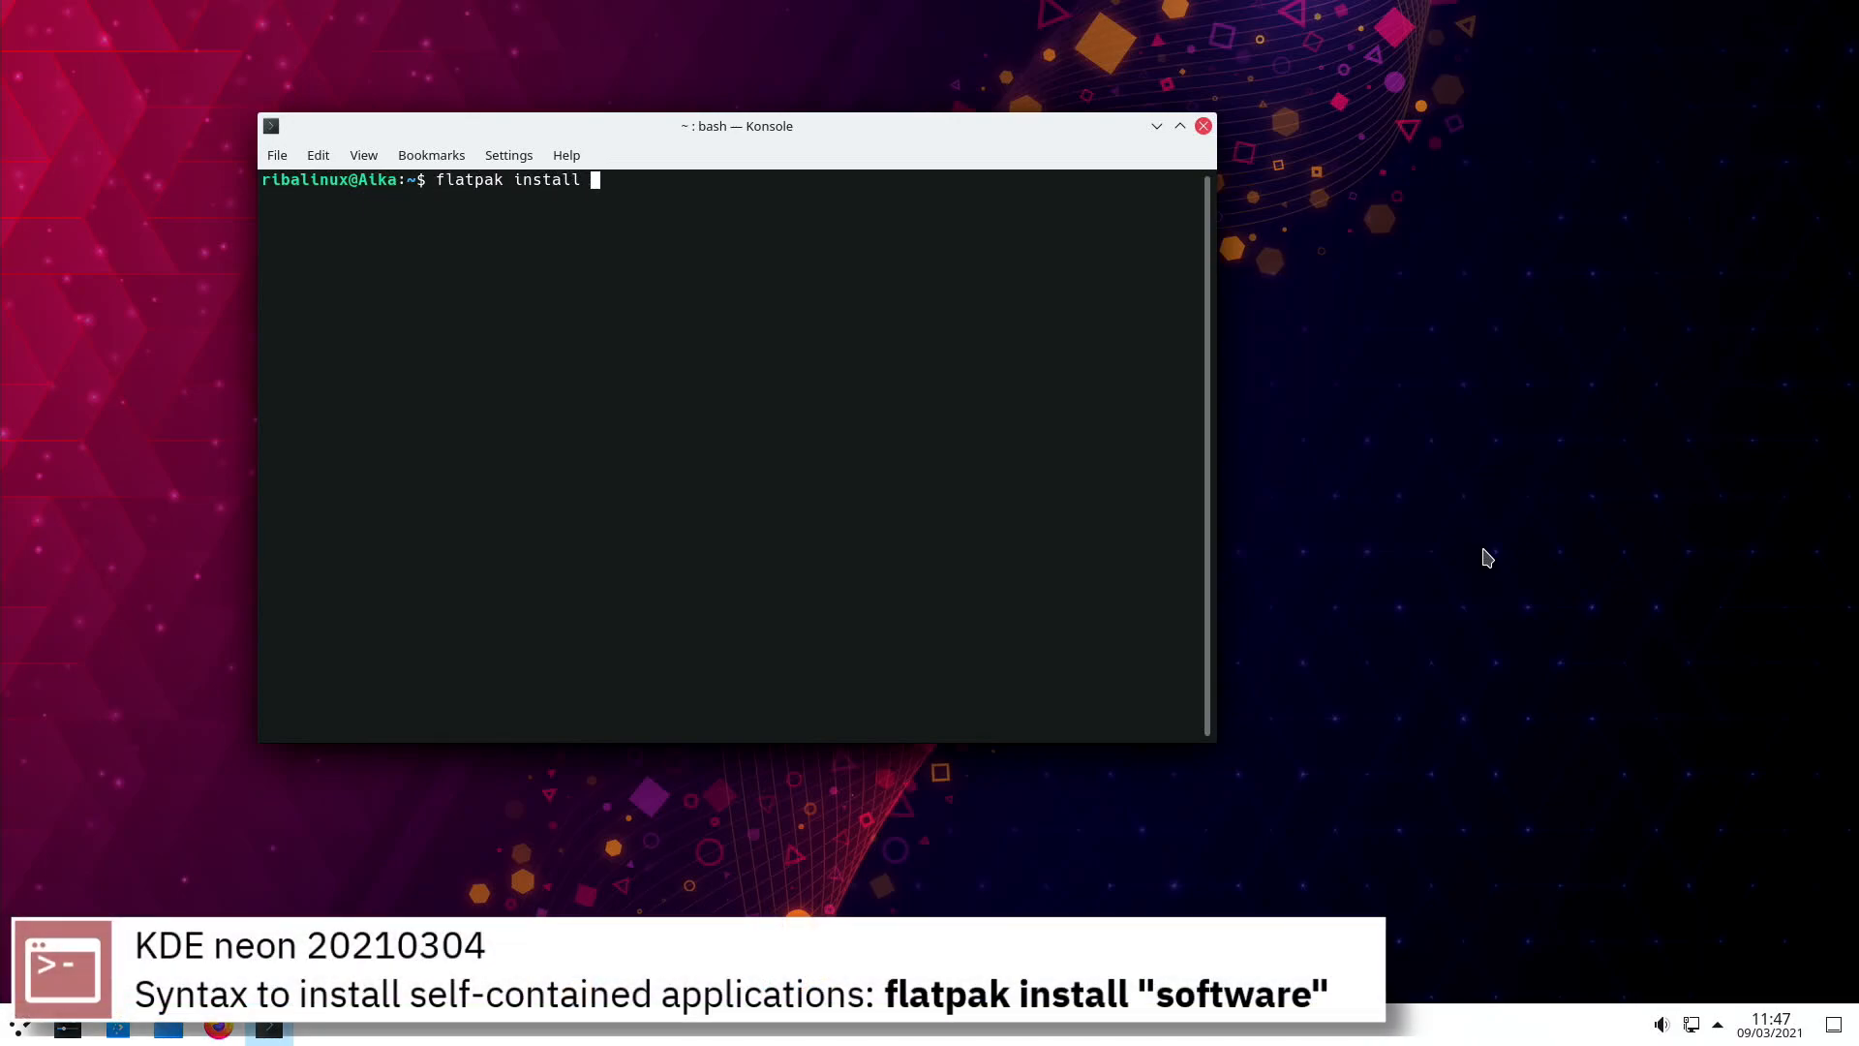
pyautogui.write('spoti')
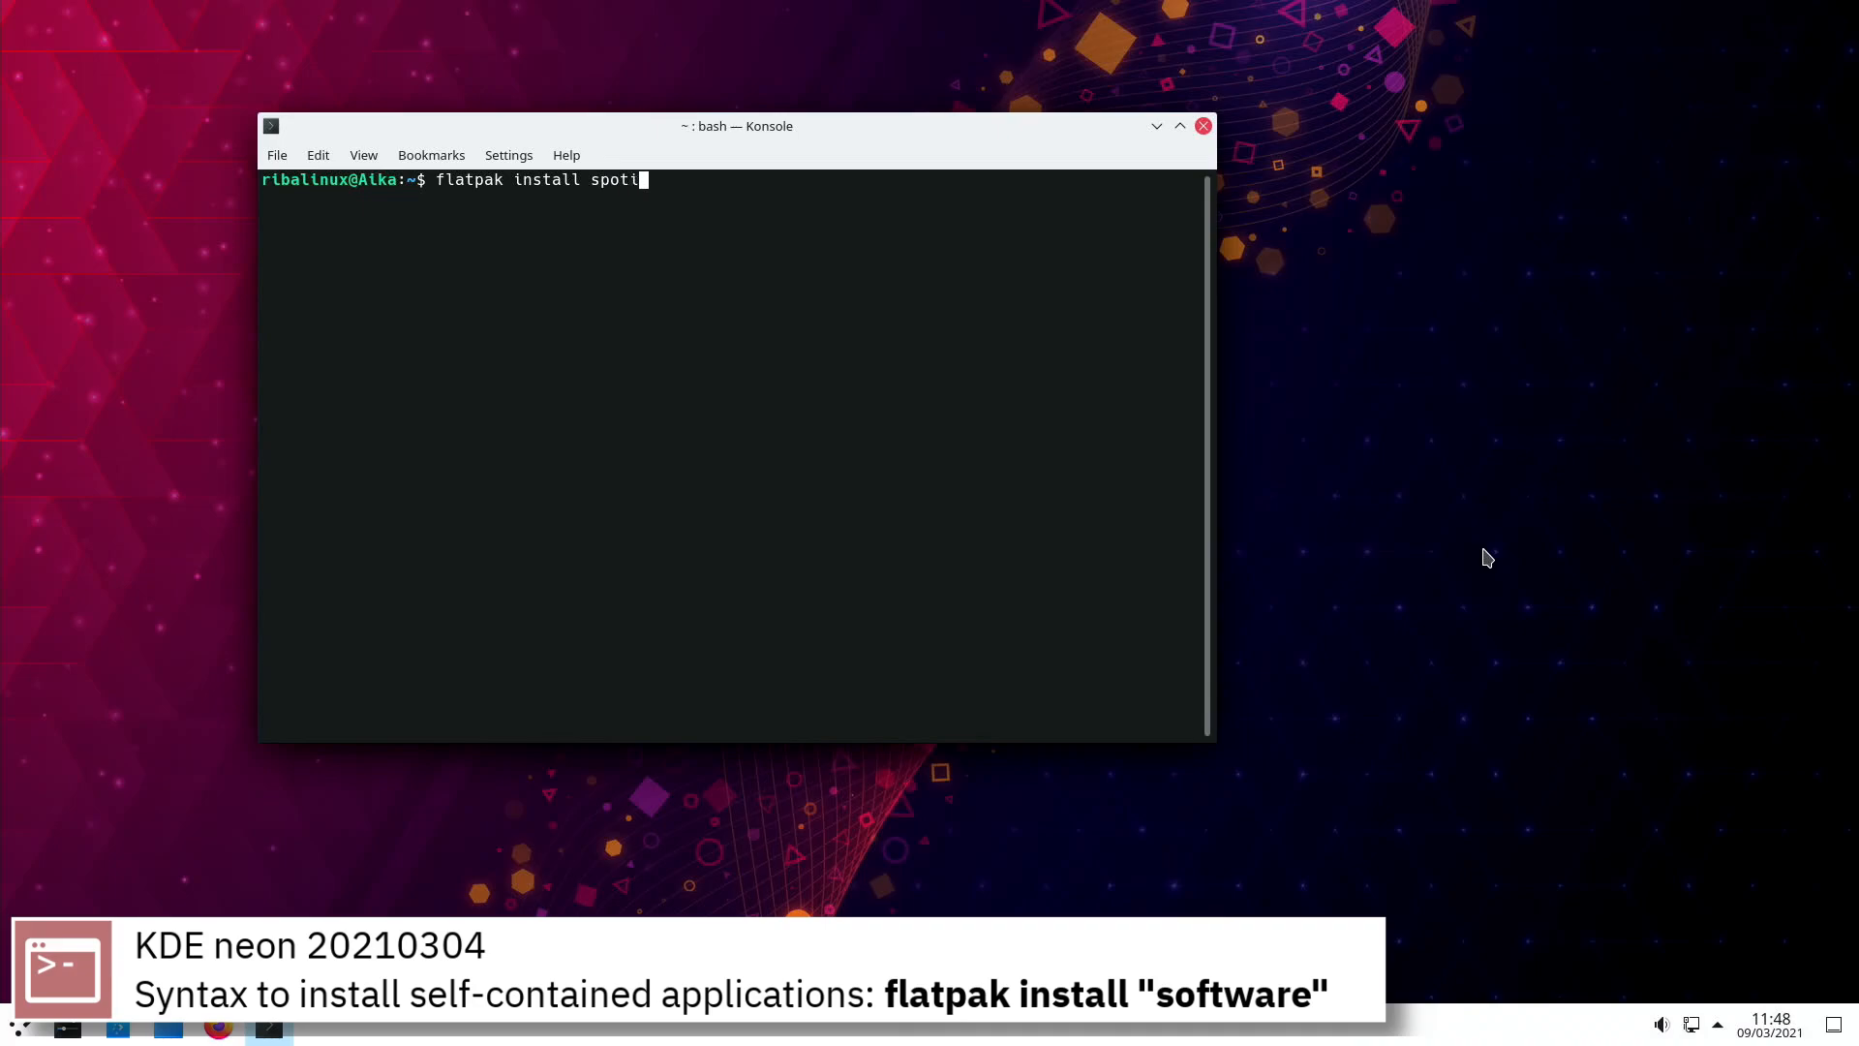
pyautogui.press('Return')
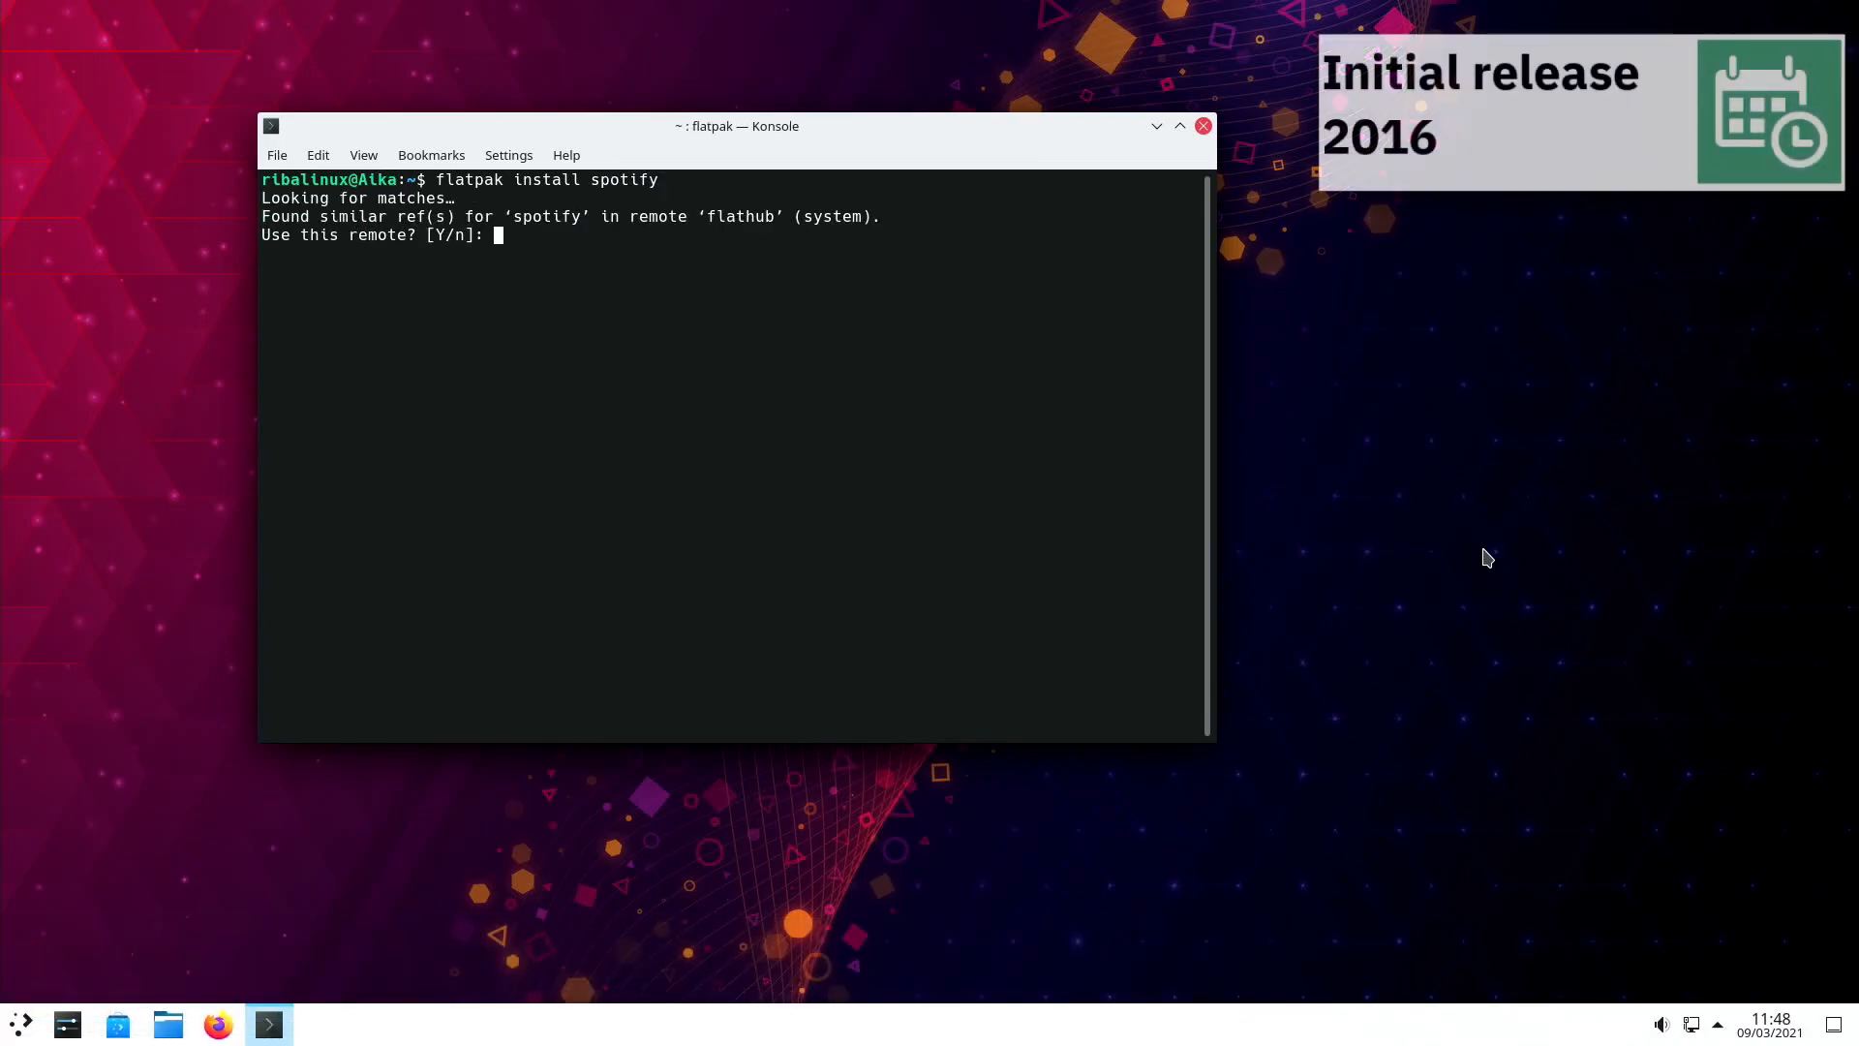
pyautogui.write('y')
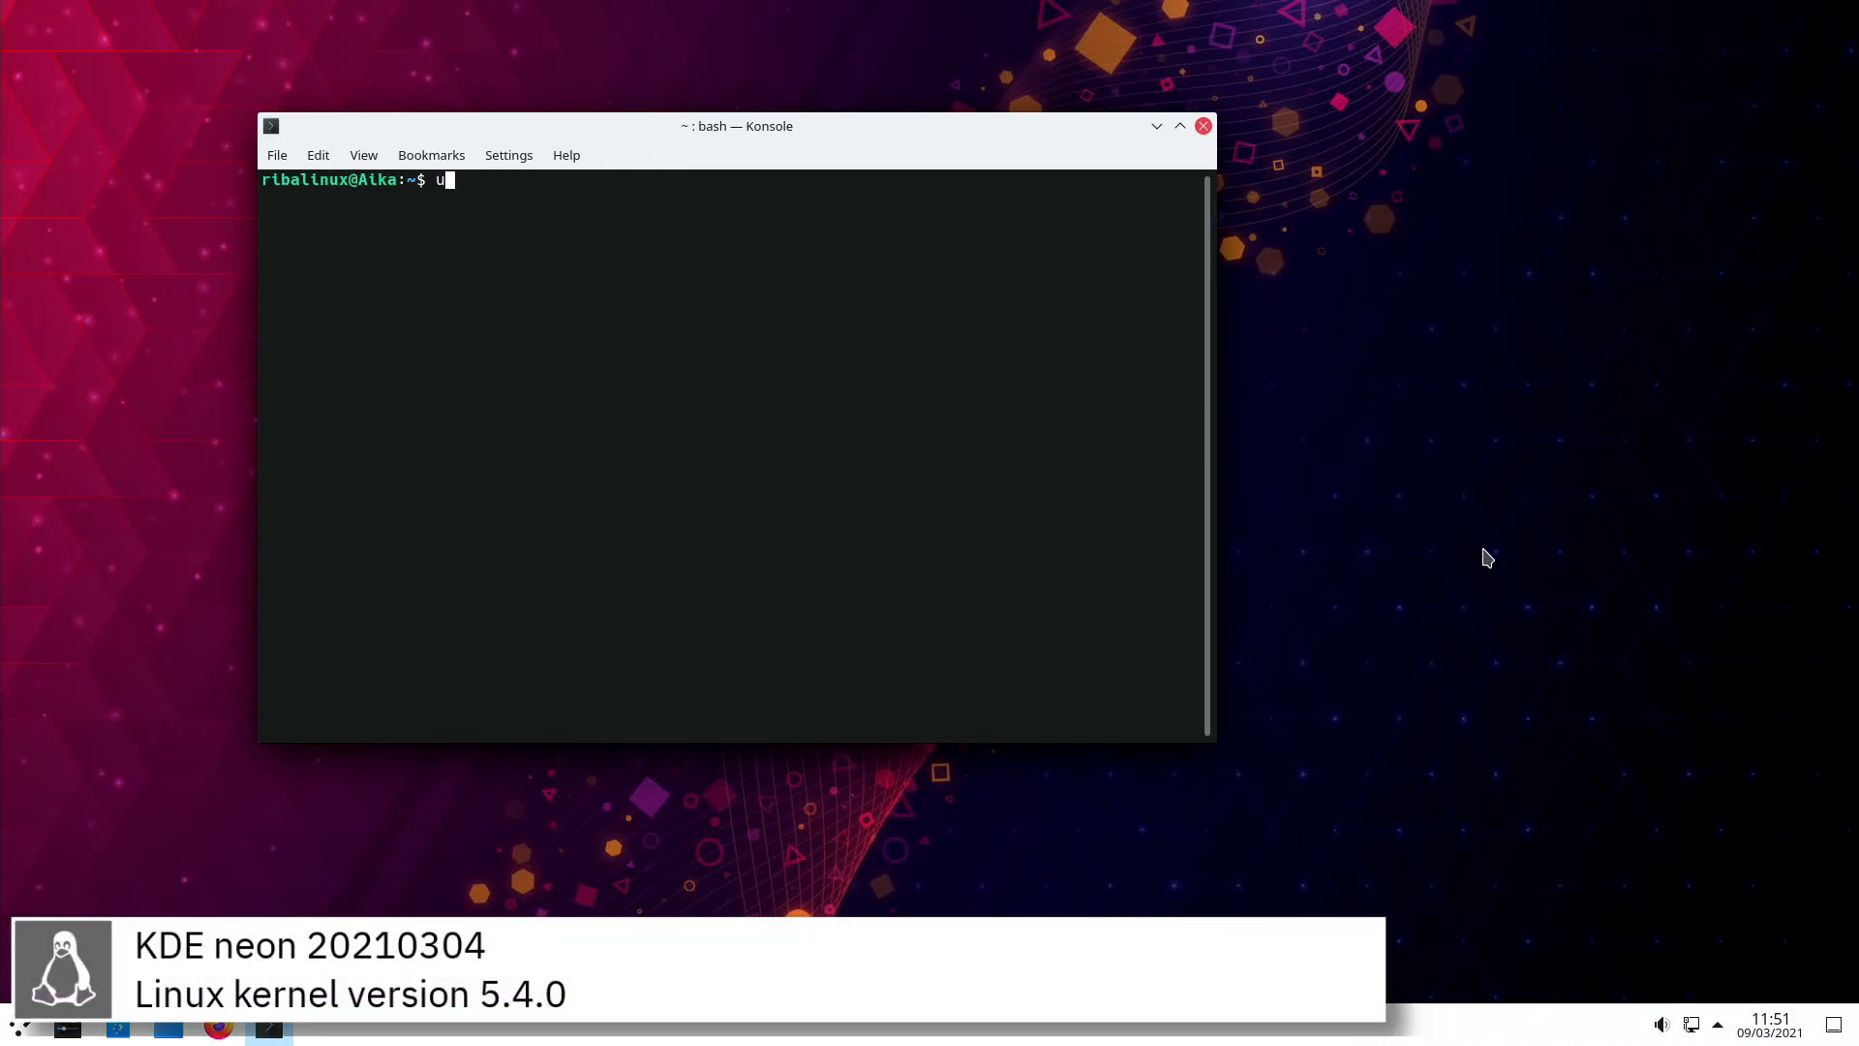
# - Run 'uname -a' to show the kernel details
pyautogui.write('name -a')
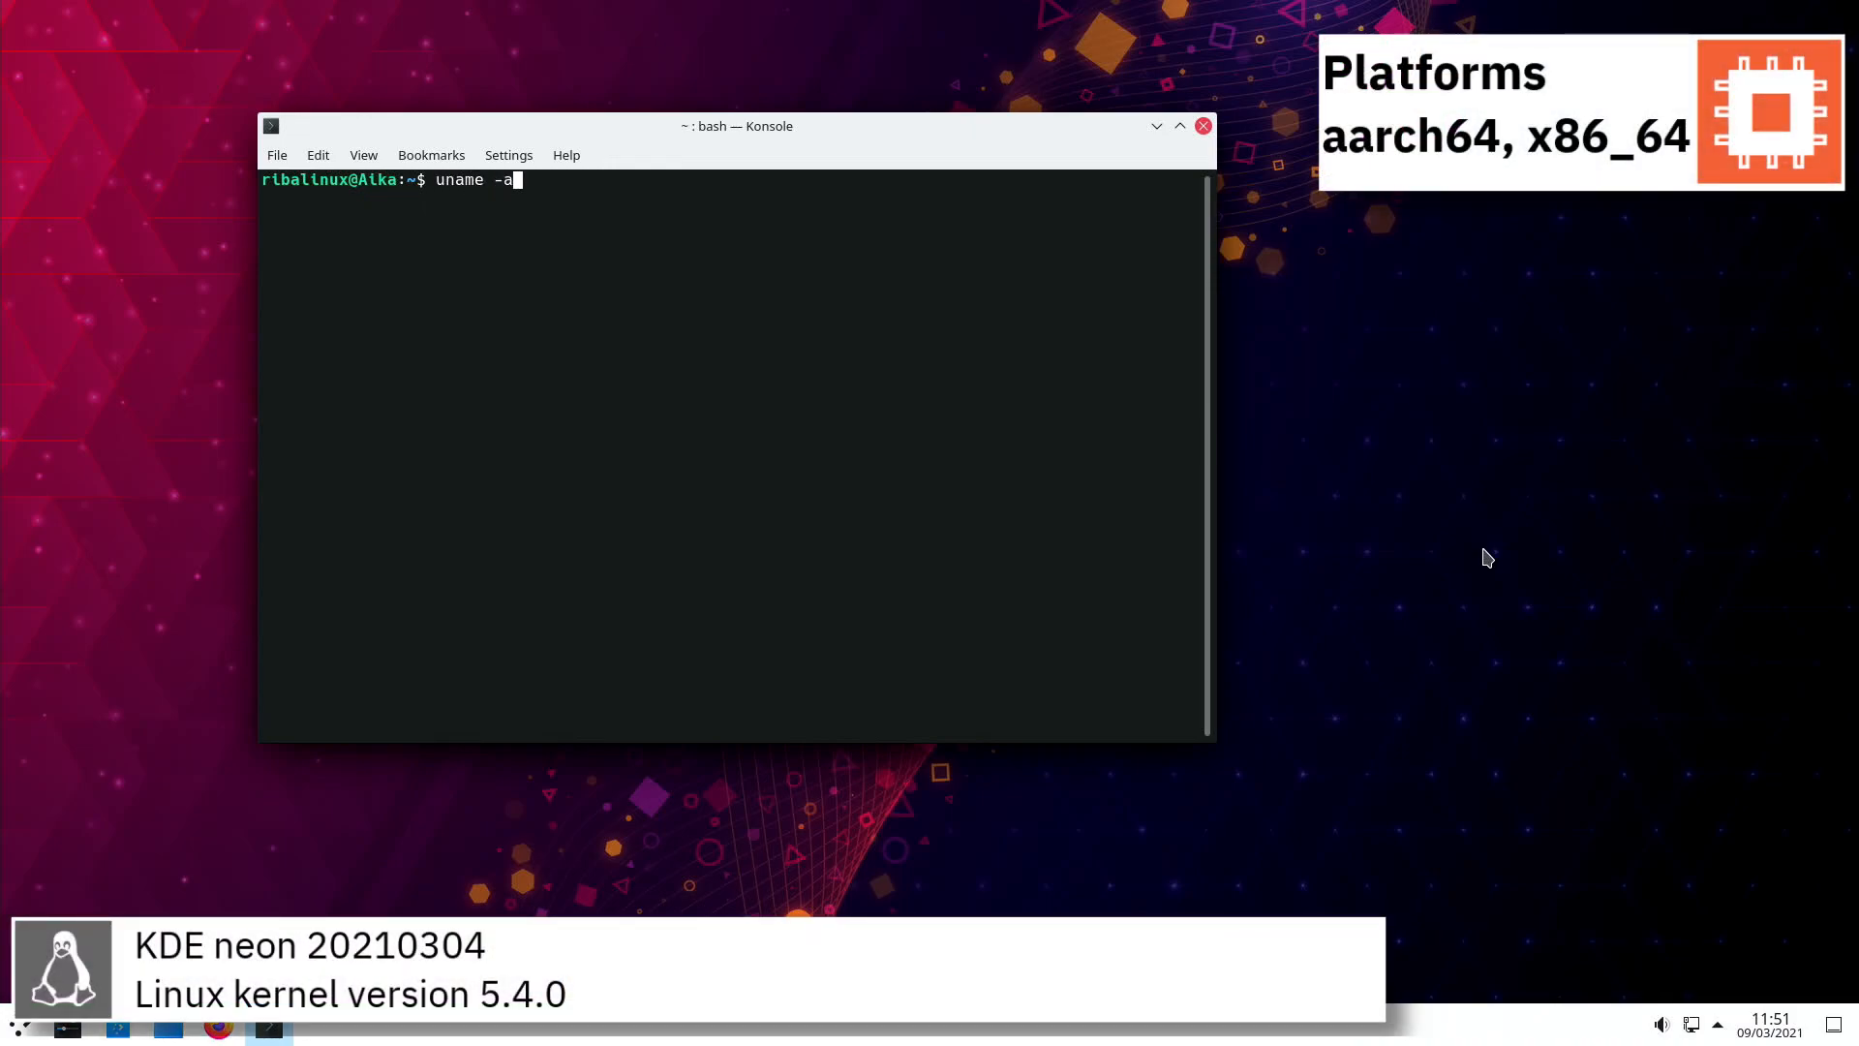
pyautogui.press('Return')
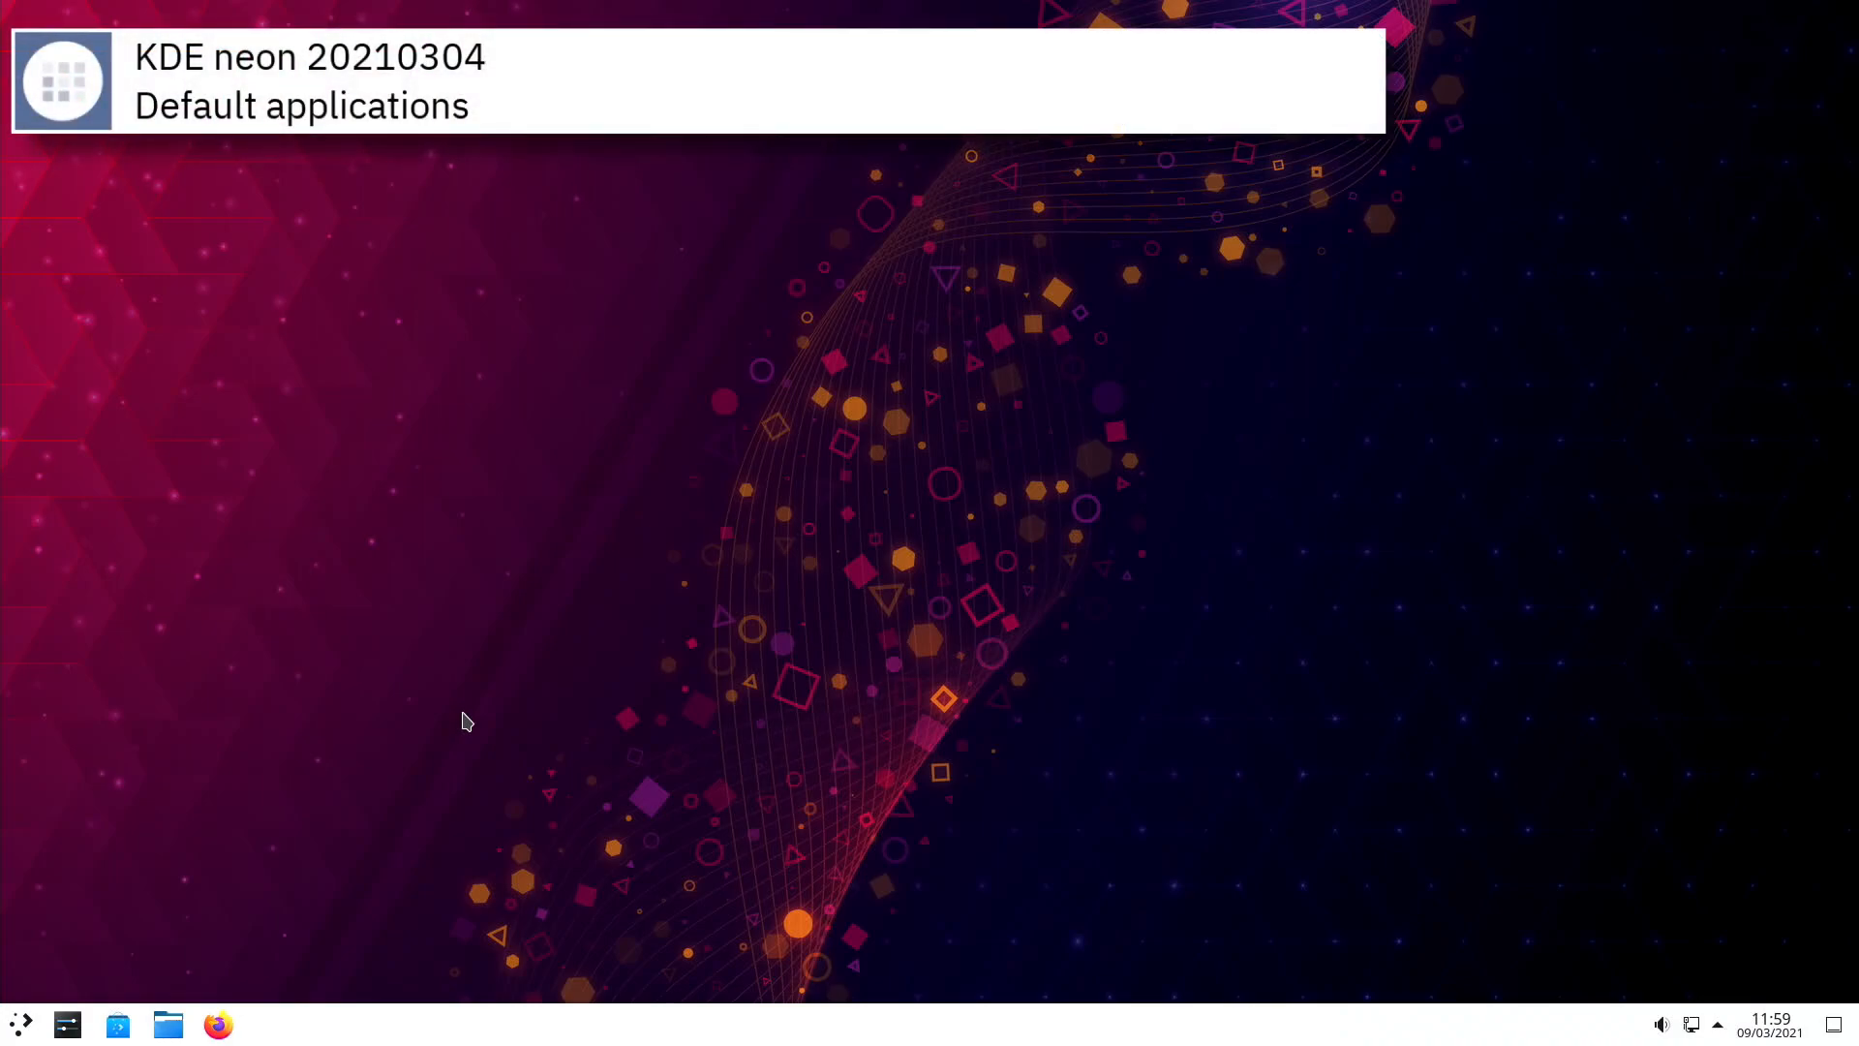
# - Launch Gwenview from the launcher's Graphics category and close it again
pyautogui.click(17, 1022)
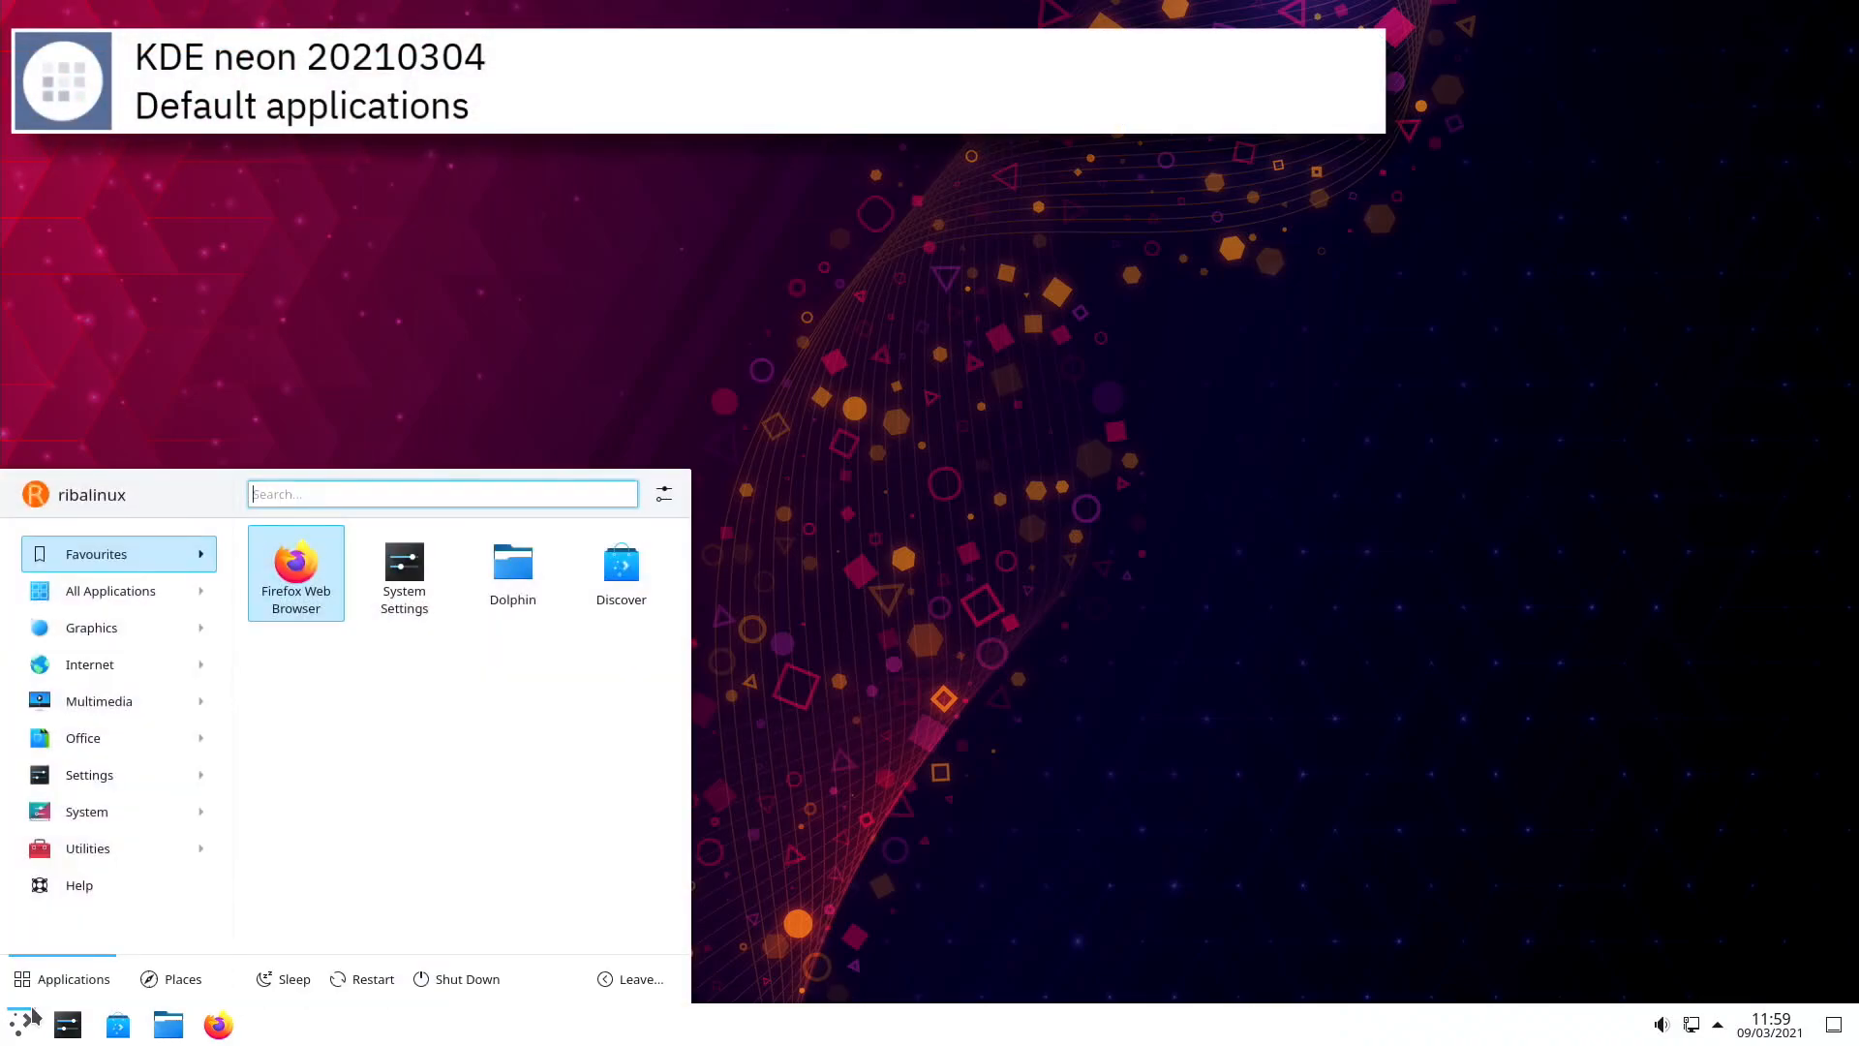
pyautogui.click(95, 627)
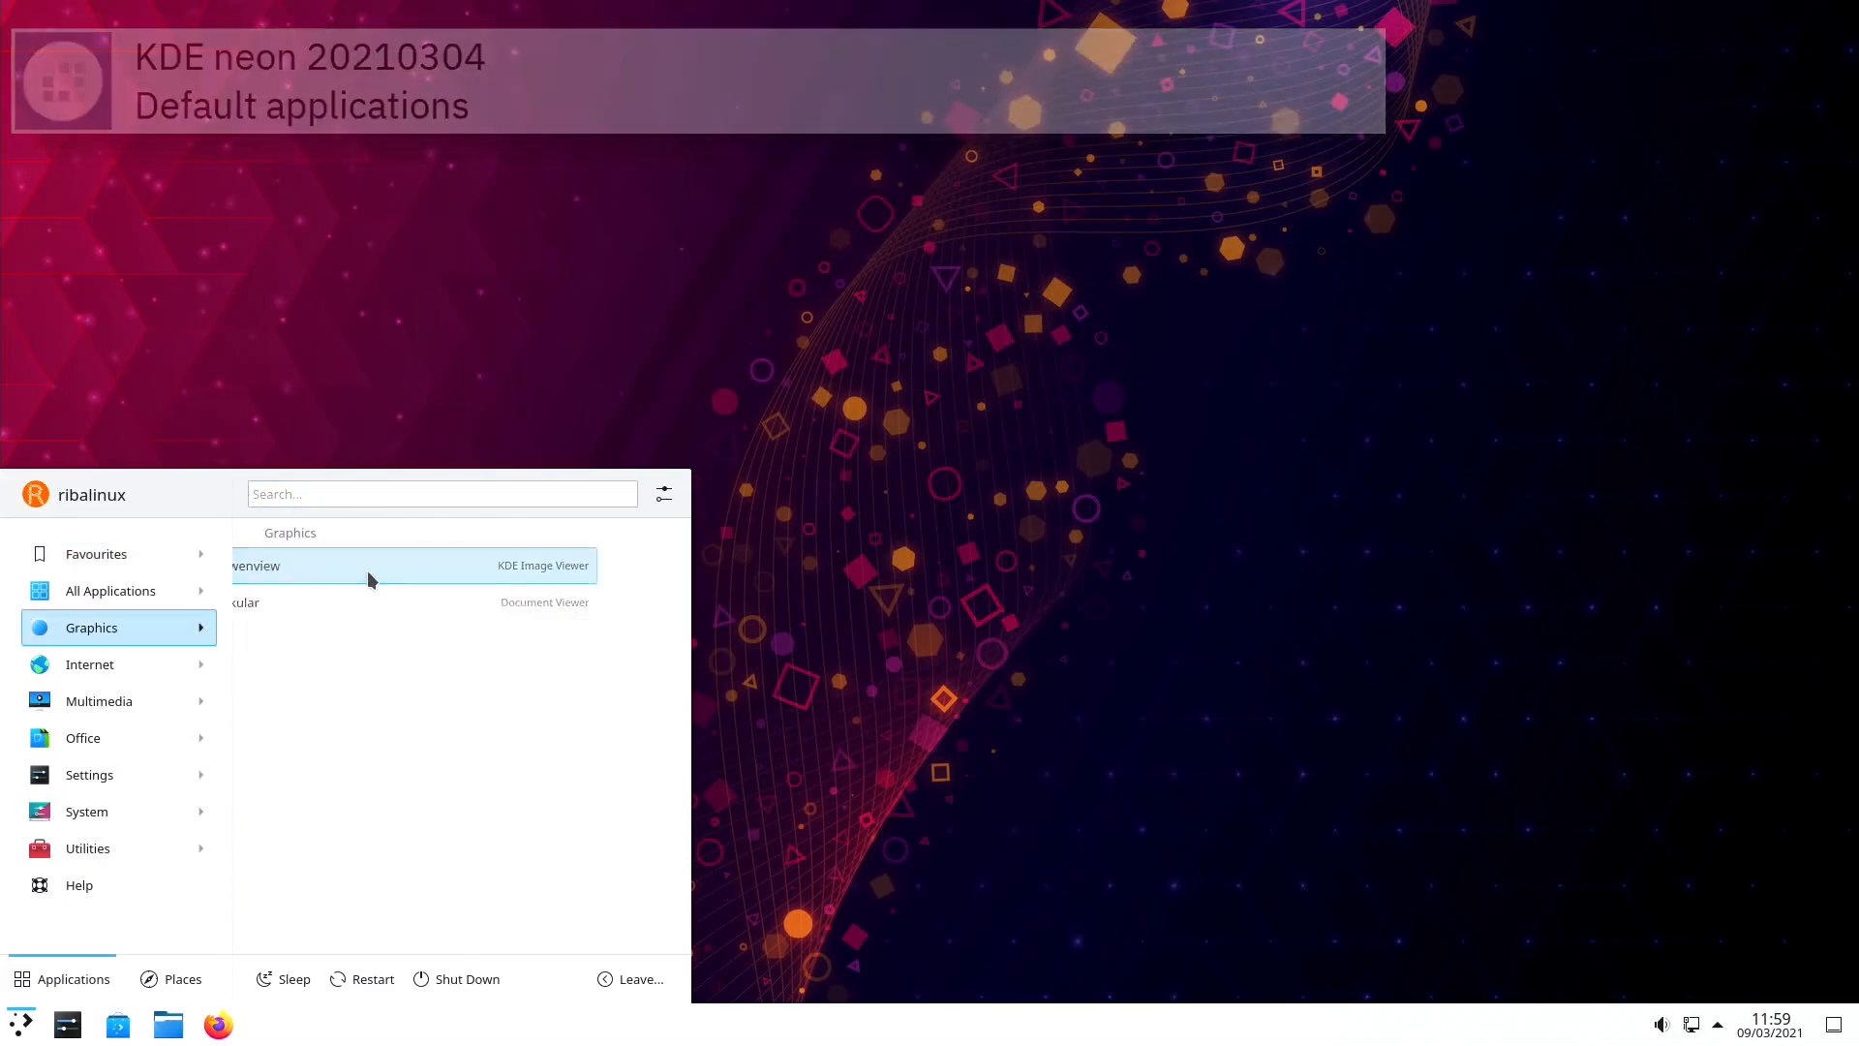
pyautogui.click(356, 565)
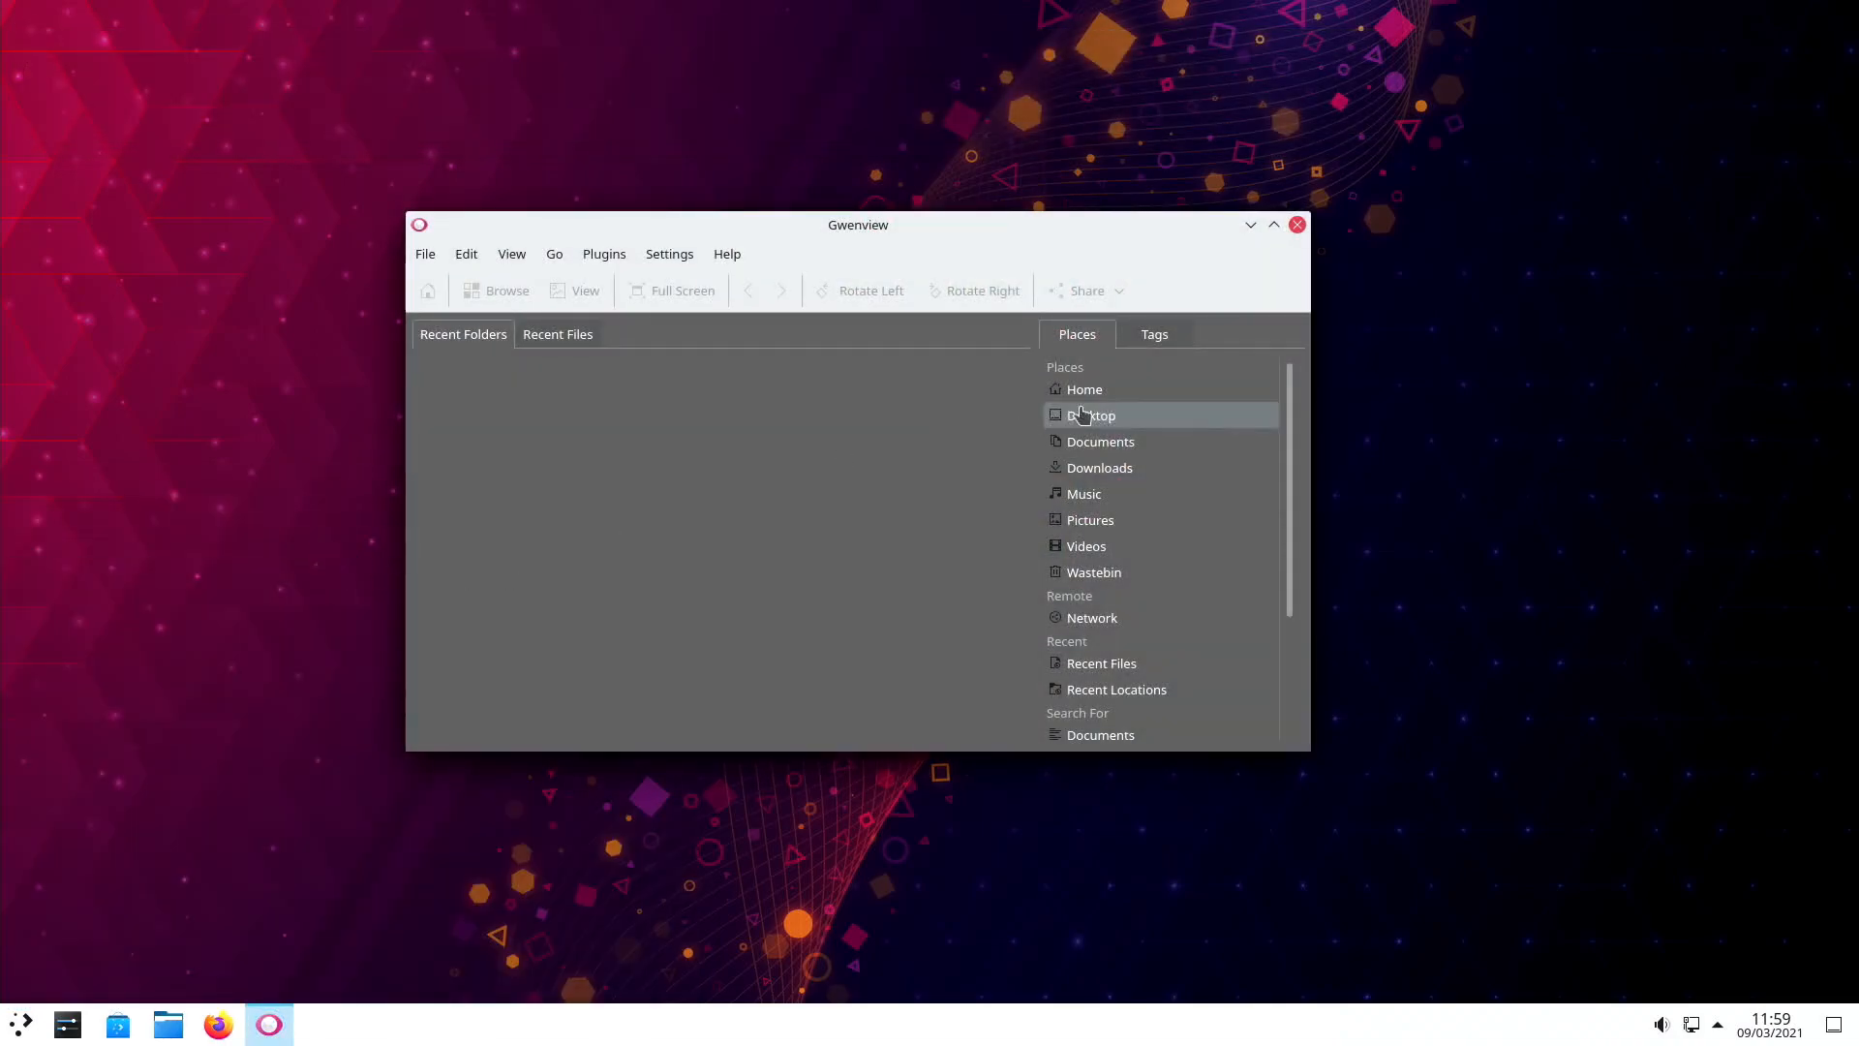
pyautogui.click(1296, 225)
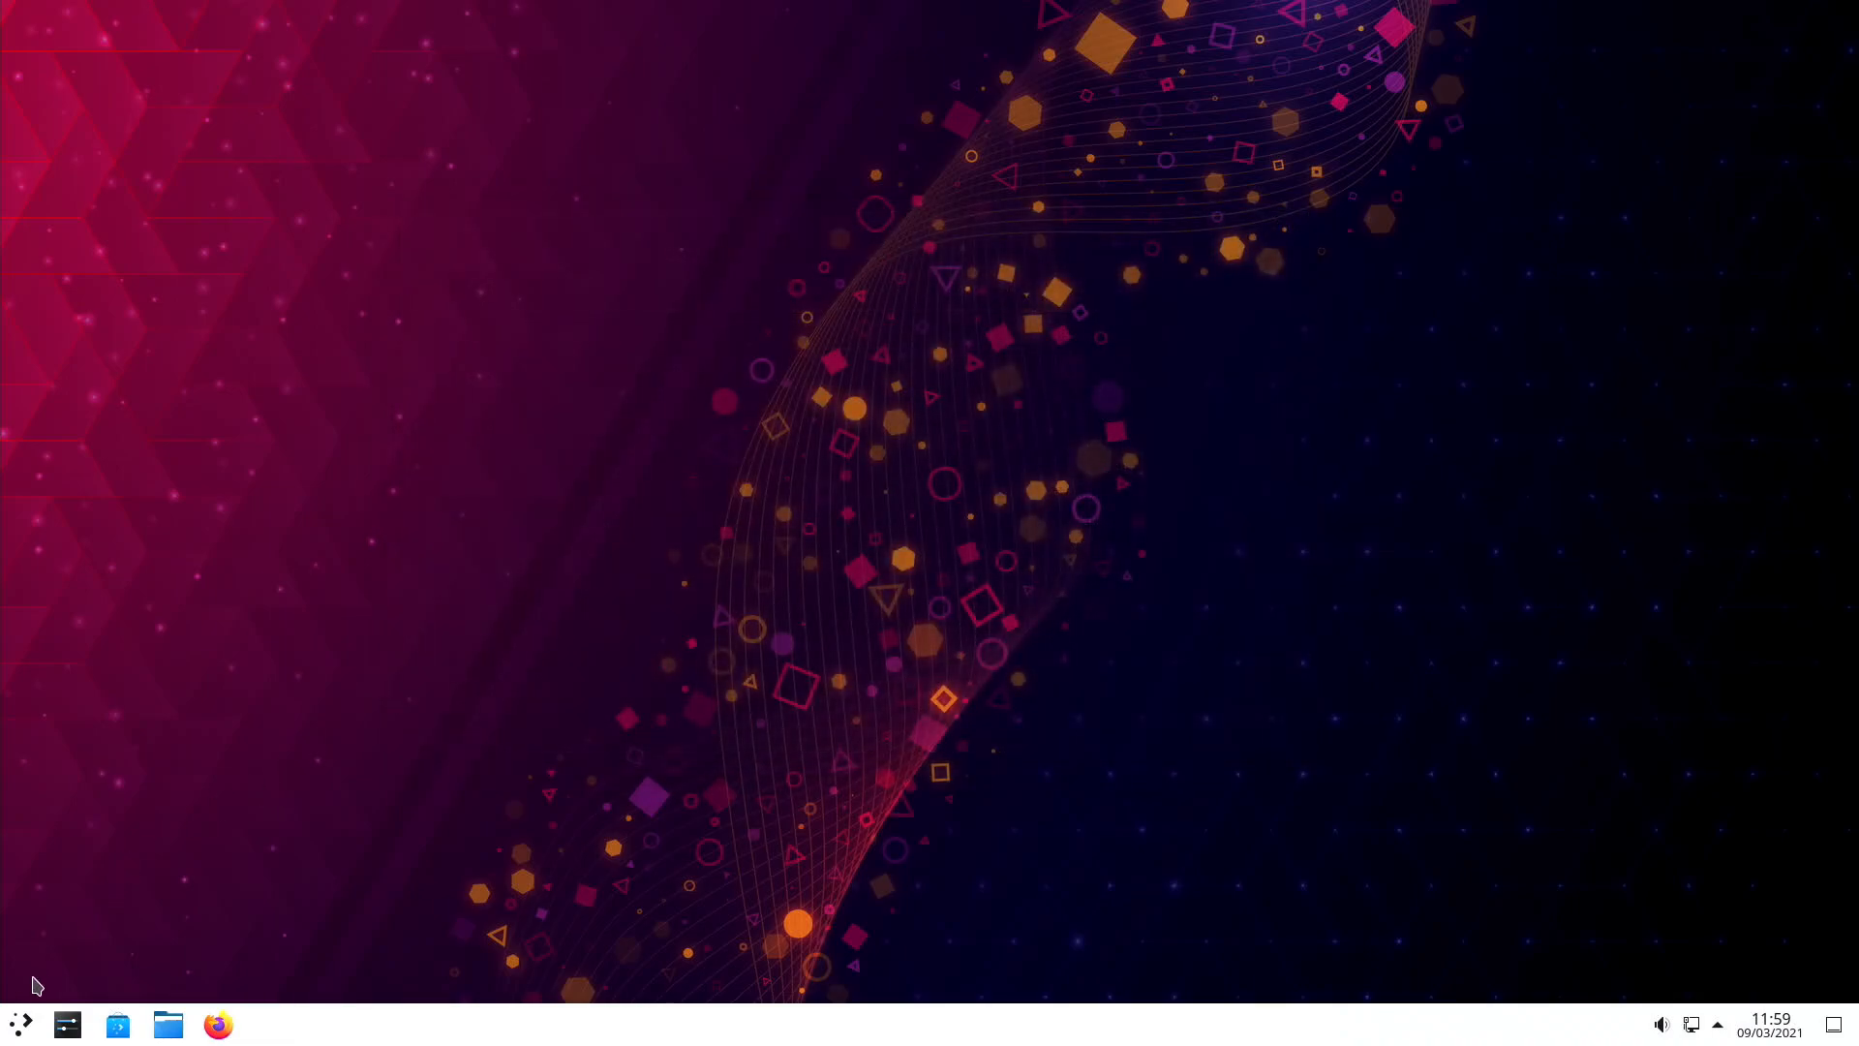
# - Launch VLC media player from the launcher's application categories
pyautogui.click(17, 1023)
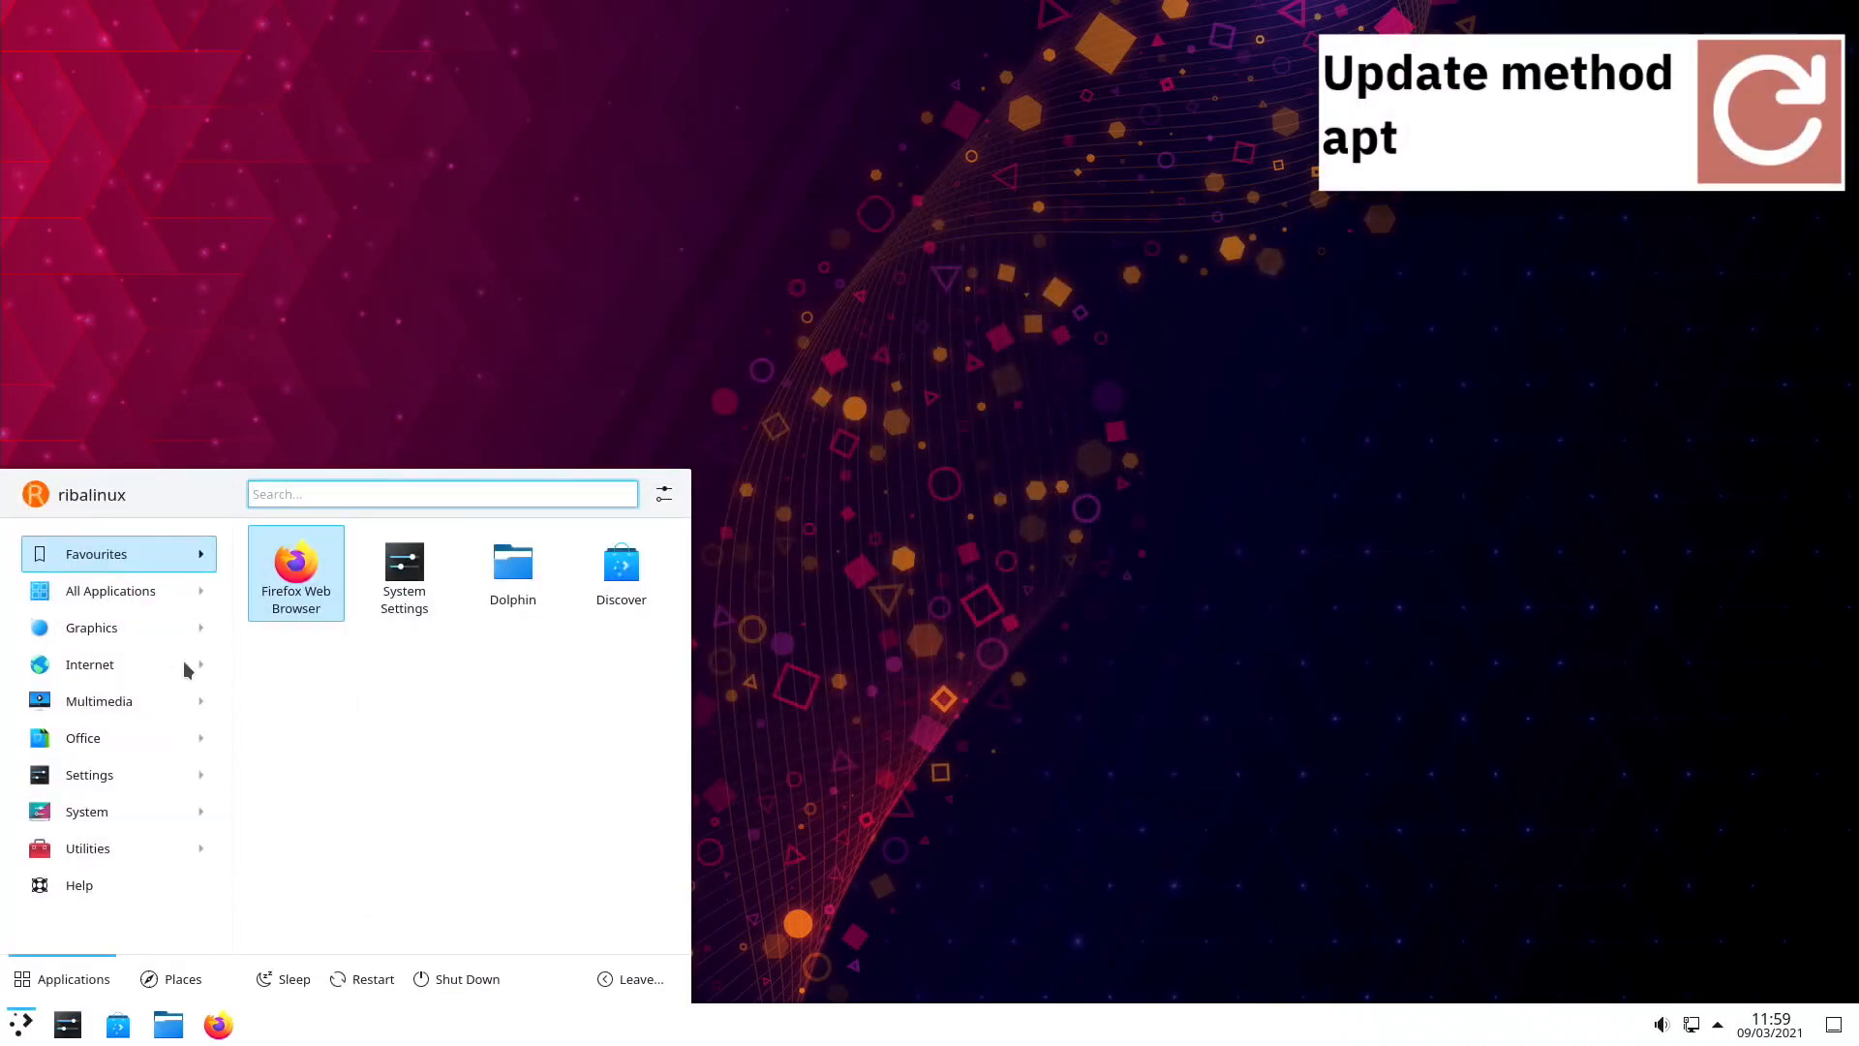
pyautogui.click(89, 664)
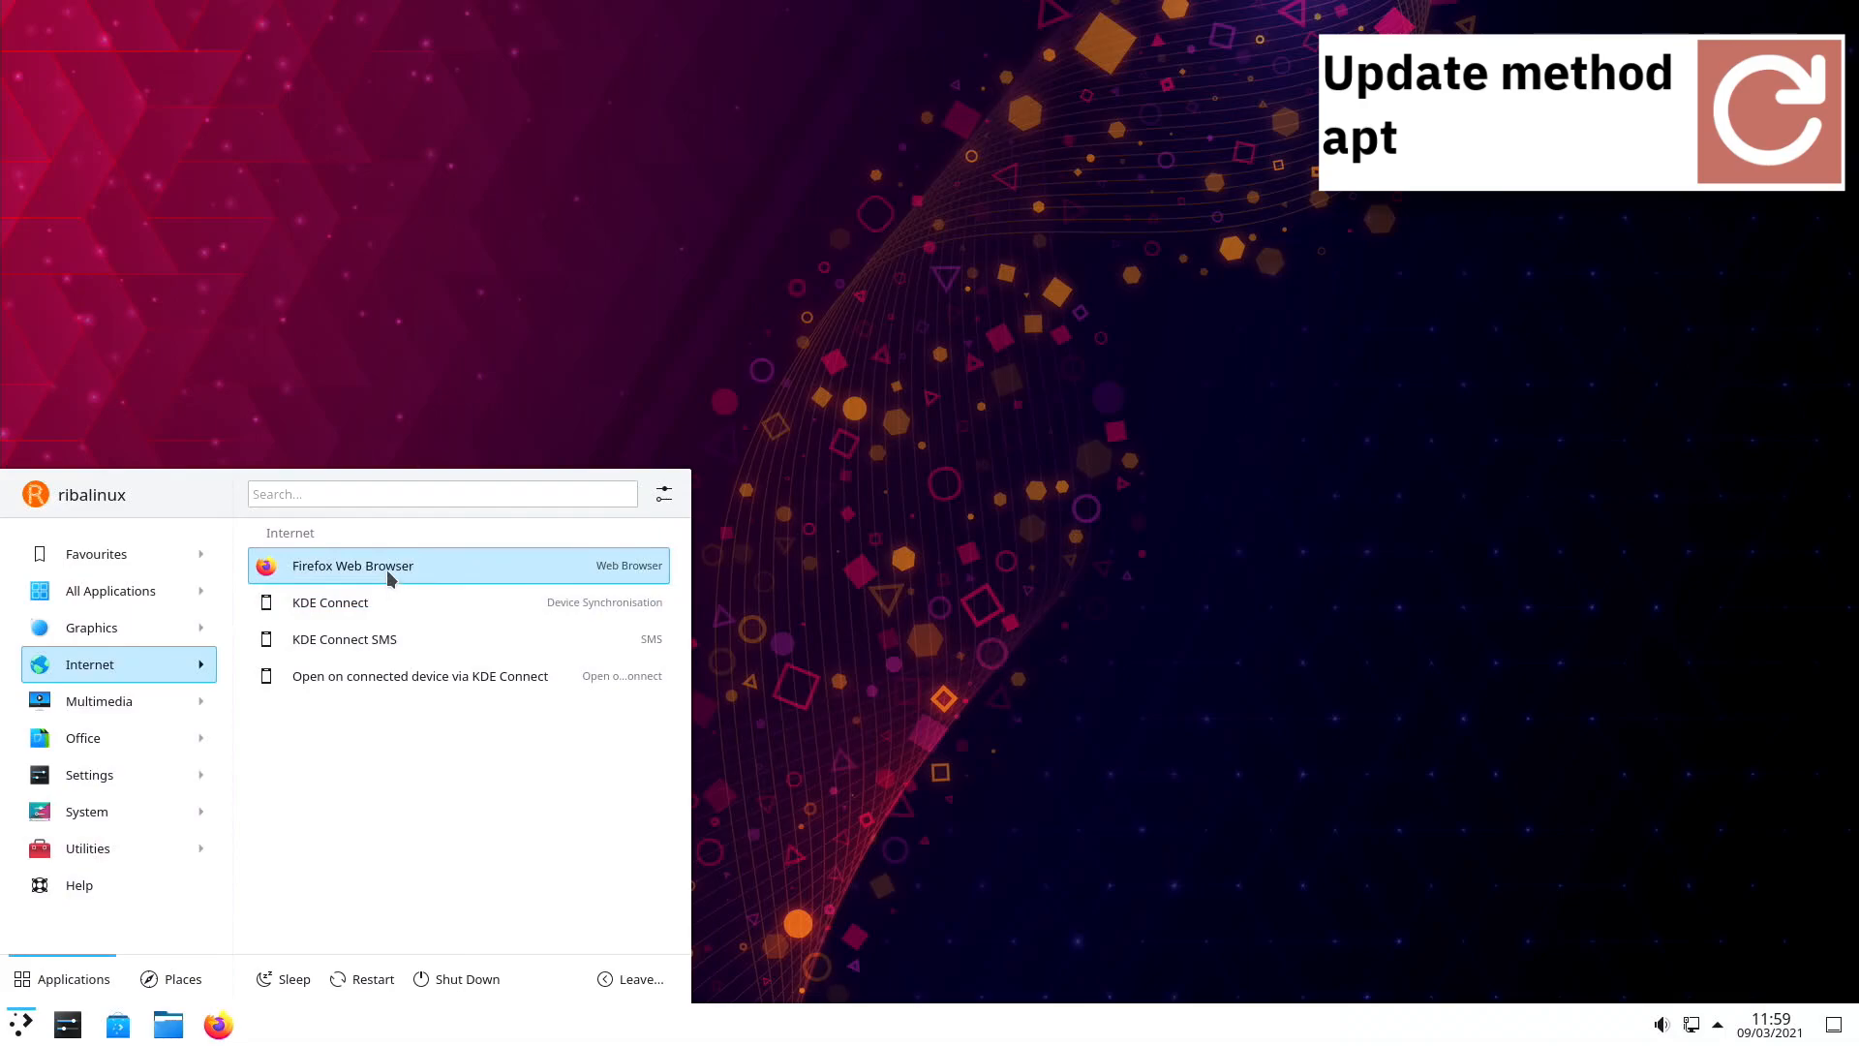
pyautogui.click(352, 566)
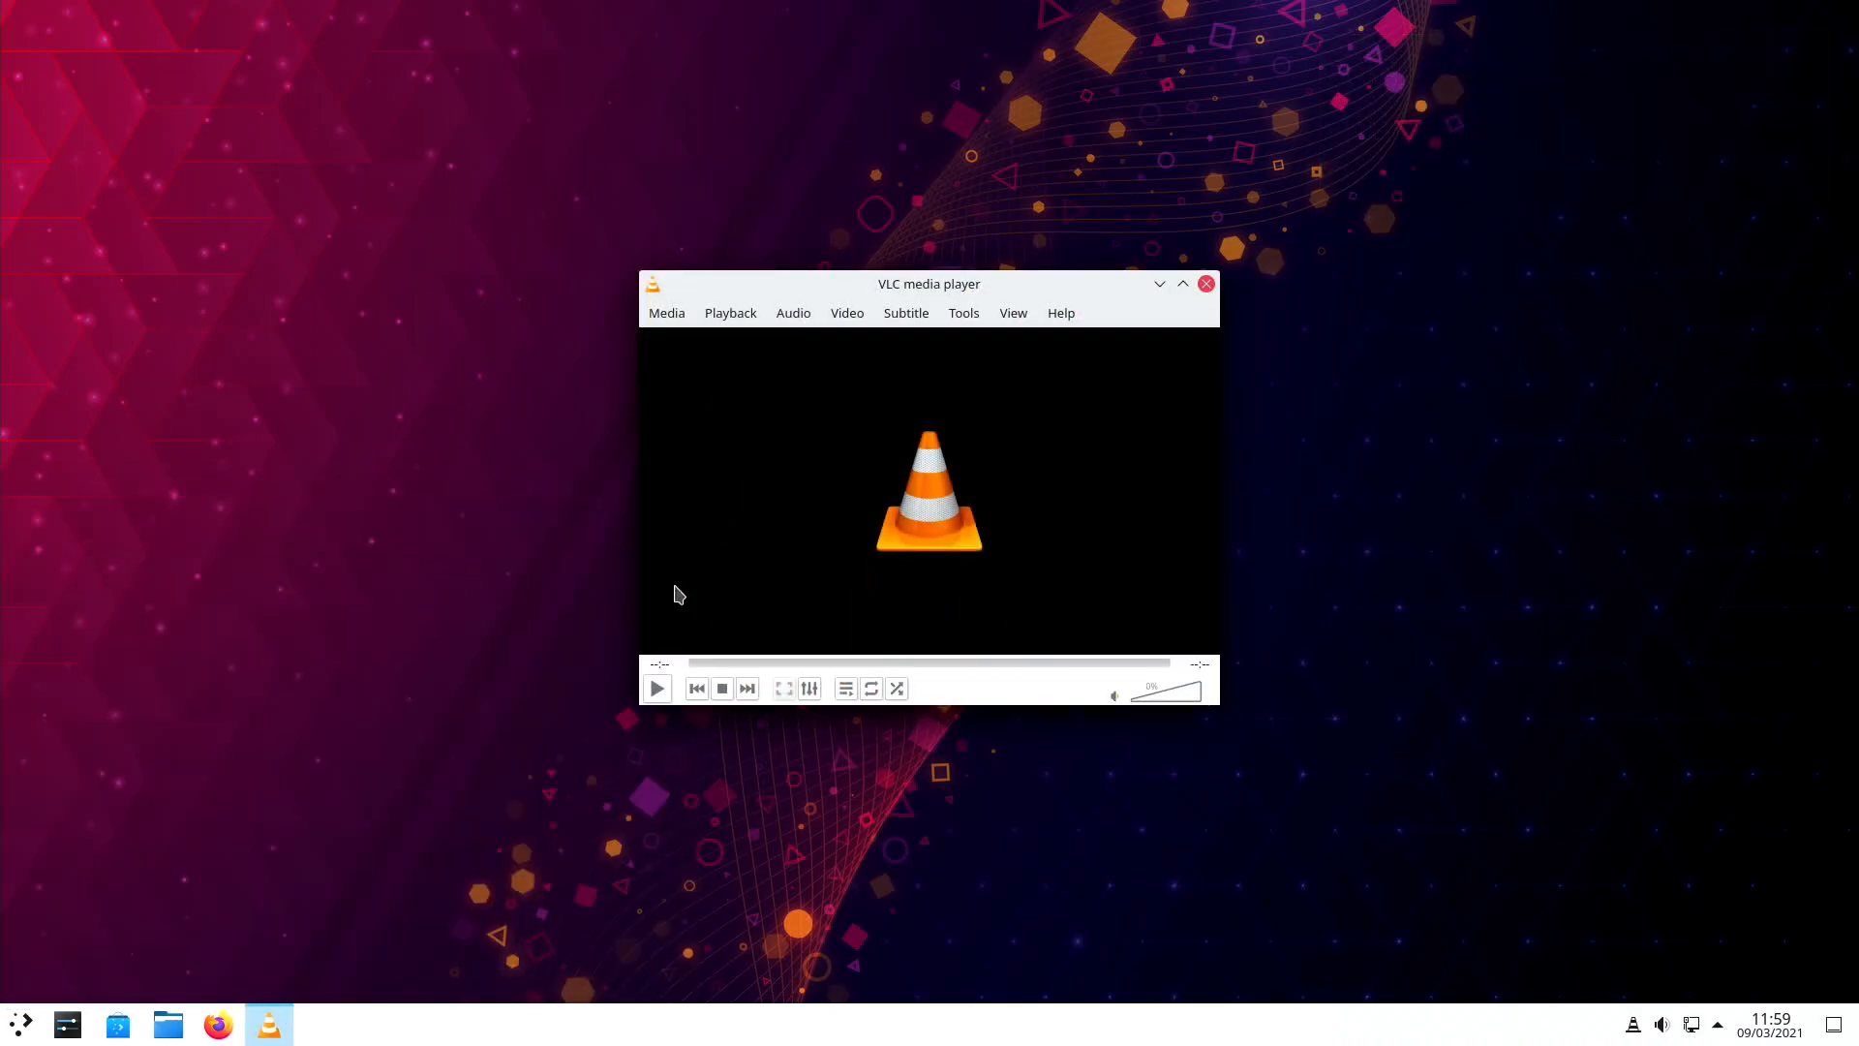
# - Close VLC, browse Discover's featured applications, then close Discover
pyautogui.click(1204, 282)
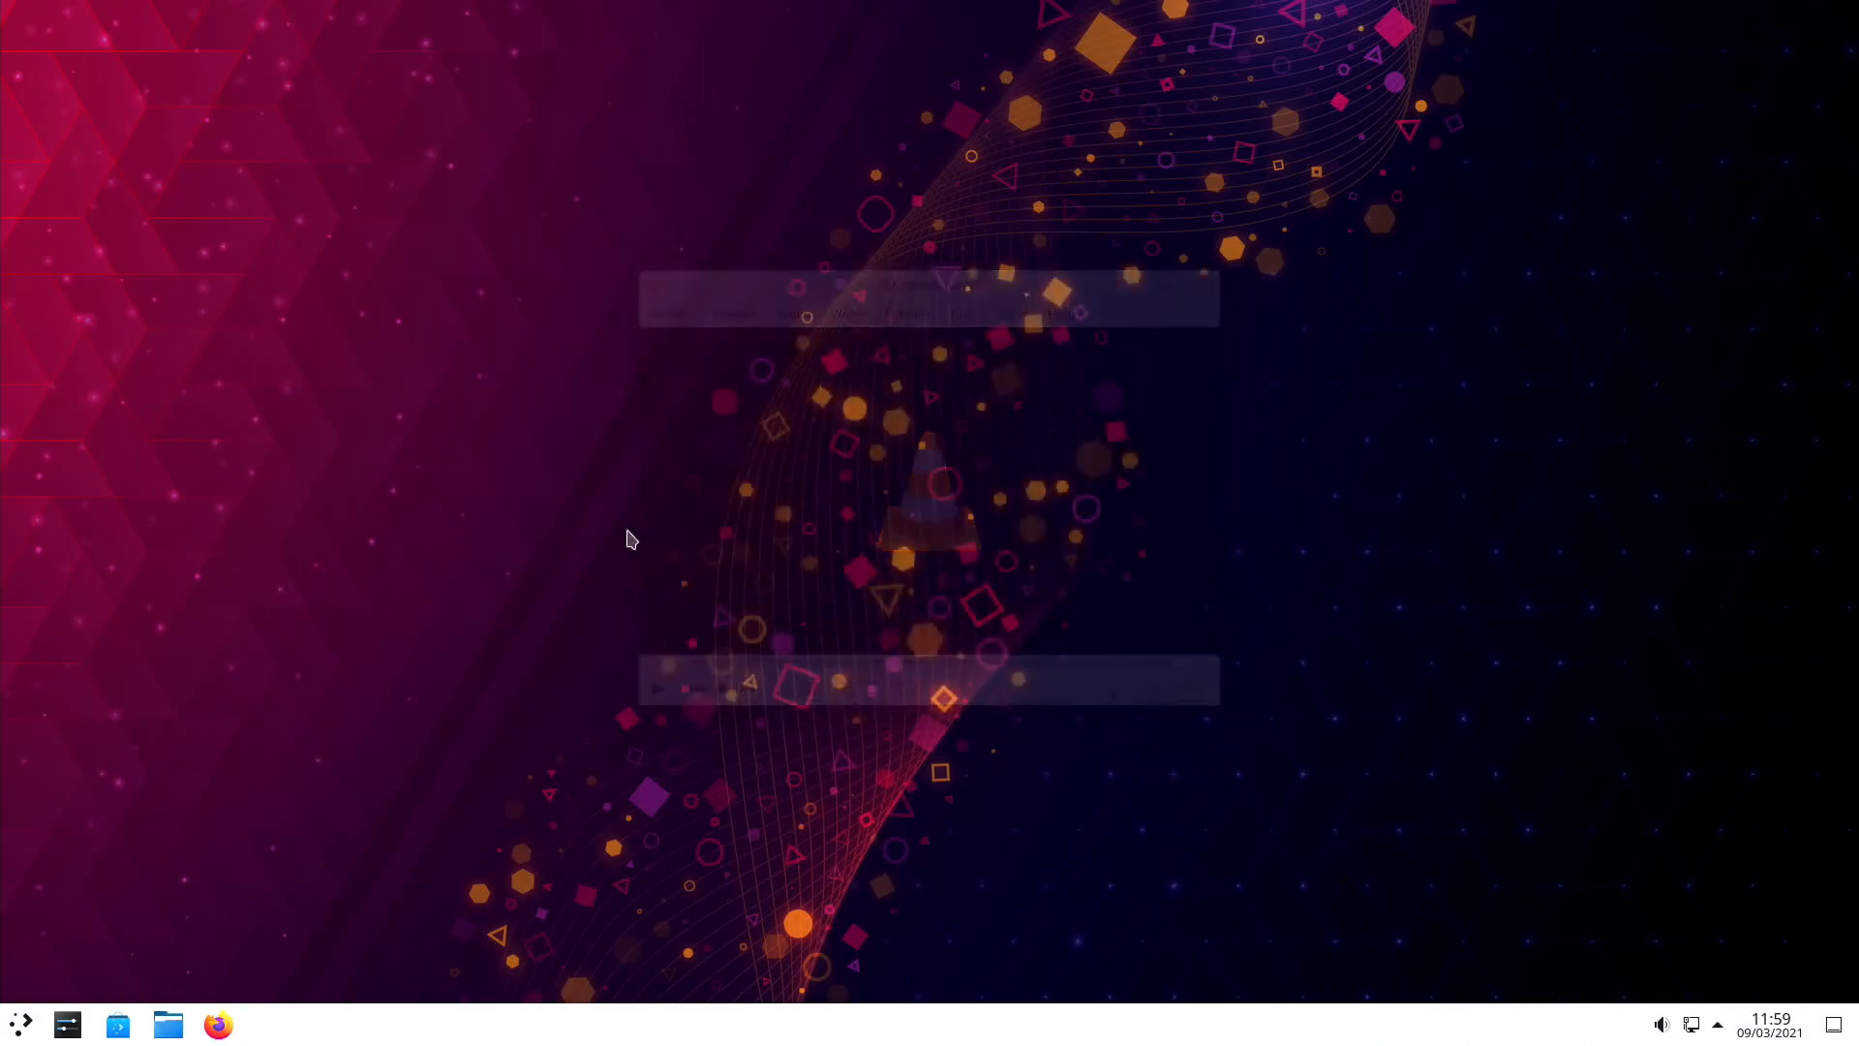
pyautogui.click(19, 1023)
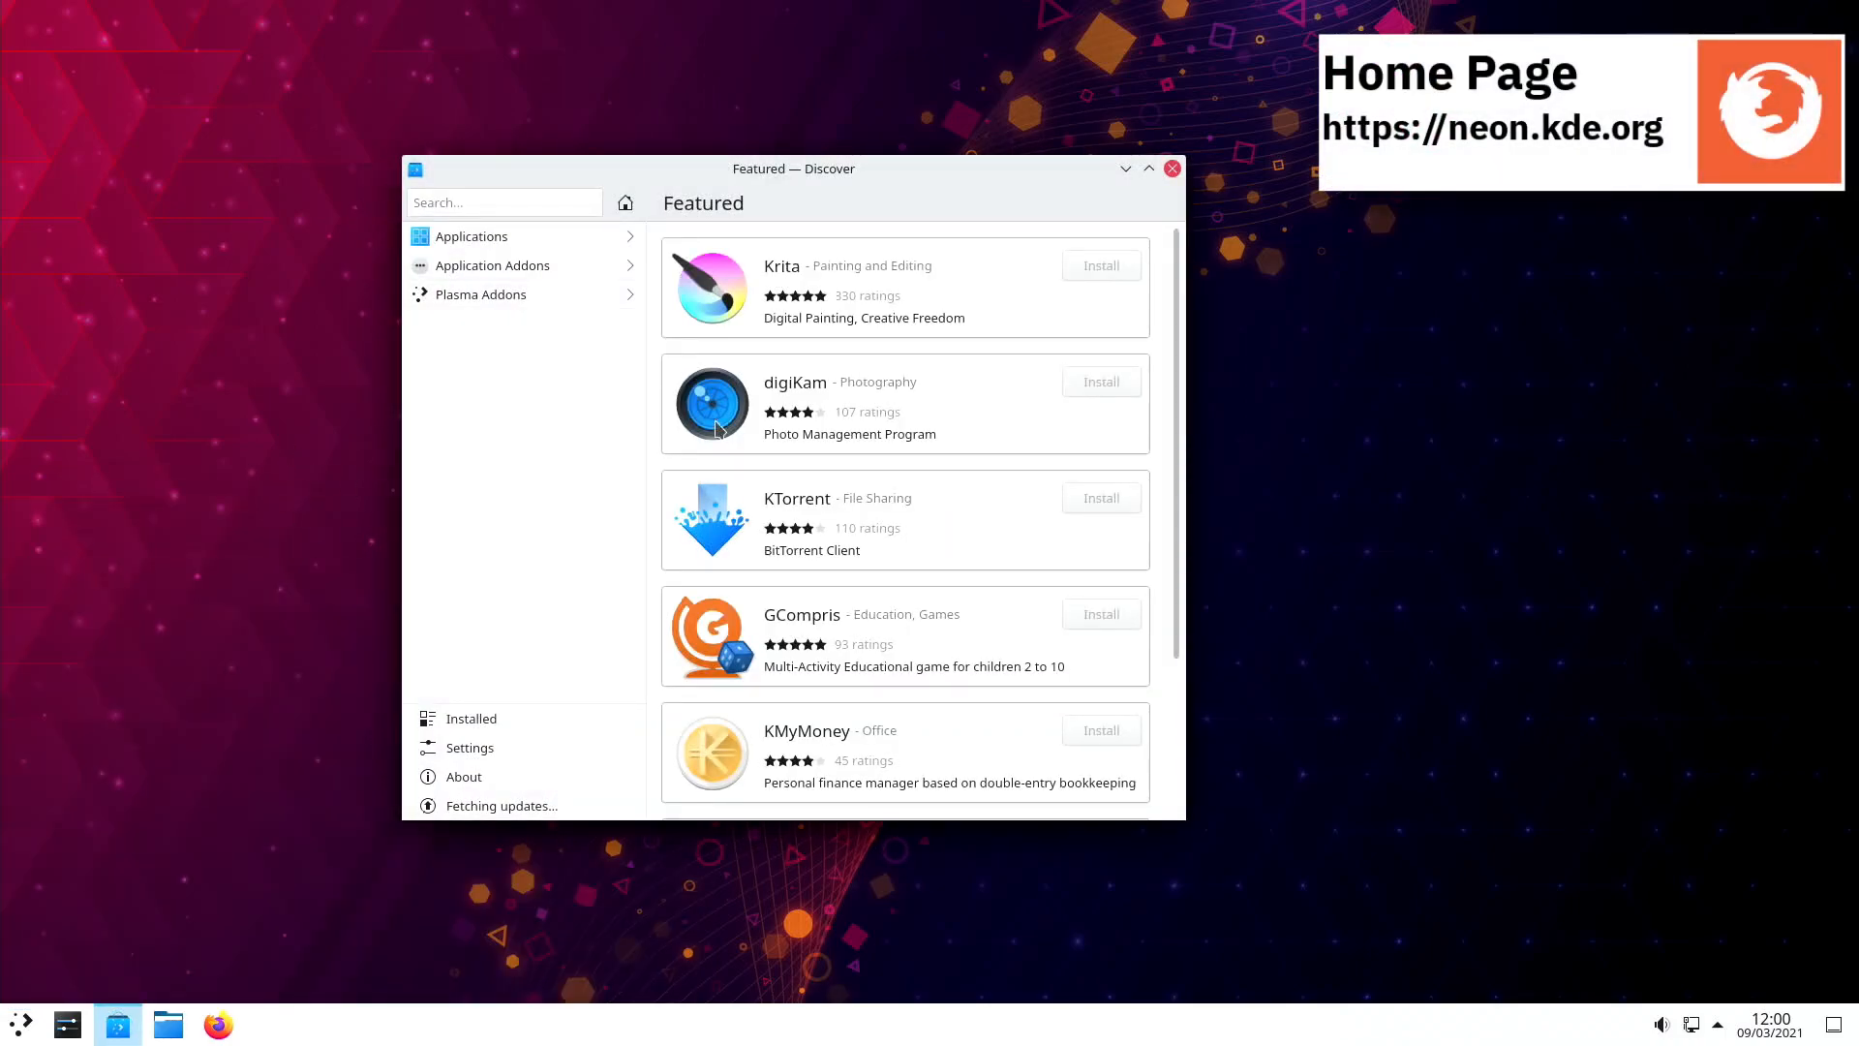
pyautogui.click(1169, 168)
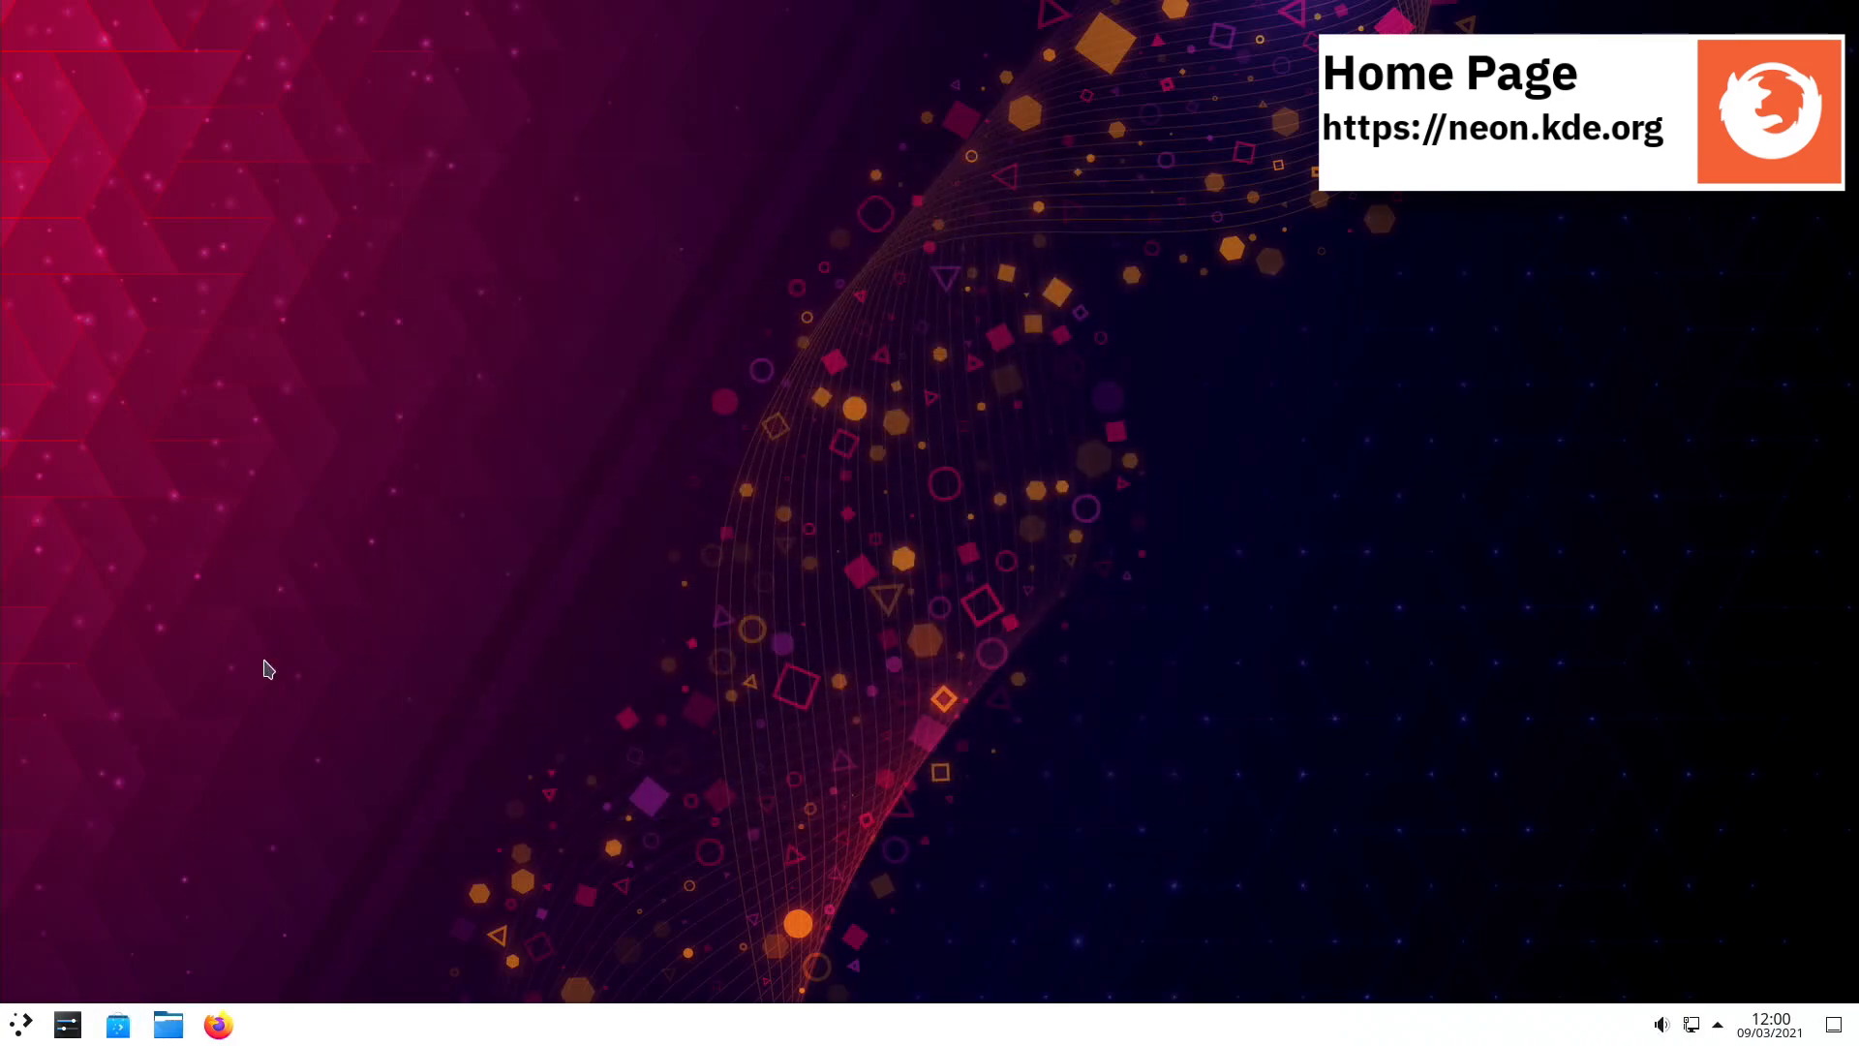
# - Launch KWrite from the application list and close its empty document
pyautogui.click(20, 1022)
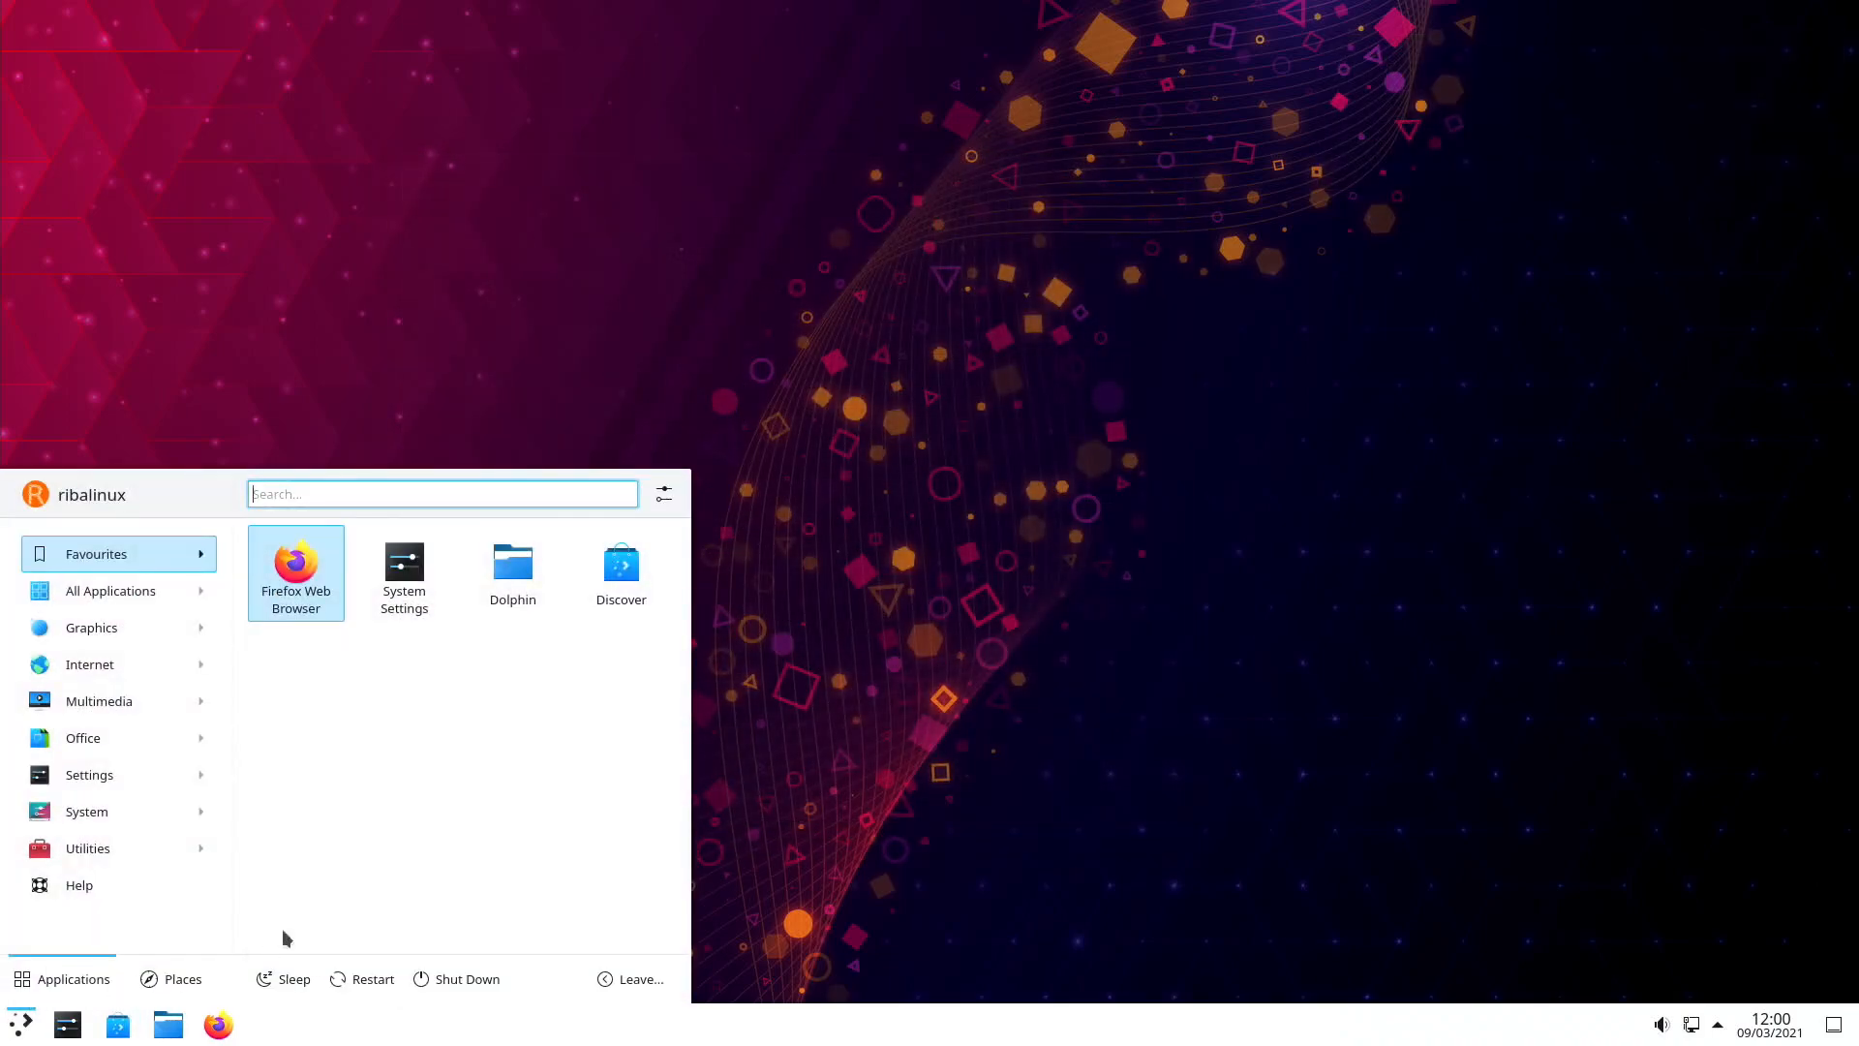
pyautogui.click(87, 848)
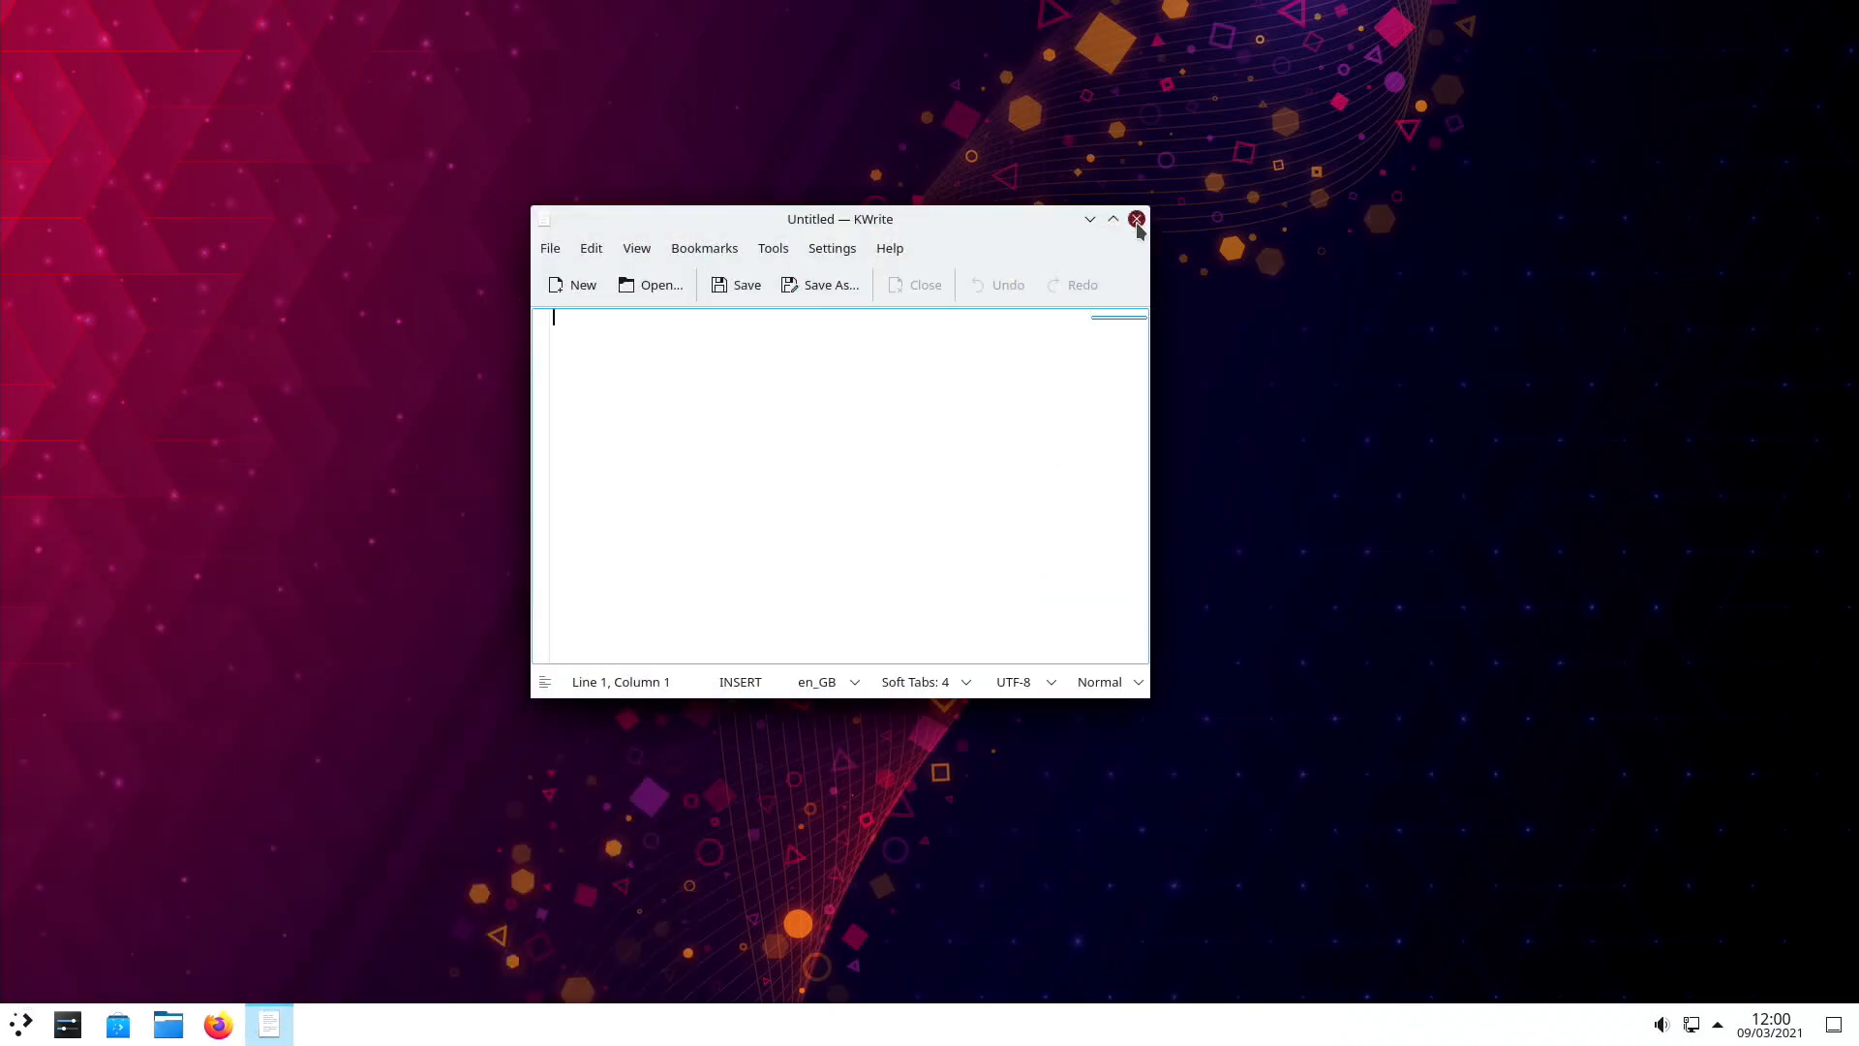
pyautogui.click(1134, 220)
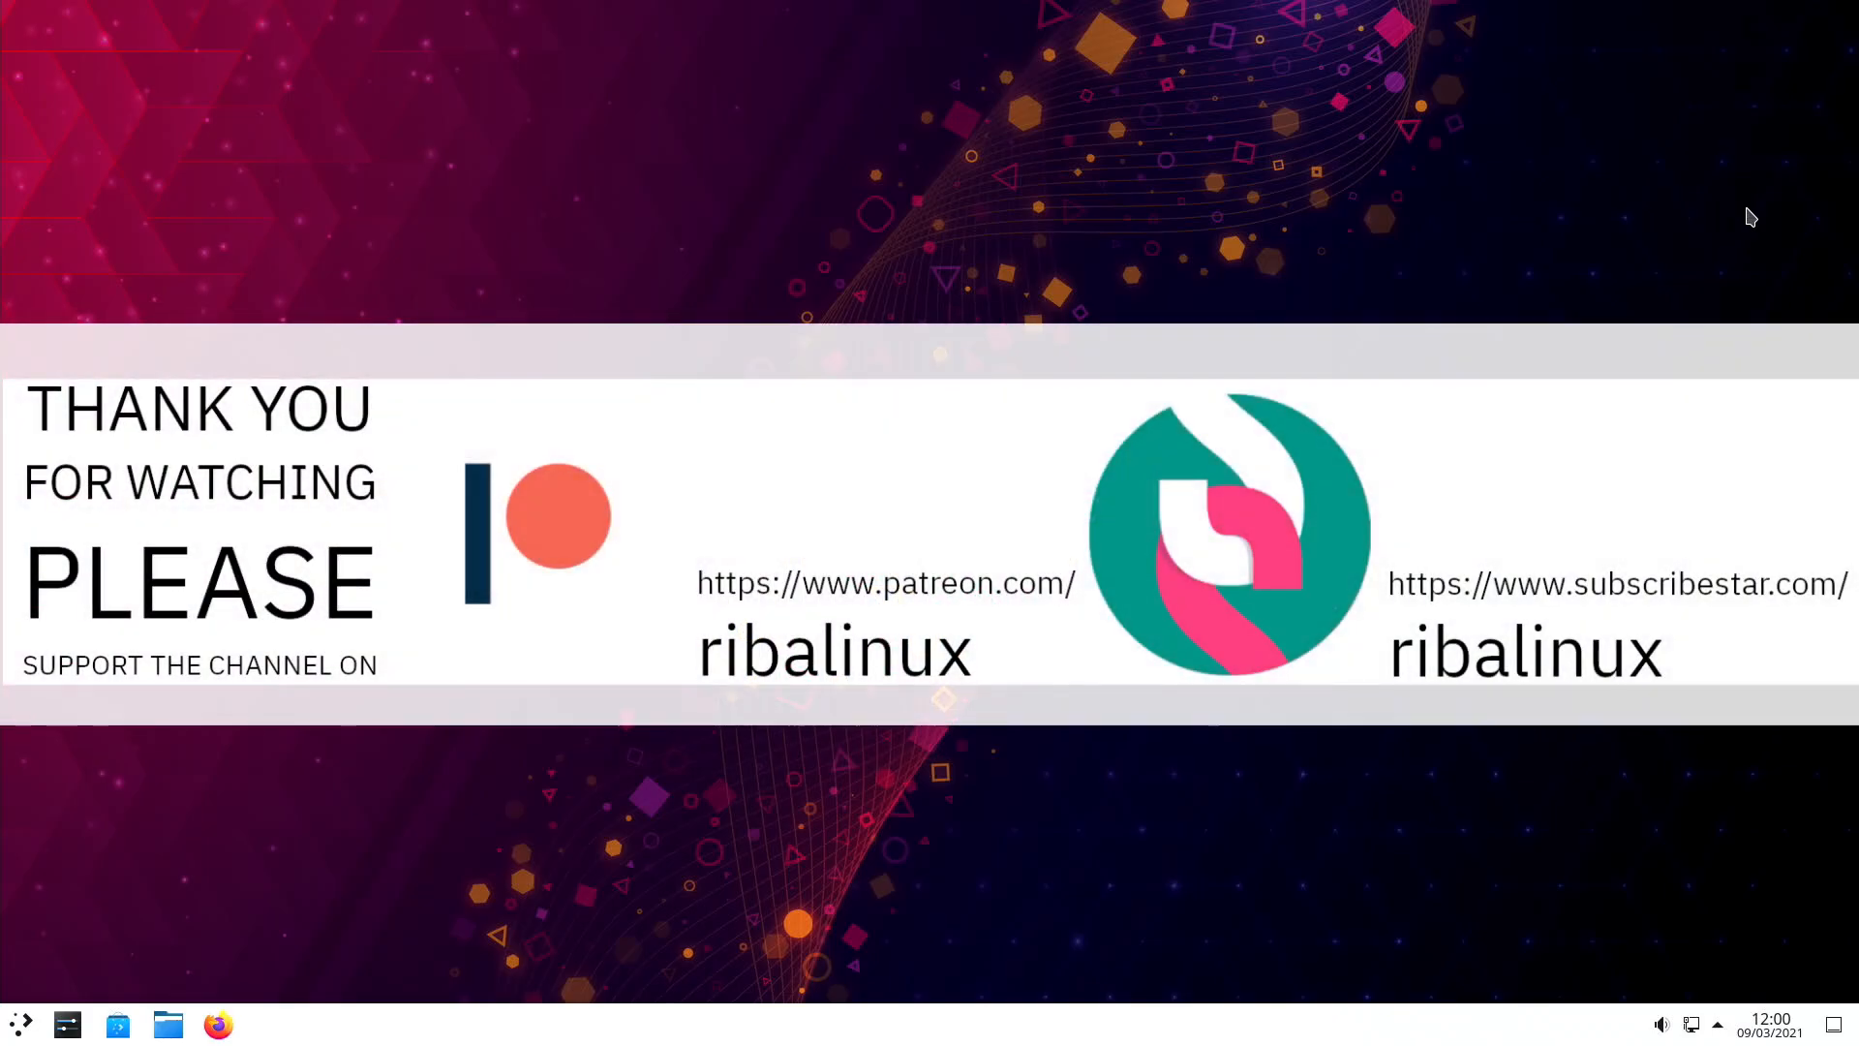